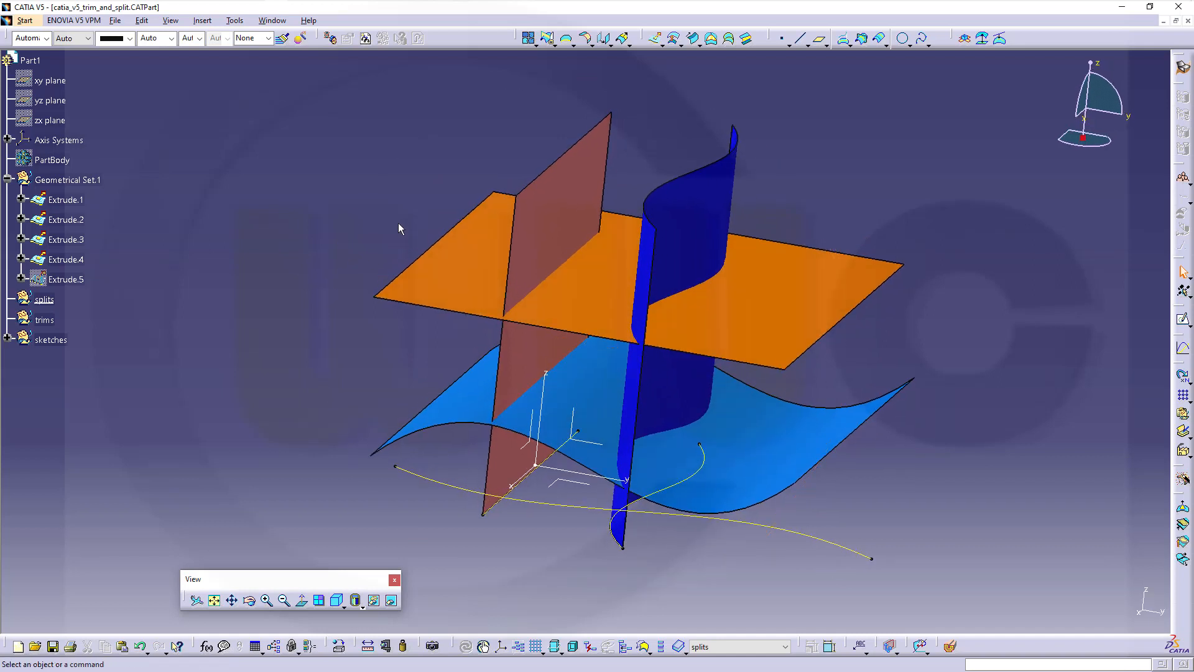
{"action": "mouse_move", "coordinate": [396, 203]}
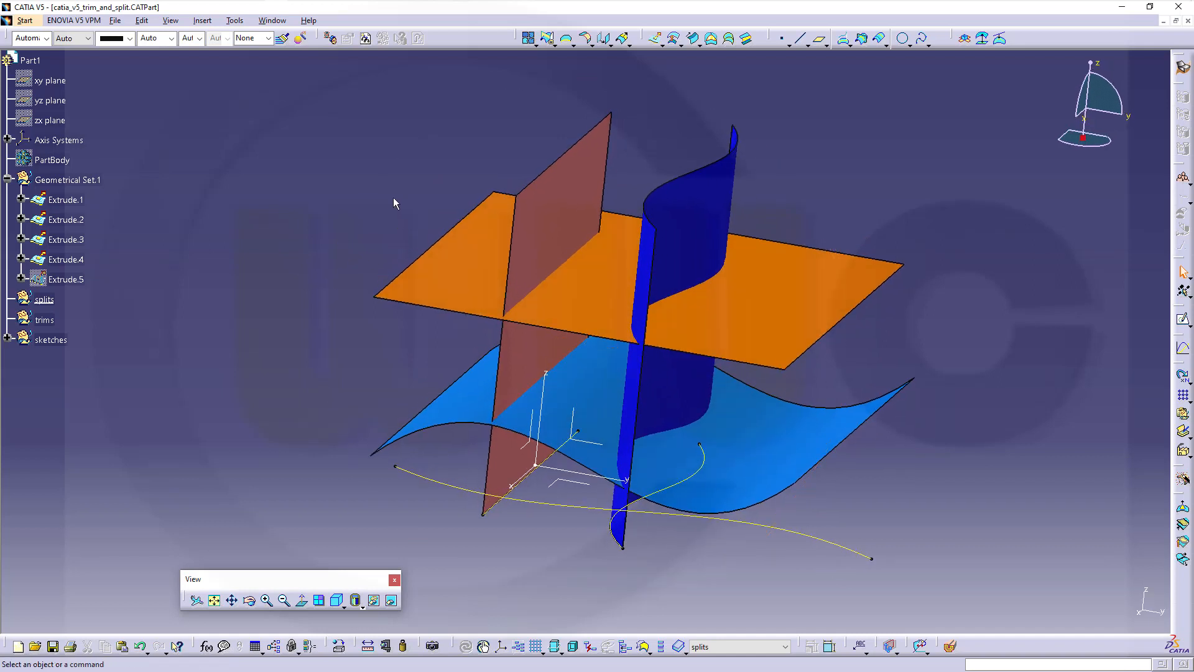
{"action": "mouse_move", "coordinate": [363, 191]}
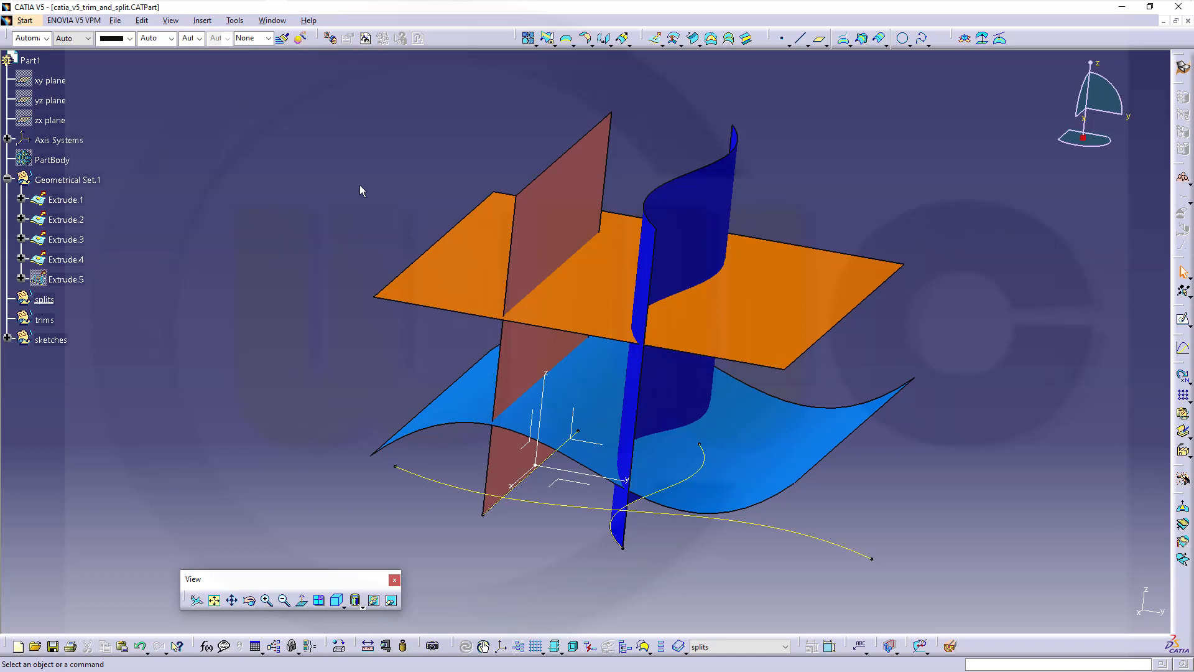
{"action": "mouse_move", "coordinate": [359, 193]}
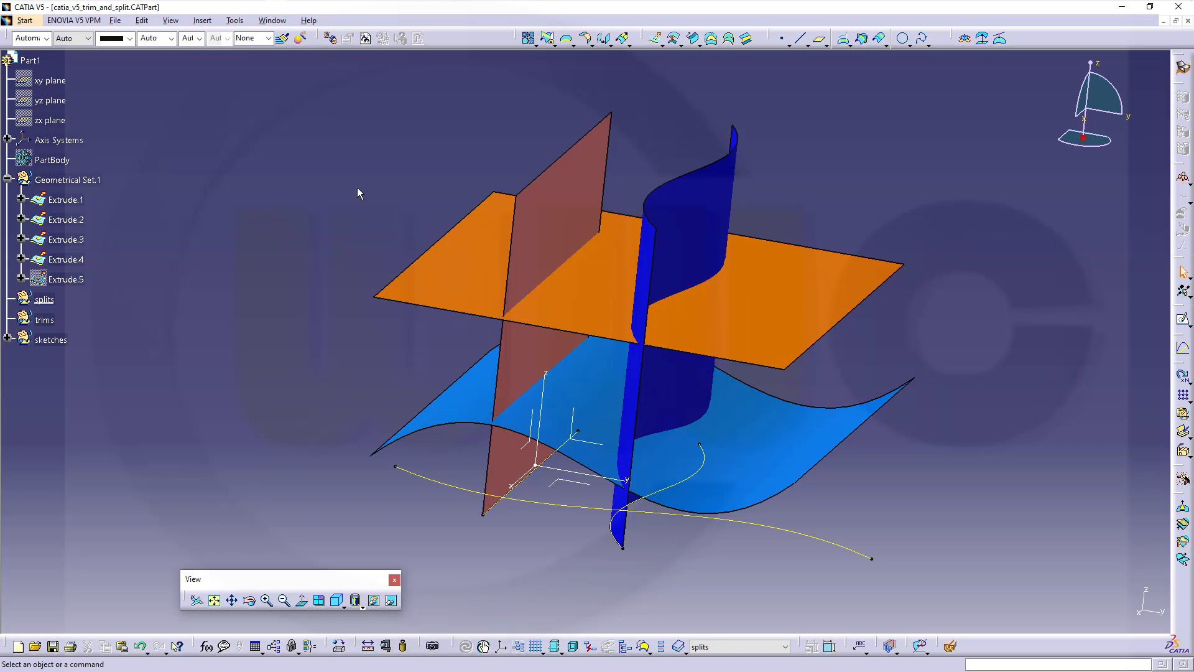
{"action": "mouse_move", "coordinate": [353, 204]}
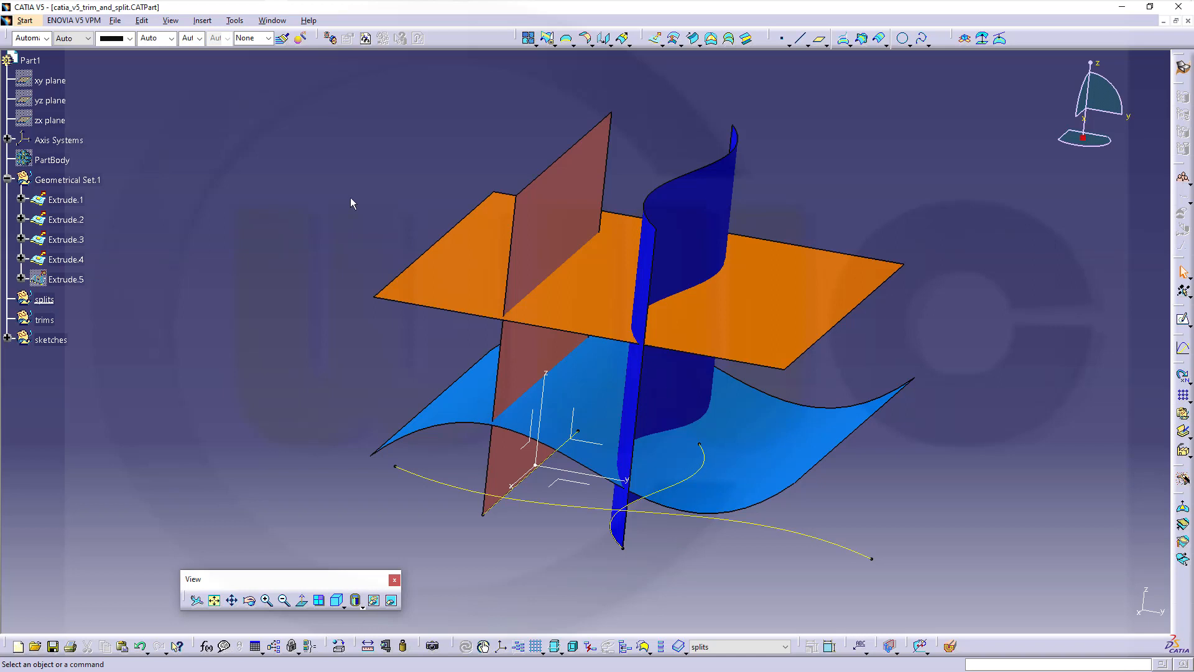
{"action": "mouse_move", "coordinate": [75, 390]}
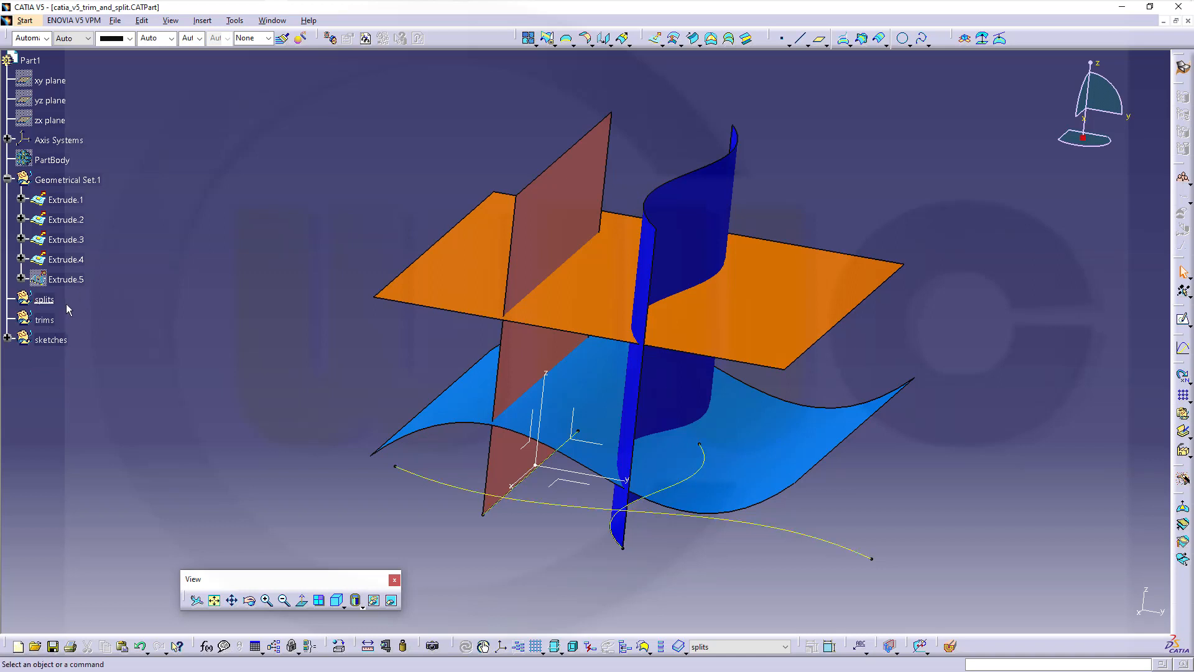
Attempt a split of the orange horizontal surface that raises an error, then abandon it
{"action": "left_click", "coordinate": [44, 298]}
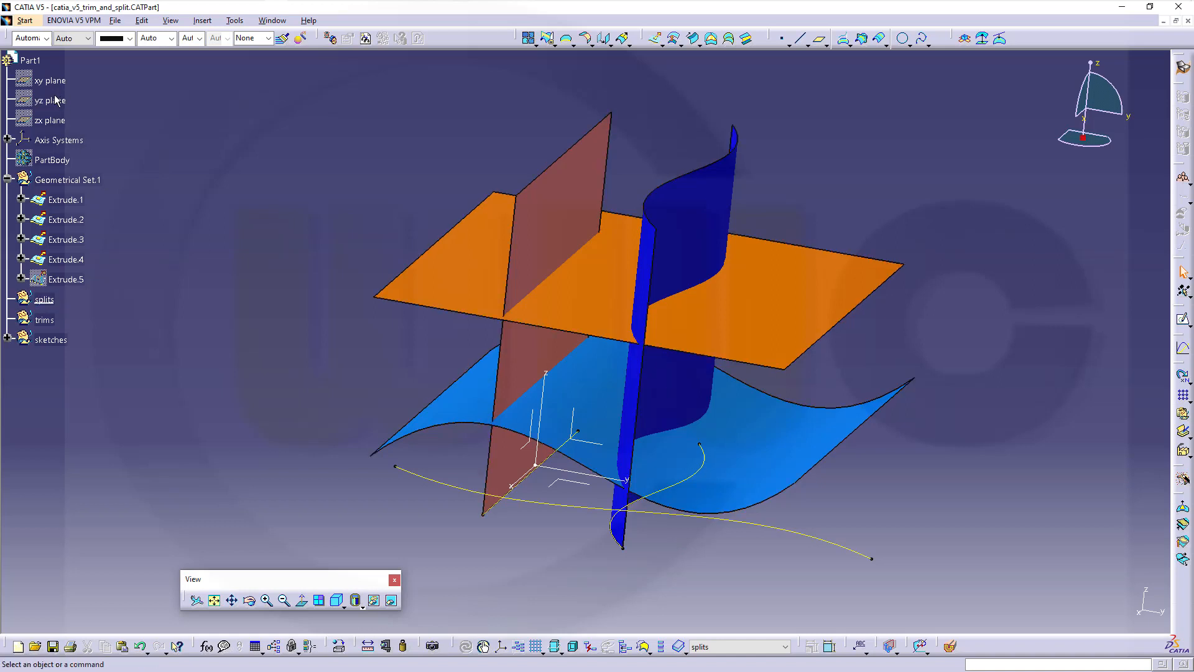
{"action": "left_click", "coordinate": [44, 299]}
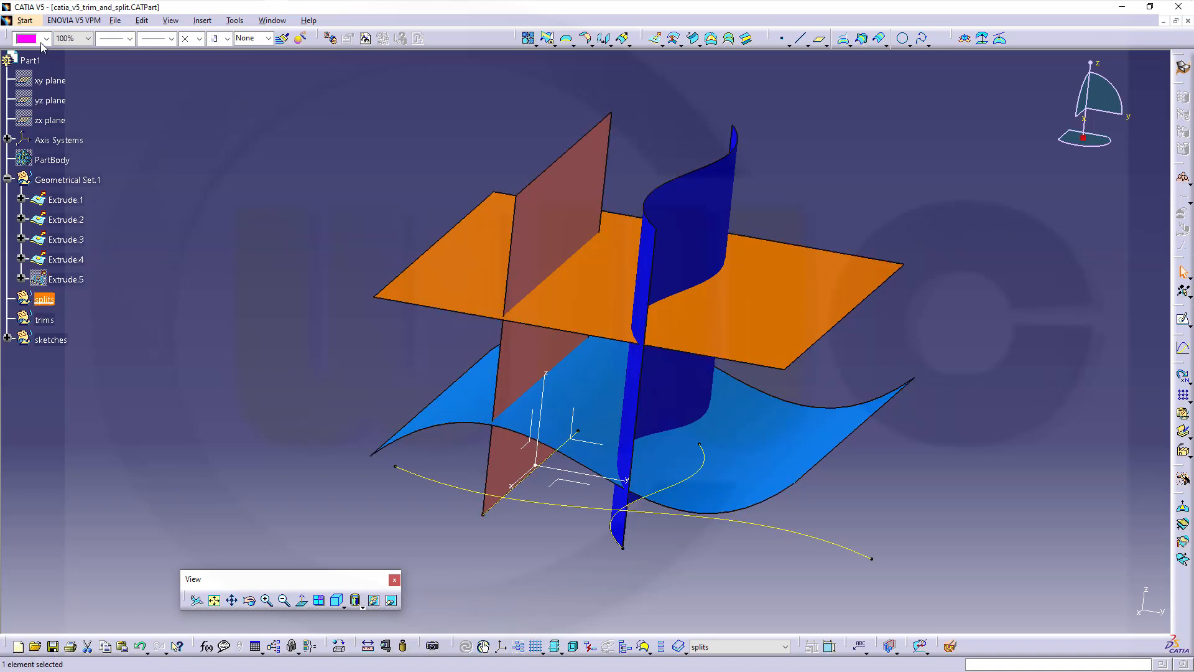
{"action": "mouse_move", "coordinate": [62, 311]}
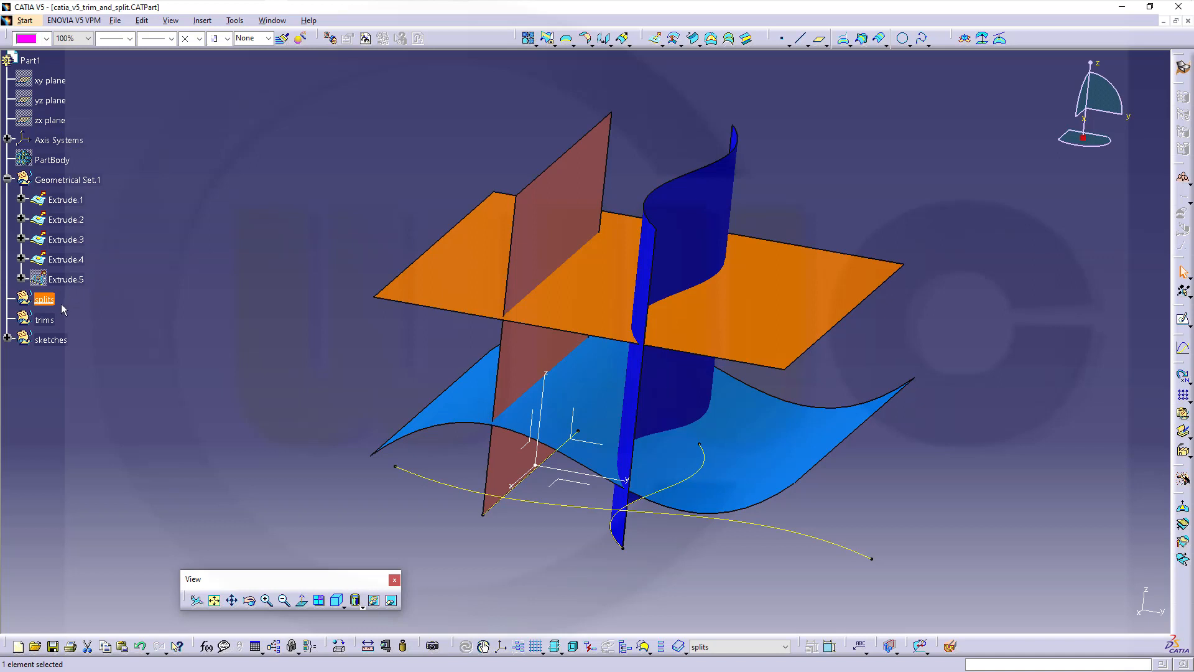
{"action": "mouse_move", "coordinate": [65, 306]}
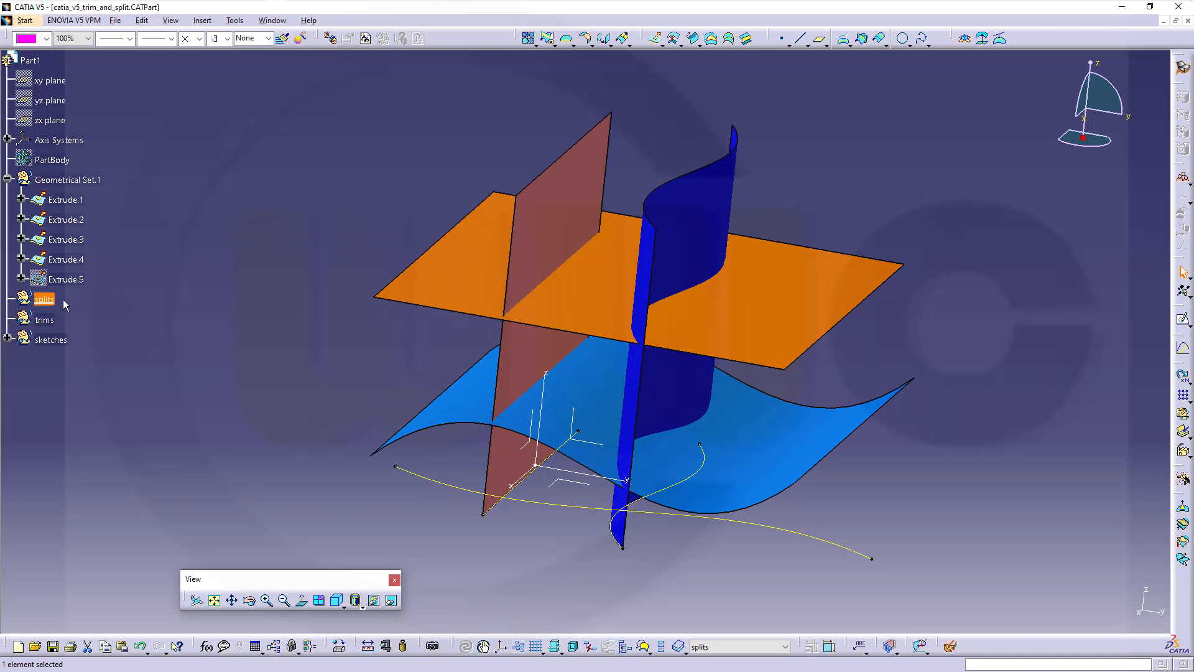
{"action": "mouse_move", "coordinate": [134, 222]}
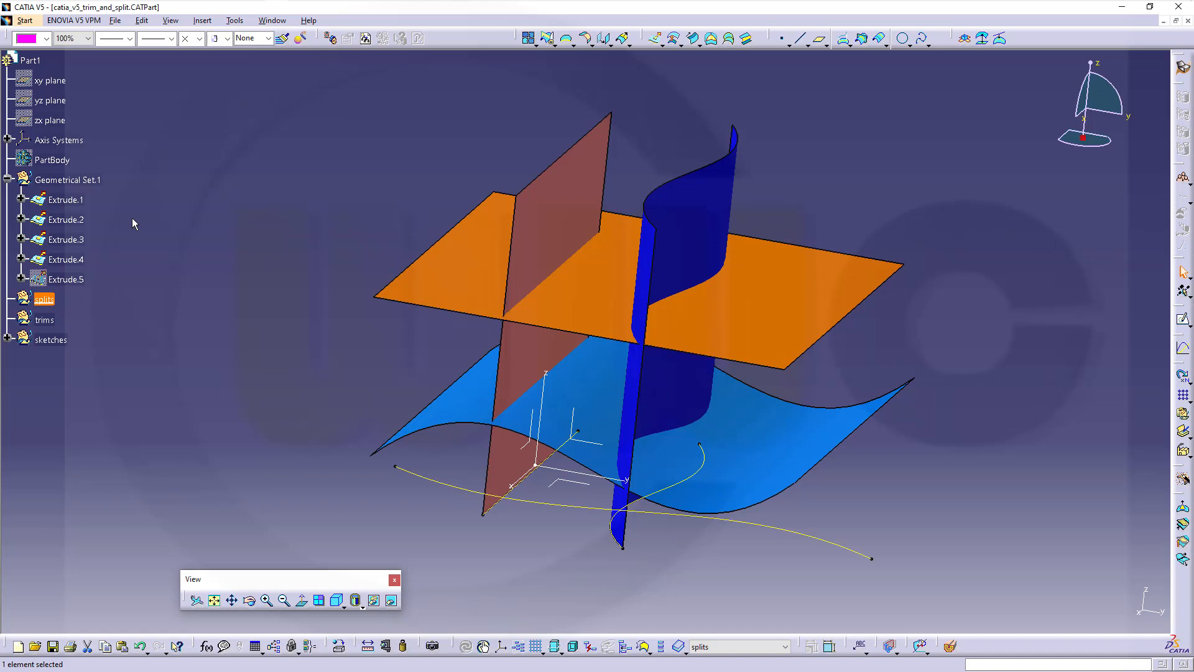
{"action": "mouse_move", "coordinate": [45, 301]}
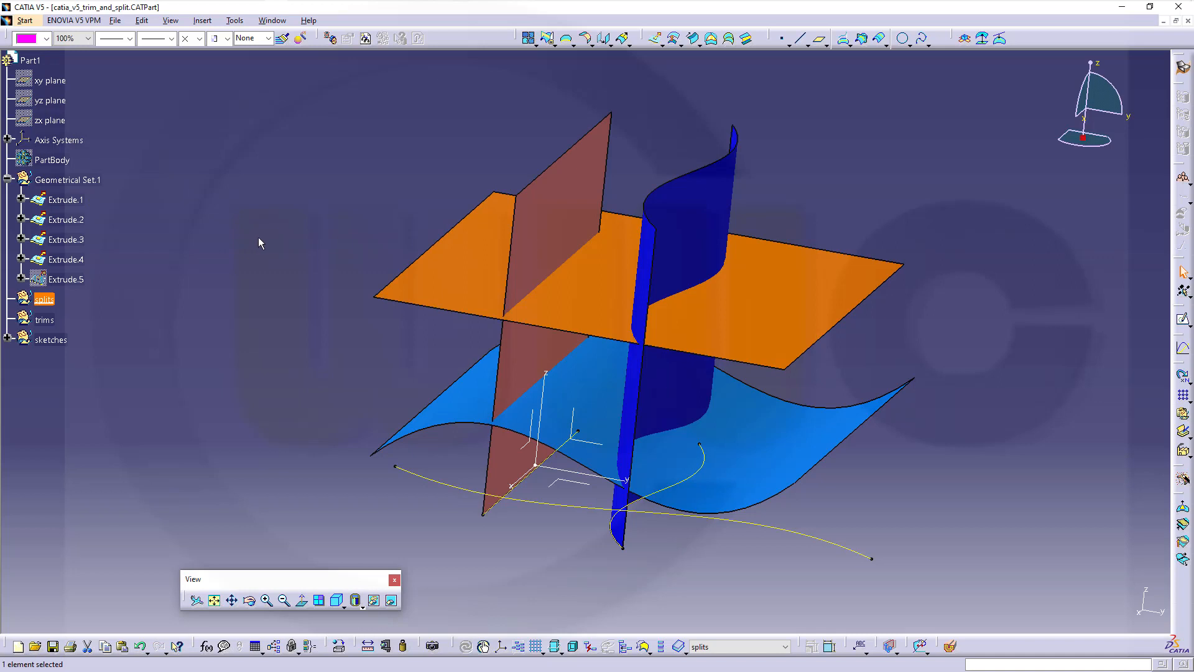
{"action": "mouse_move", "coordinate": [302, 266]}
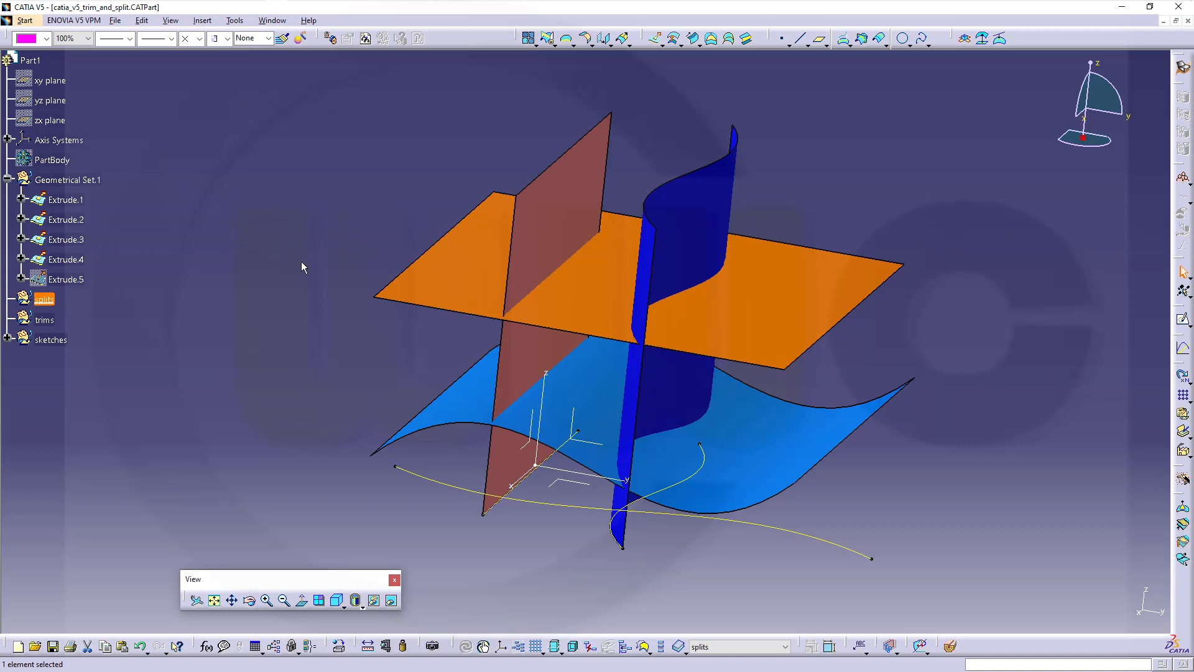
{"action": "mouse_move", "coordinate": [293, 271]}
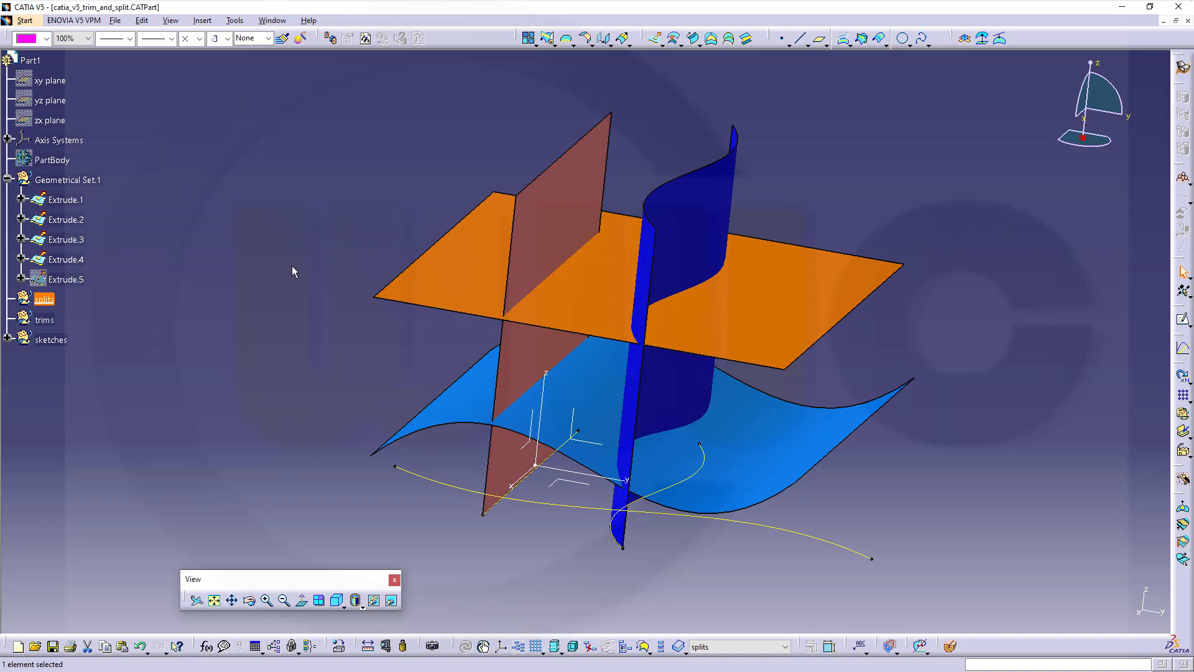
{"action": "mouse_move", "coordinate": [479, 159]}
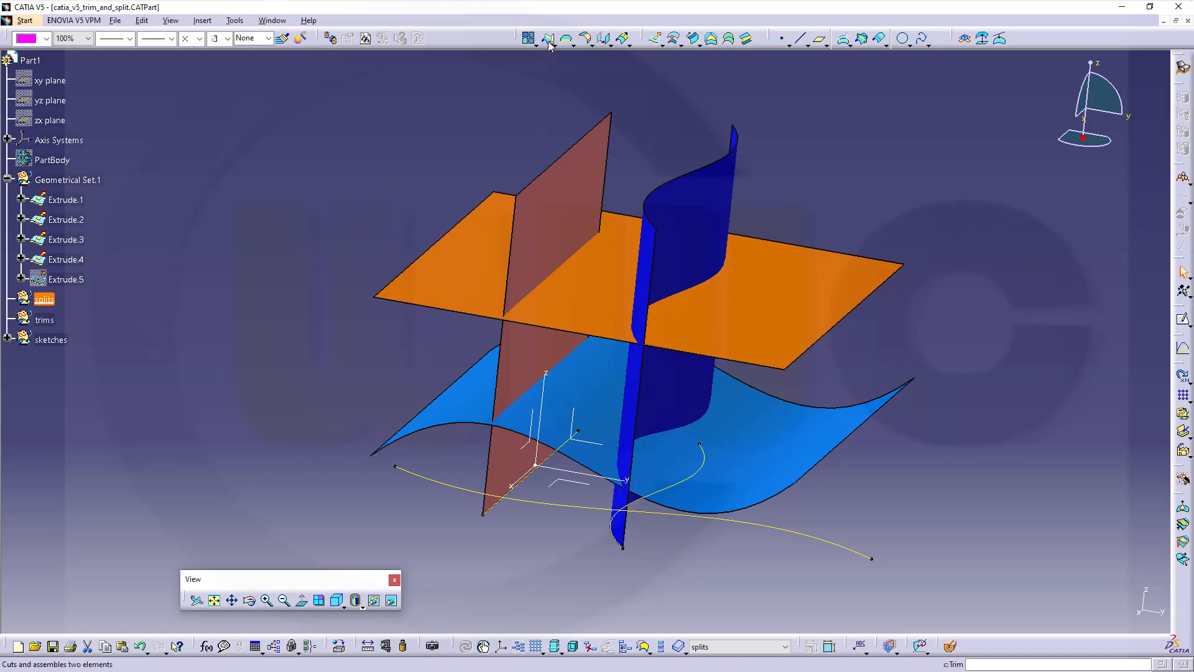
{"action": "left_click", "coordinate": [548, 37]}
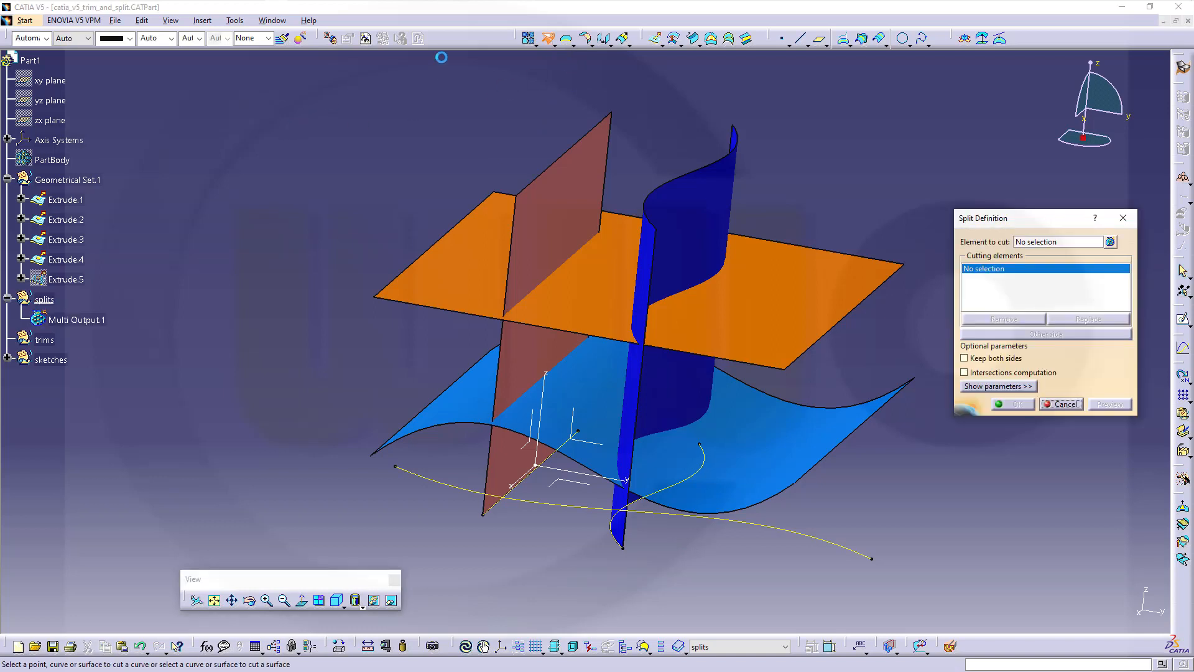
{"action": "mouse_move", "coordinate": [804, 306]}
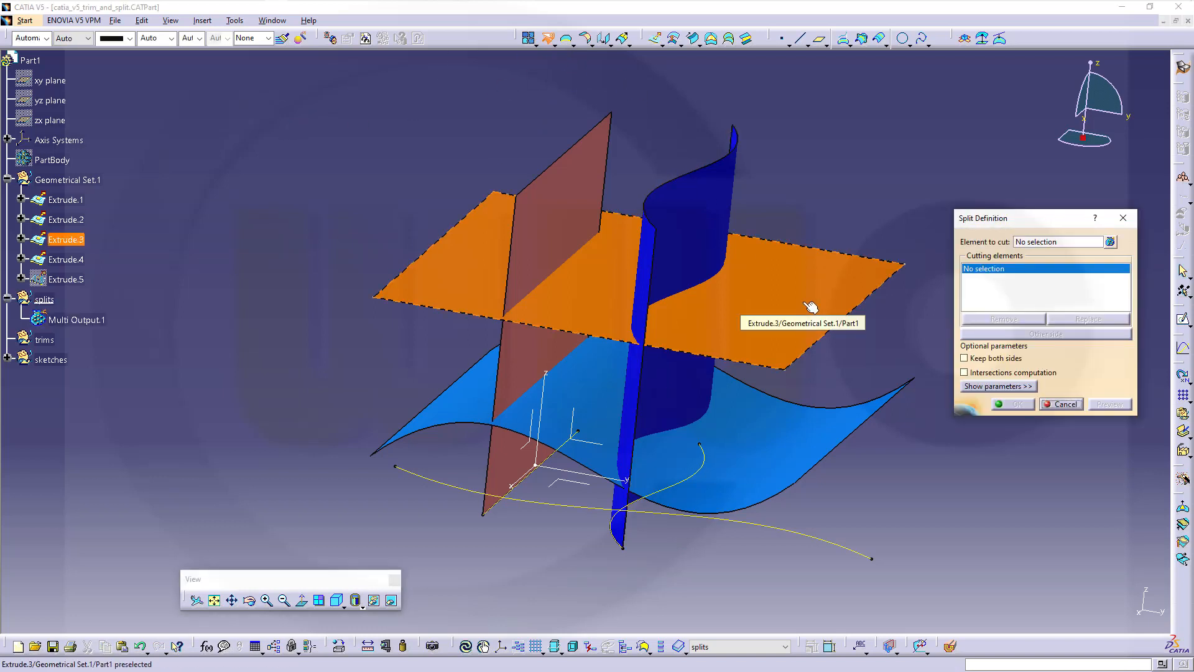
{"action": "left_click", "coordinate": [801, 296]}
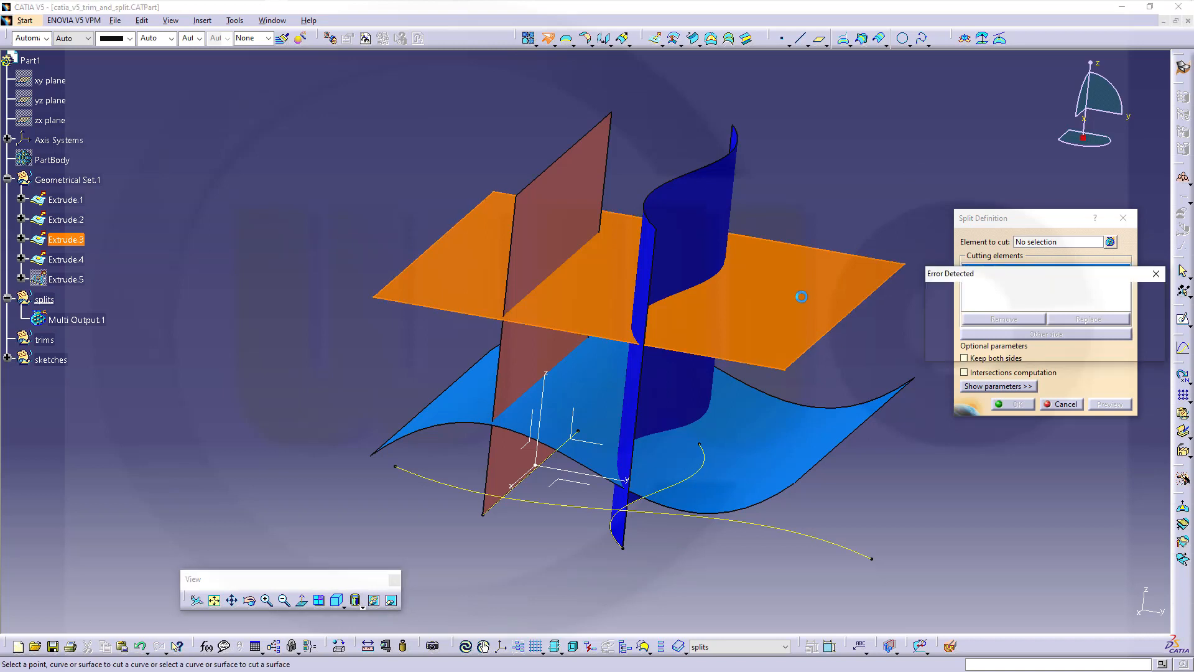
{"action": "left_click", "coordinate": [1156, 273]}
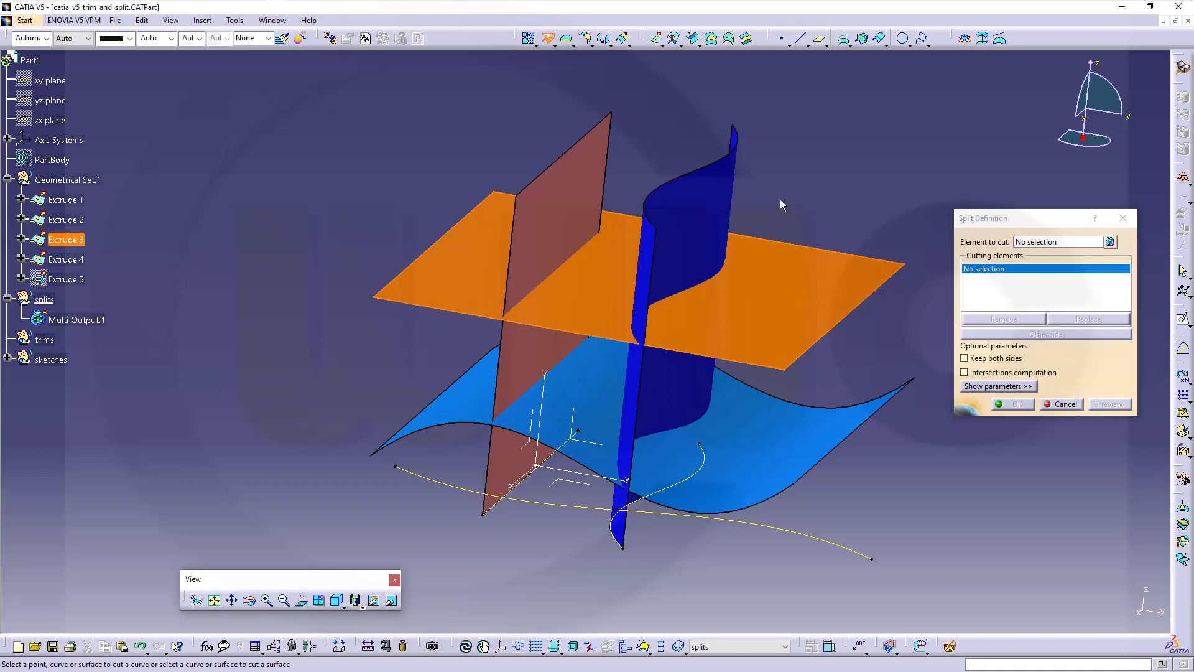
{"action": "mouse_move", "coordinate": [761, 319]}
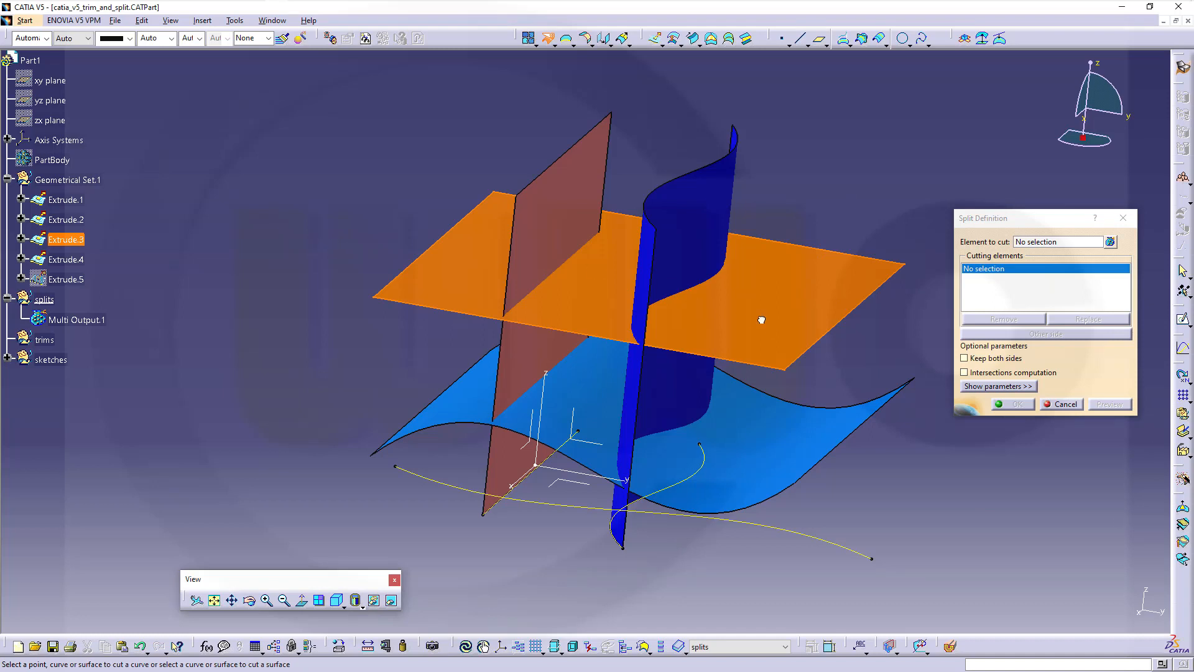
{"action": "left_click", "coordinate": [1064, 403]}
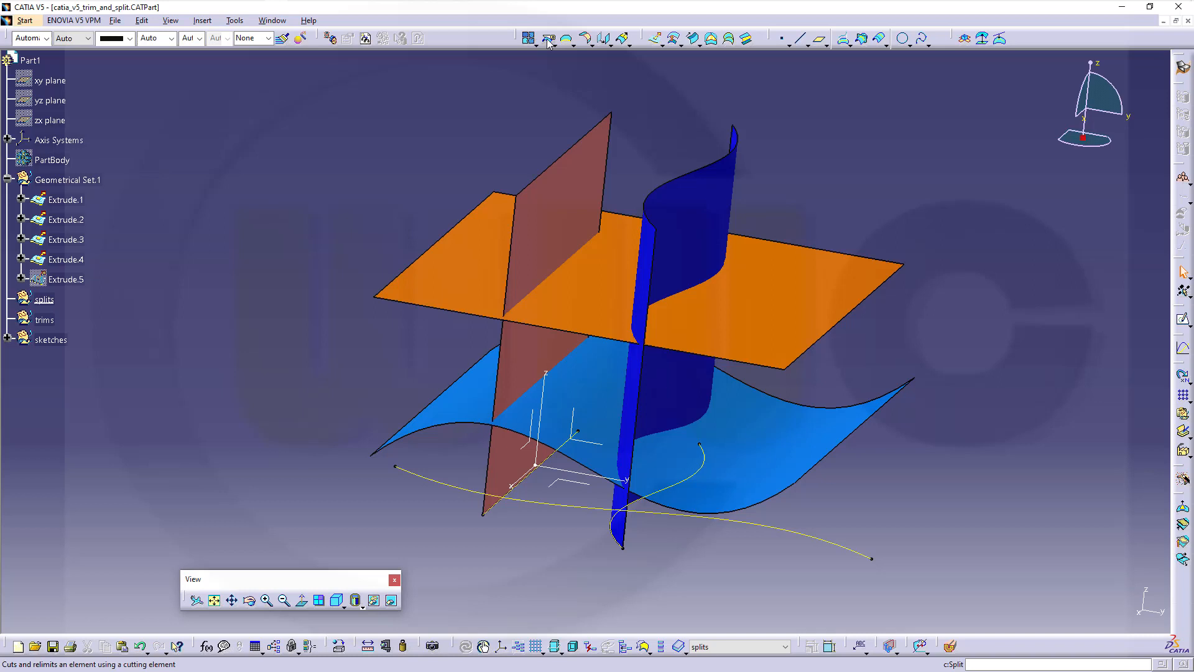
Split Extrude.3 with the blue wavy Extrude.2 as cutter, keeping the opposite side
{"action": "left_click", "coordinate": [548, 36]}
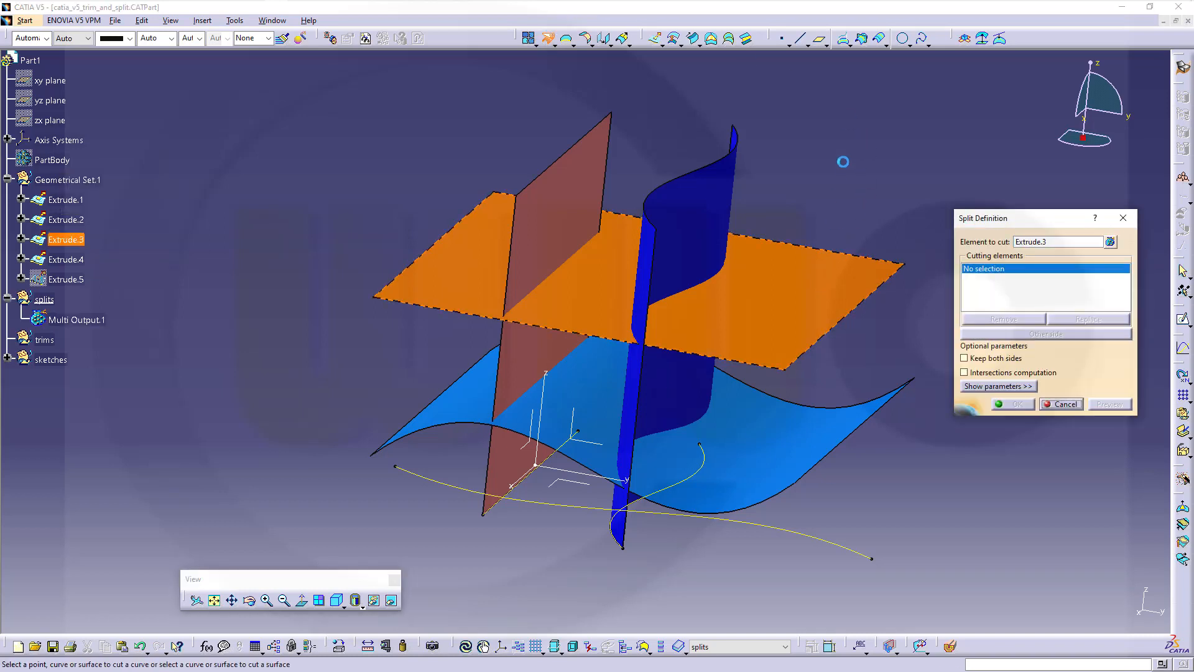
{"action": "mouse_move", "coordinate": [896, 126]}
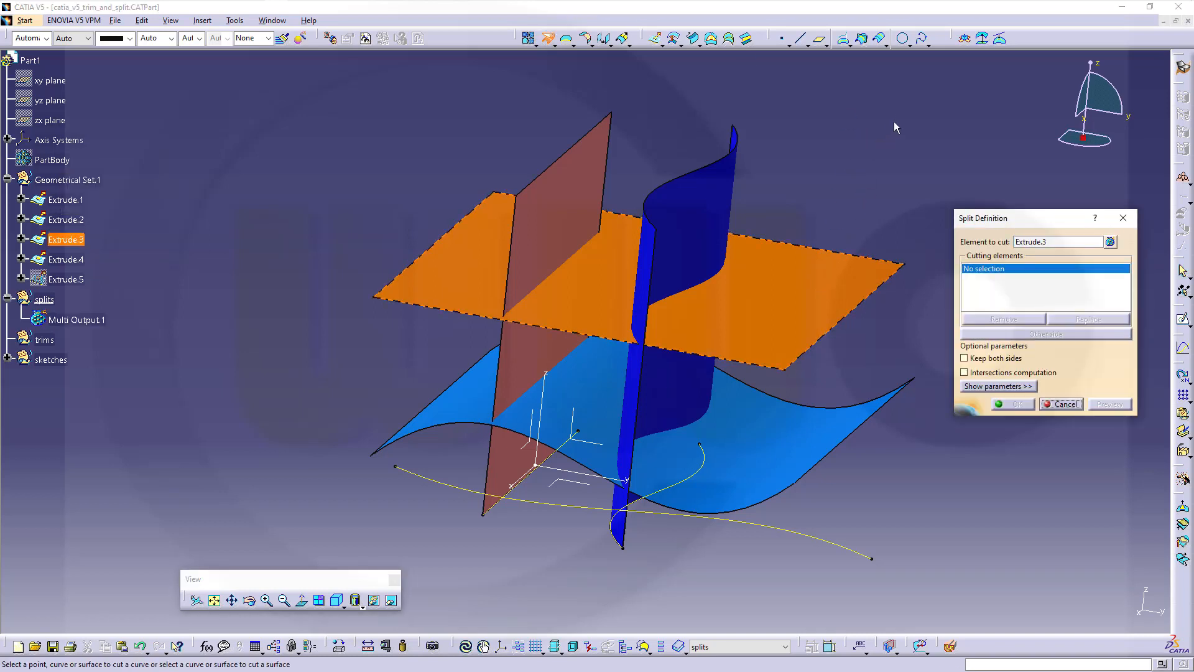
{"action": "mouse_move", "coordinate": [685, 228]}
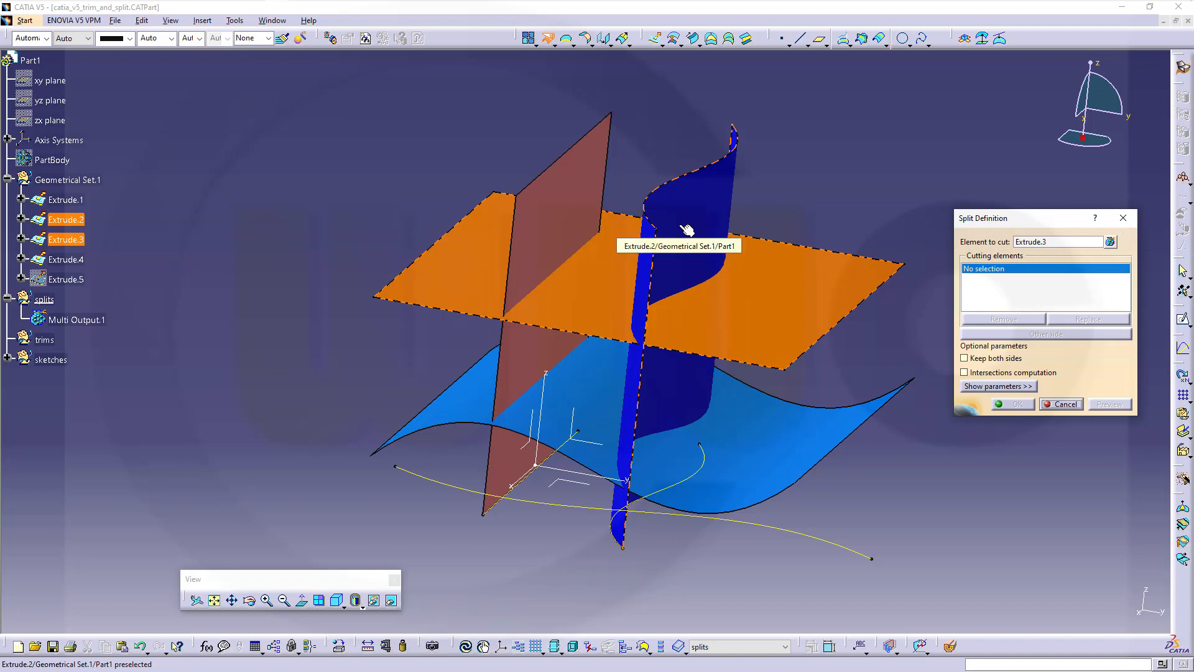
{"action": "left_click", "coordinate": [685, 231]}
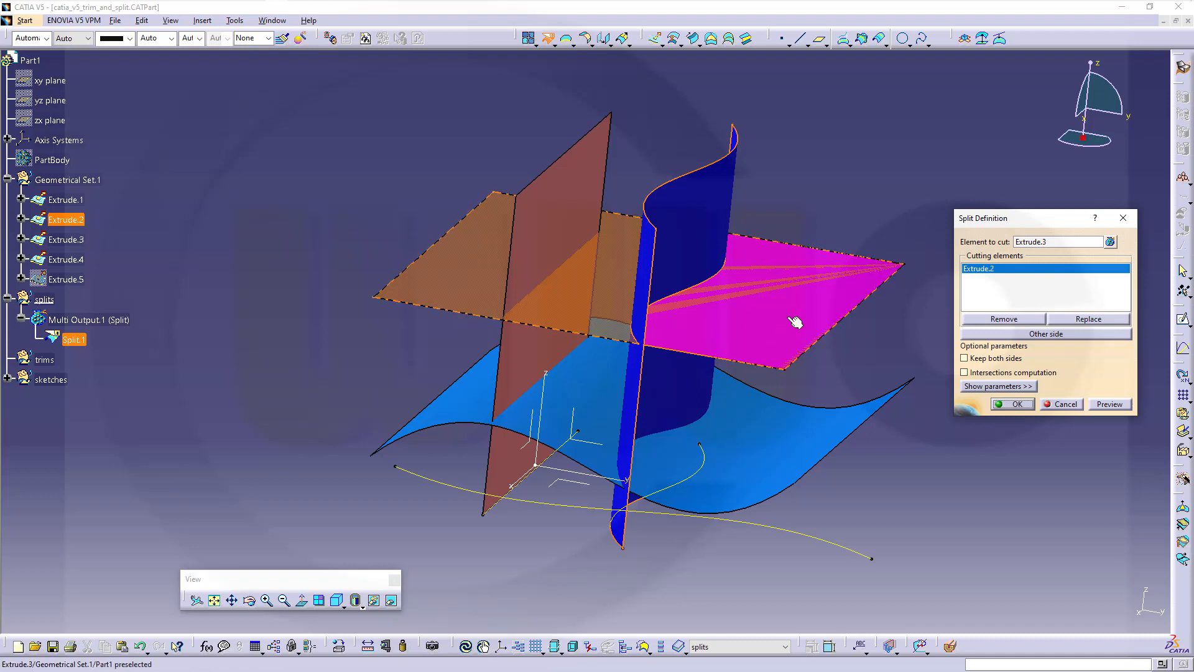
{"action": "mouse_move", "coordinate": [878, 326]}
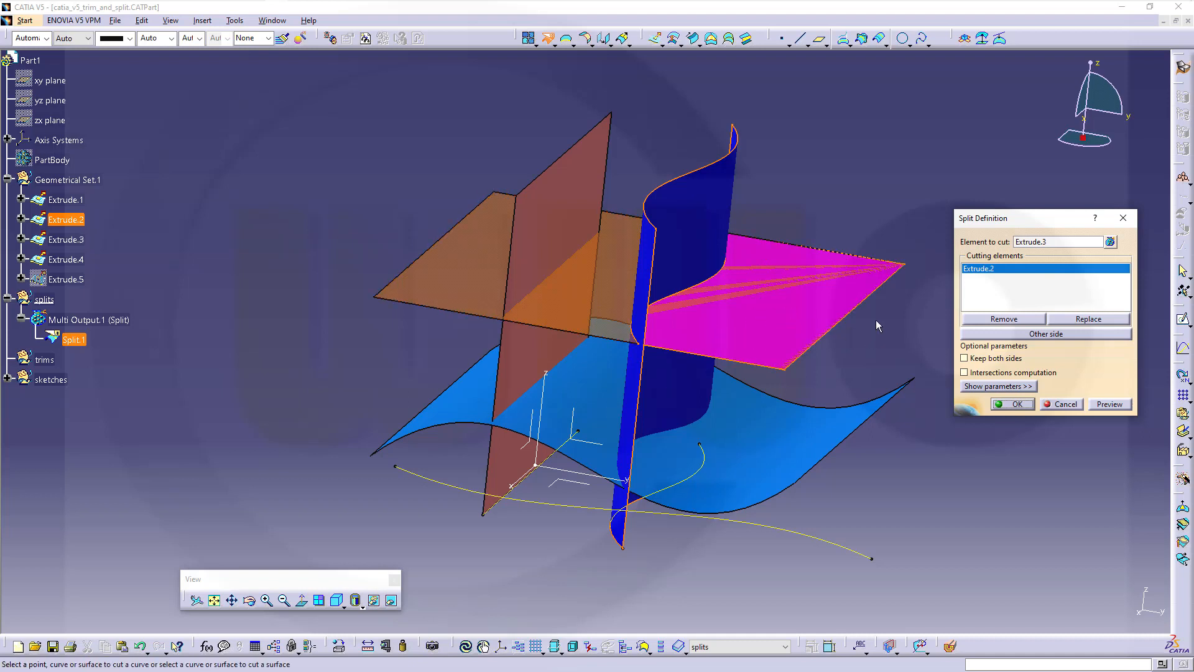
{"action": "left_click", "coordinate": [1044, 334]}
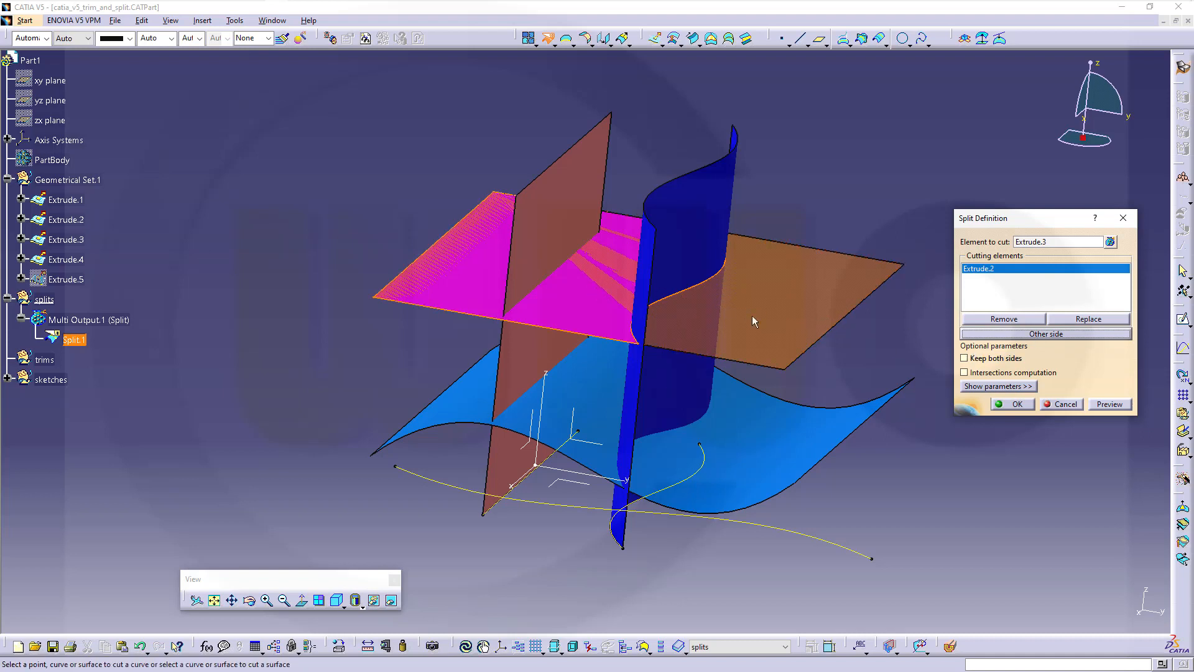
{"action": "mouse_move", "coordinate": [916, 310]}
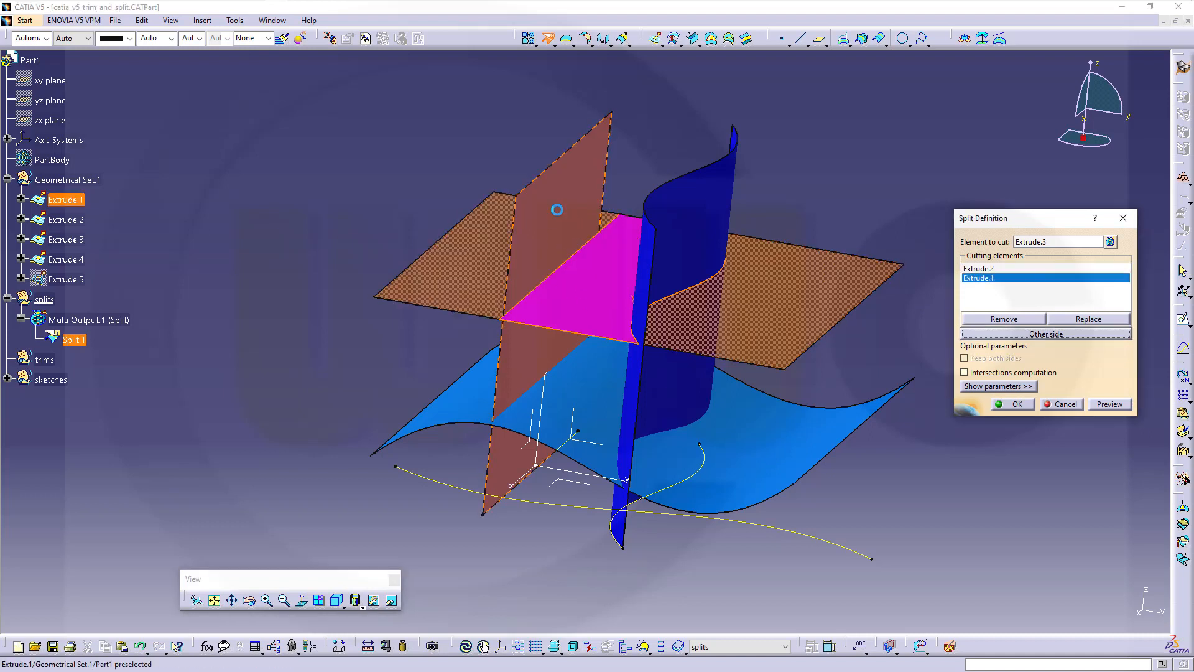
Add Extrude.1 as second cutter and flip kept sides until only the triangular wedge remains
{"action": "left_click", "coordinate": [1045, 334]}
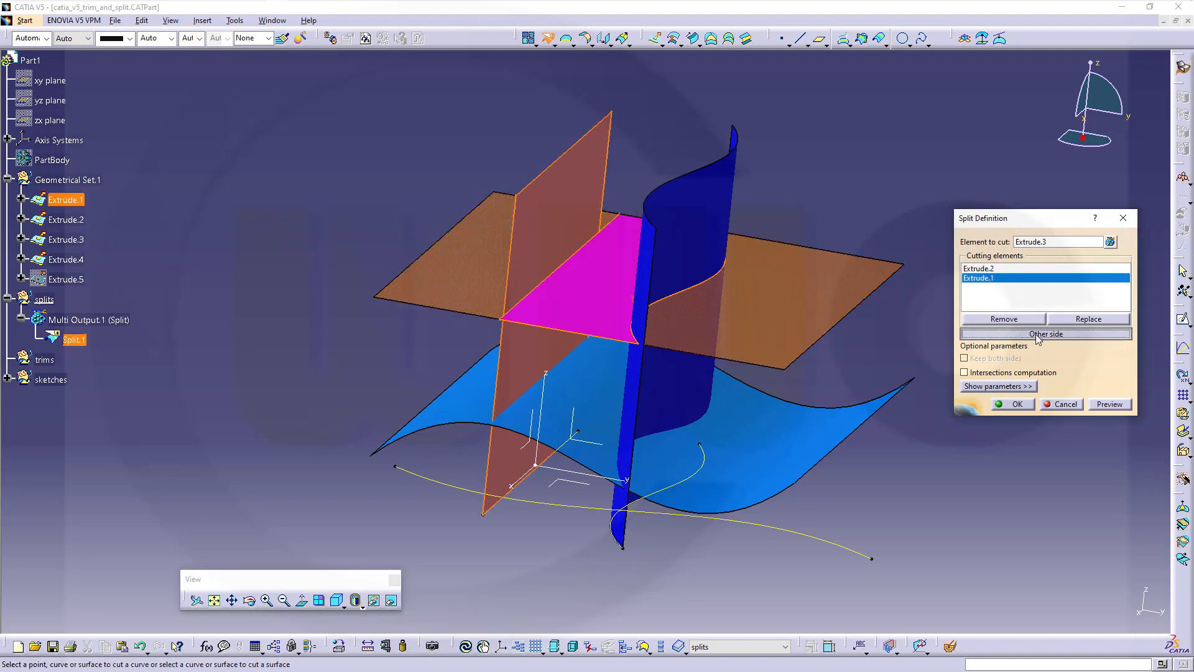
{"action": "left_click", "coordinate": [1044, 334]}
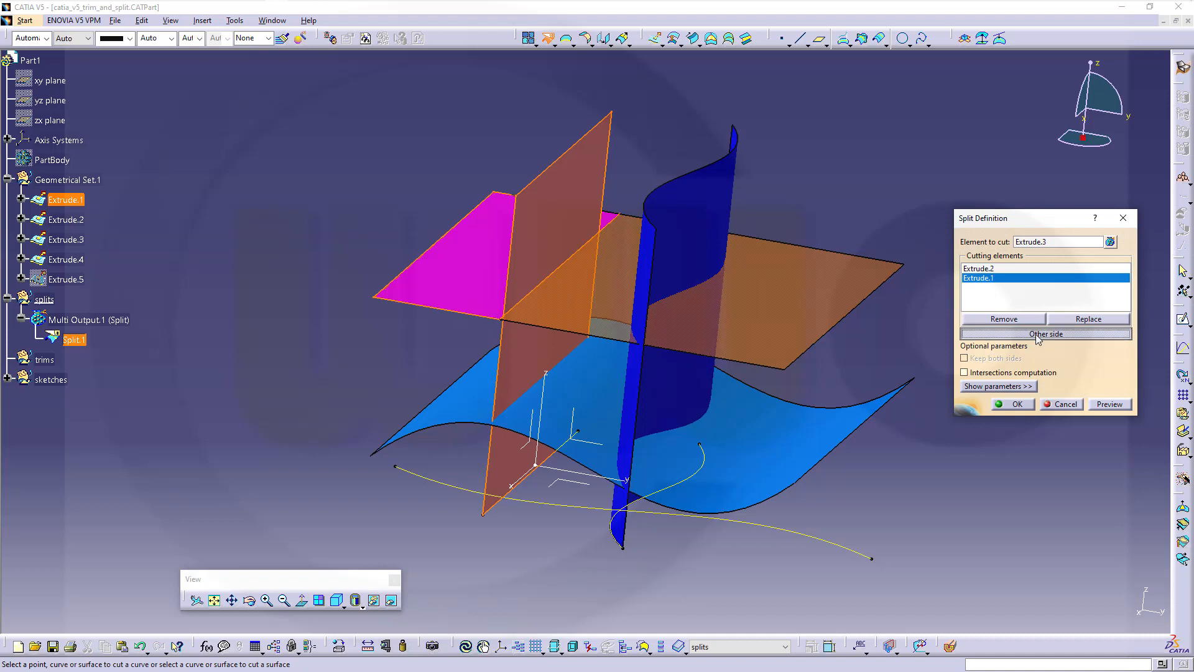
{"action": "left_click", "coordinate": [1045, 333]}
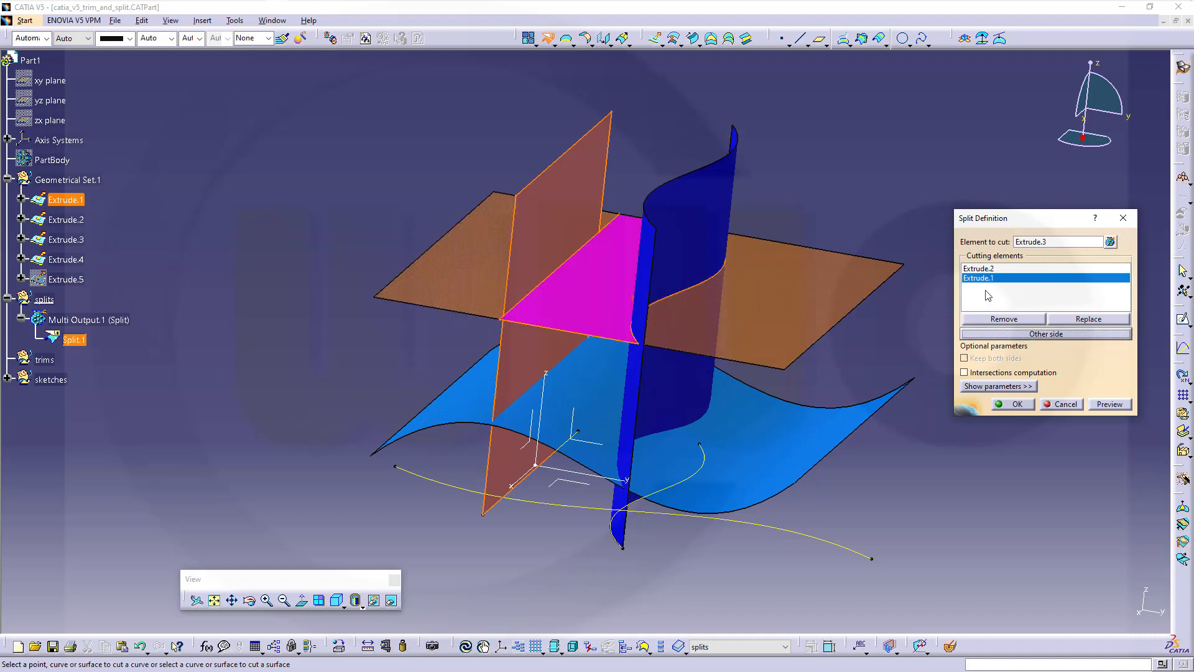
{"action": "left_click", "coordinate": [978, 268]}
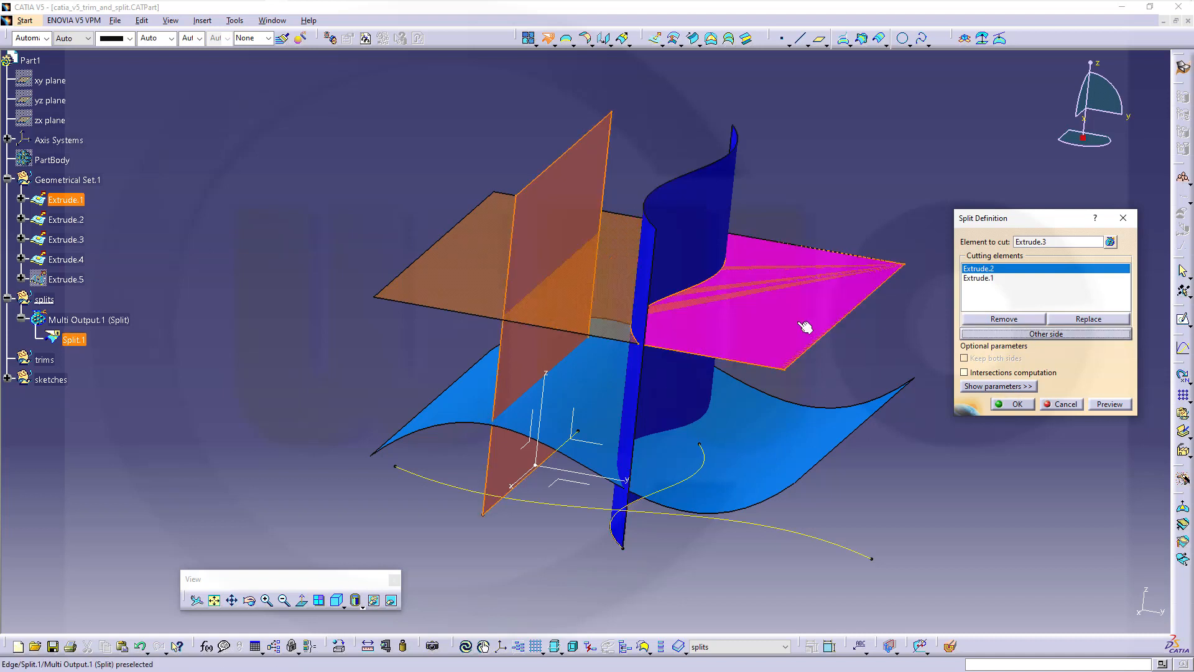
{"action": "left_click", "coordinate": [977, 279]}
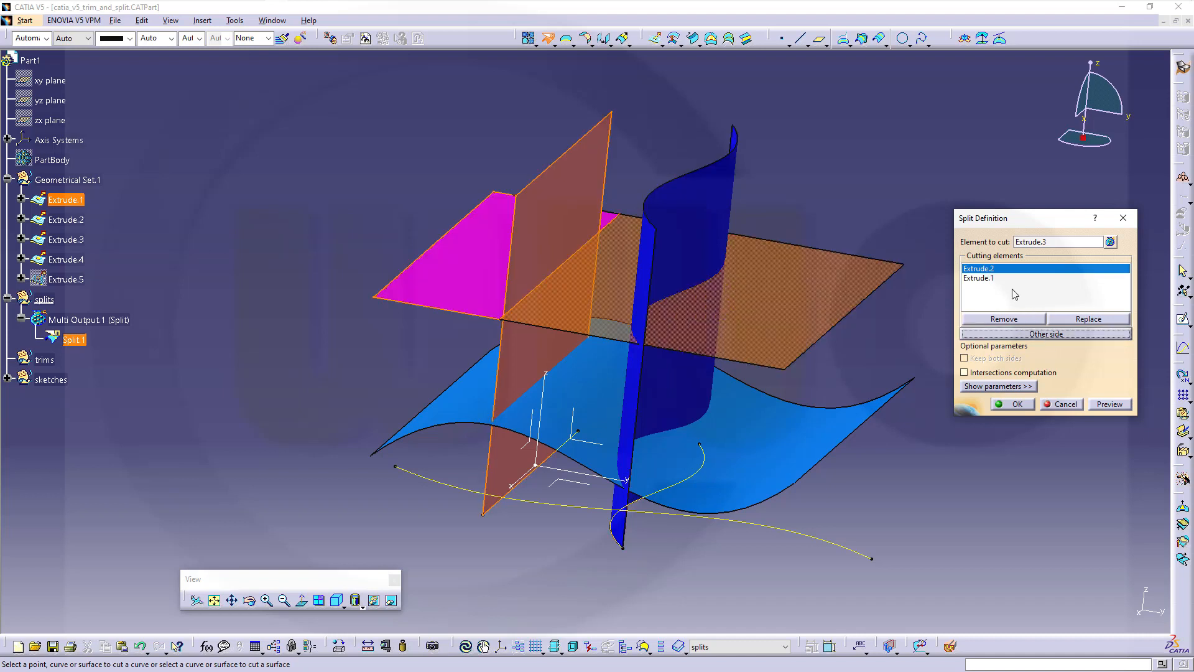
{"action": "left_click", "coordinate": [978, 279]}
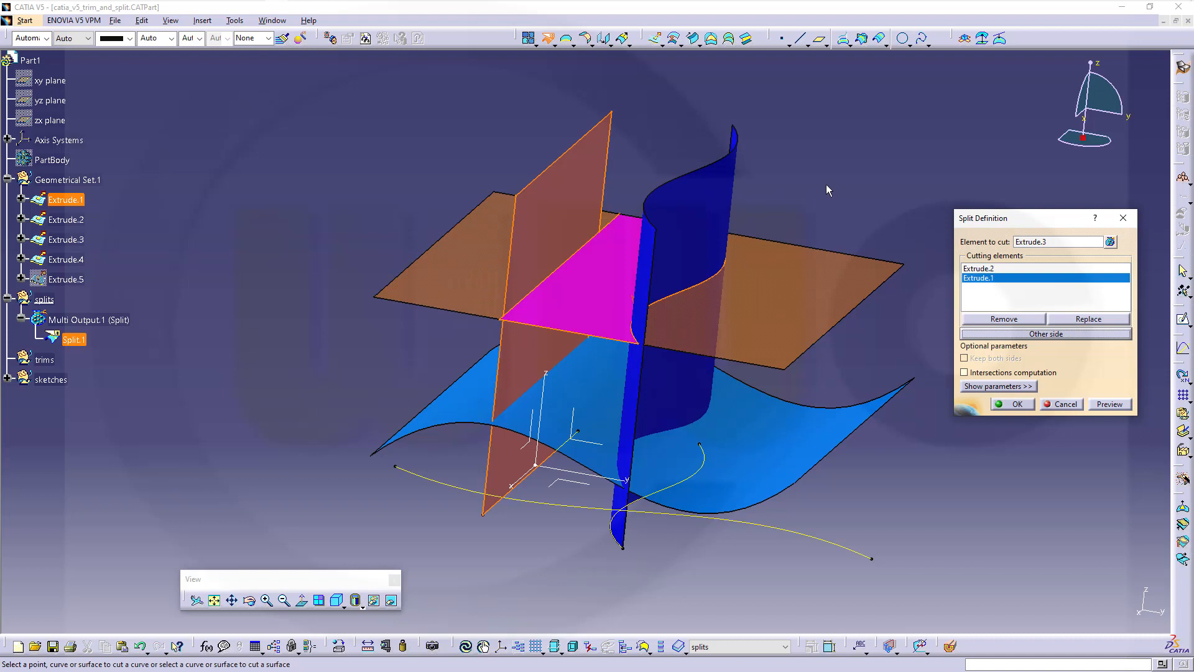
{"action": "mouse_move", "coordinate": [601, 447]}
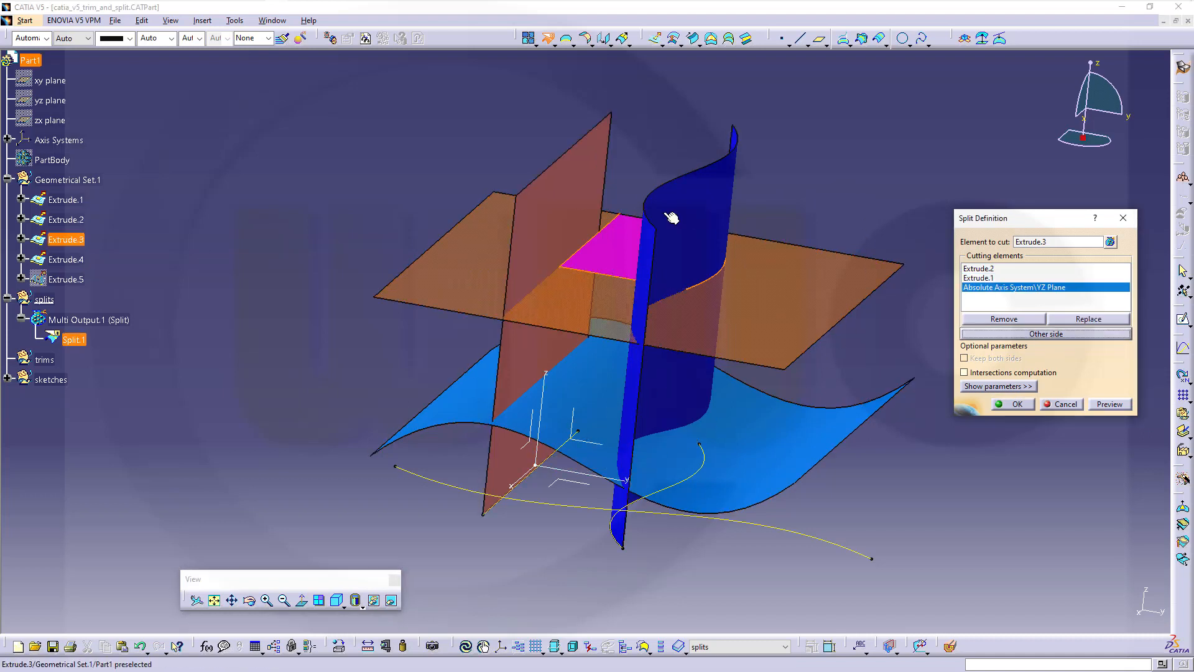
Test the YZ plane as third cutter, flipping each element's kept side, then cancel the split
{"action": "left_click", "coordinate": [1044, 333]}
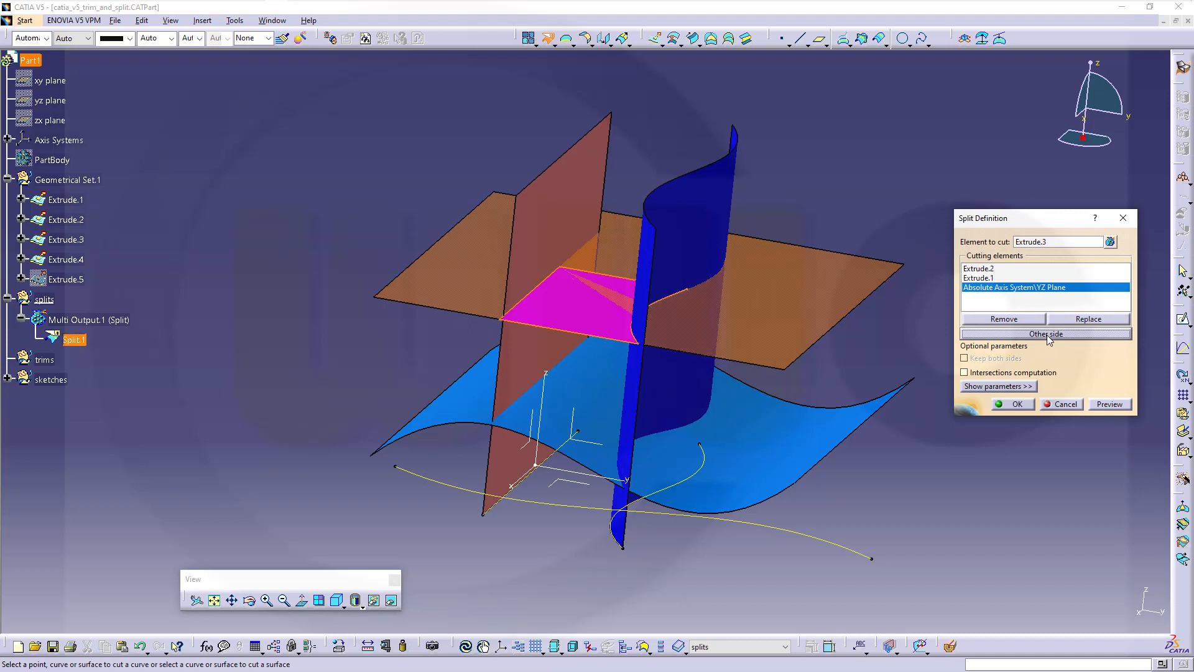
{"action": "left_click", "coordinate": [1045, 334]}
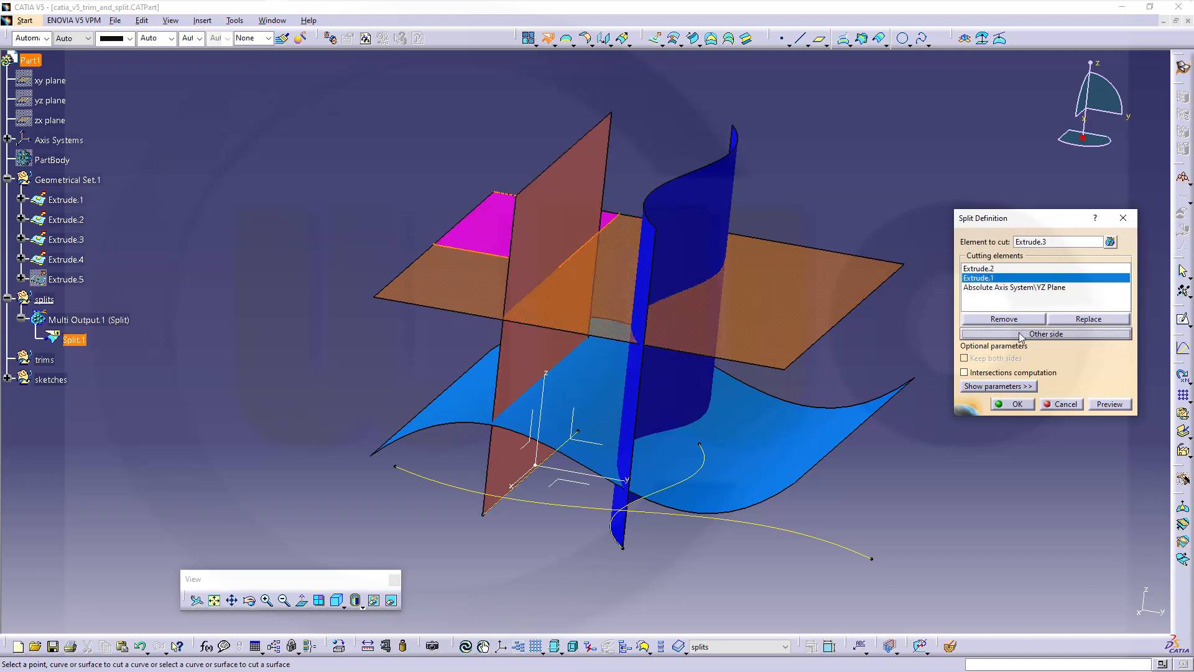
{"action": "left_click", "coordinate": [1014, 287]}
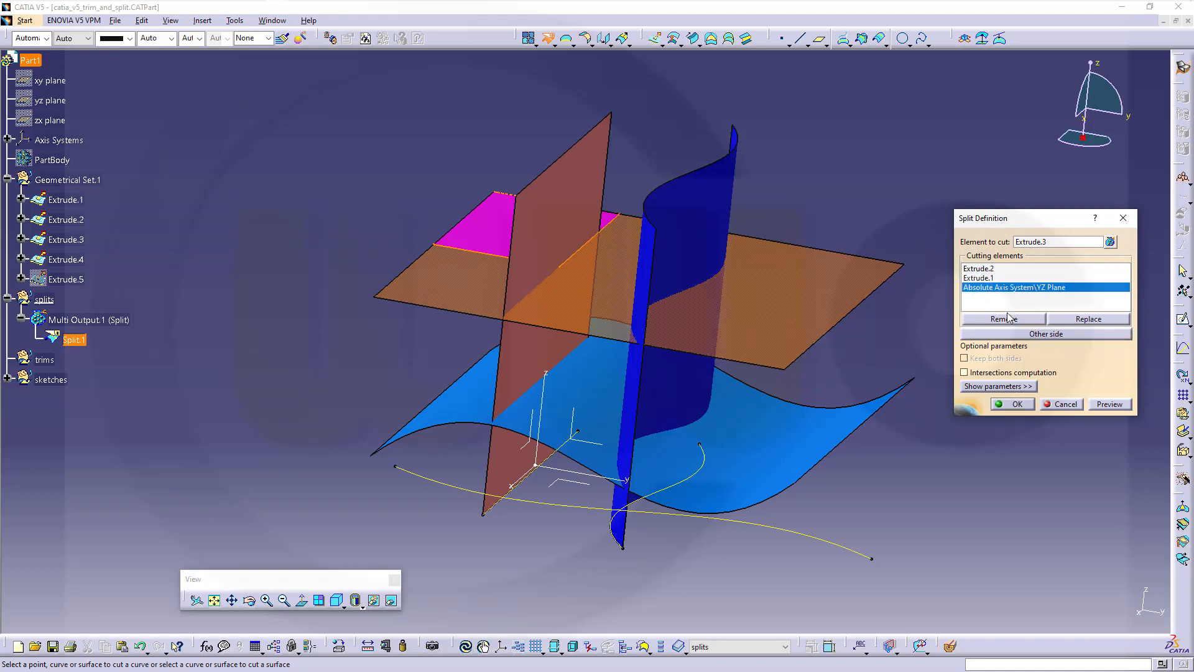
{"action": "left_click", "coordinate": [1045, 333]}
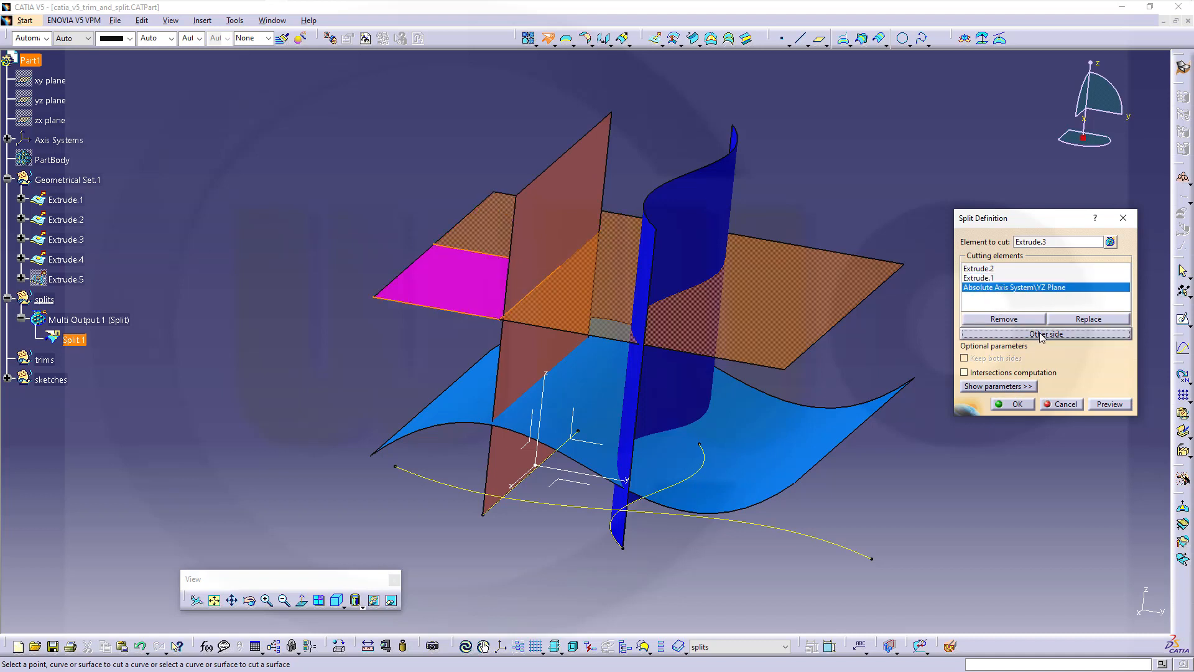
{"action": "left_click", "coordinate": [977, 278]}
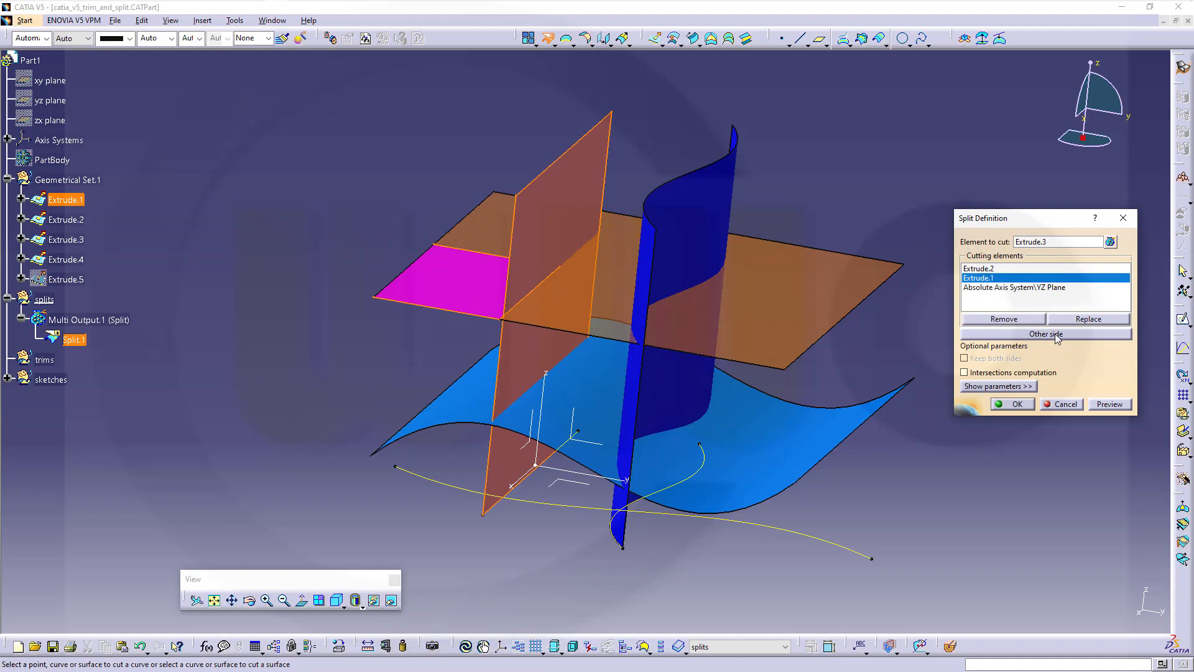
{"action": "left_click", "coordinate": [1044, 334]}
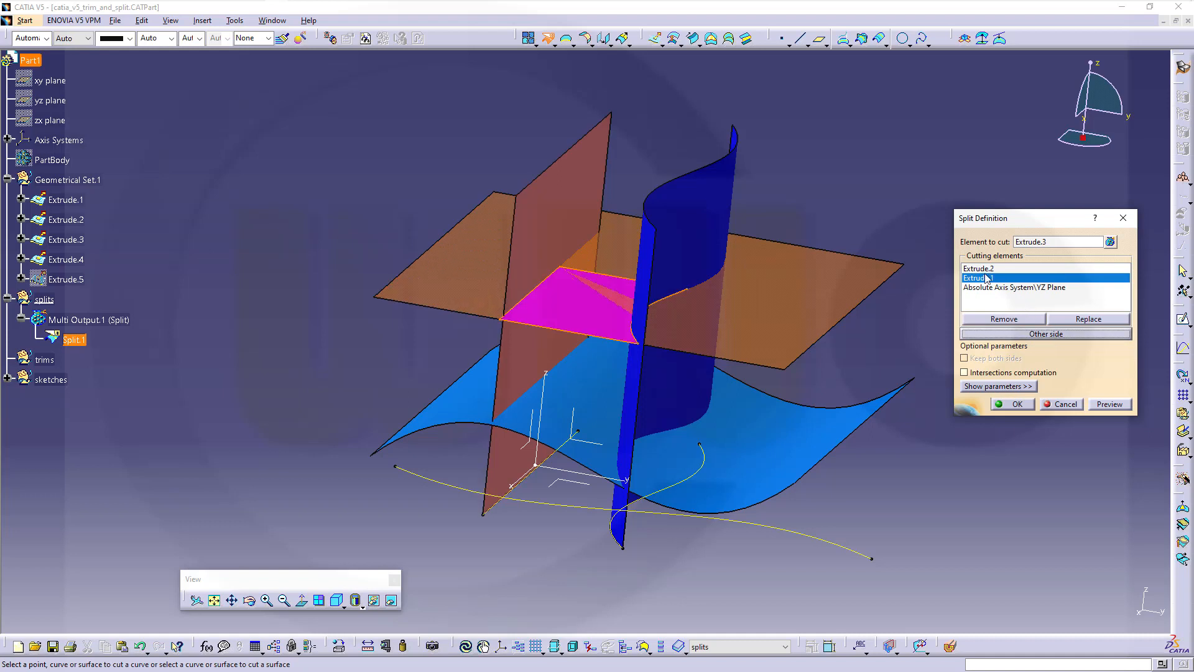
{"action": "left_click", "coordinate": [1045, 334]}
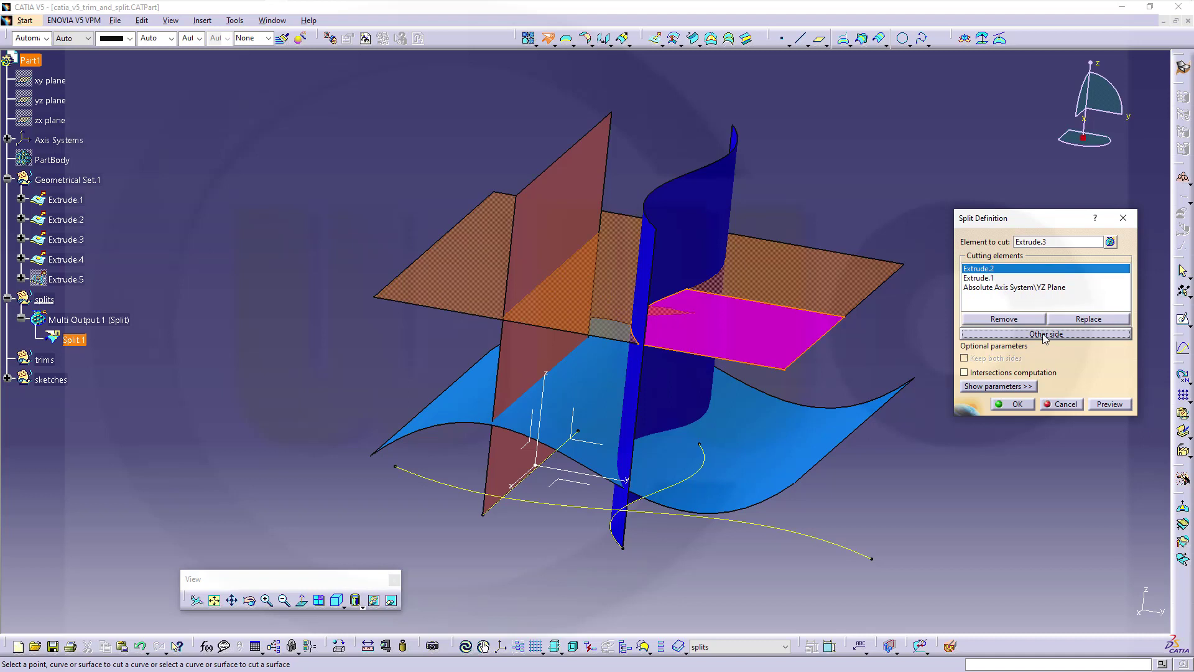
{"action": "left_click", "coordinate": [1014, 287]}
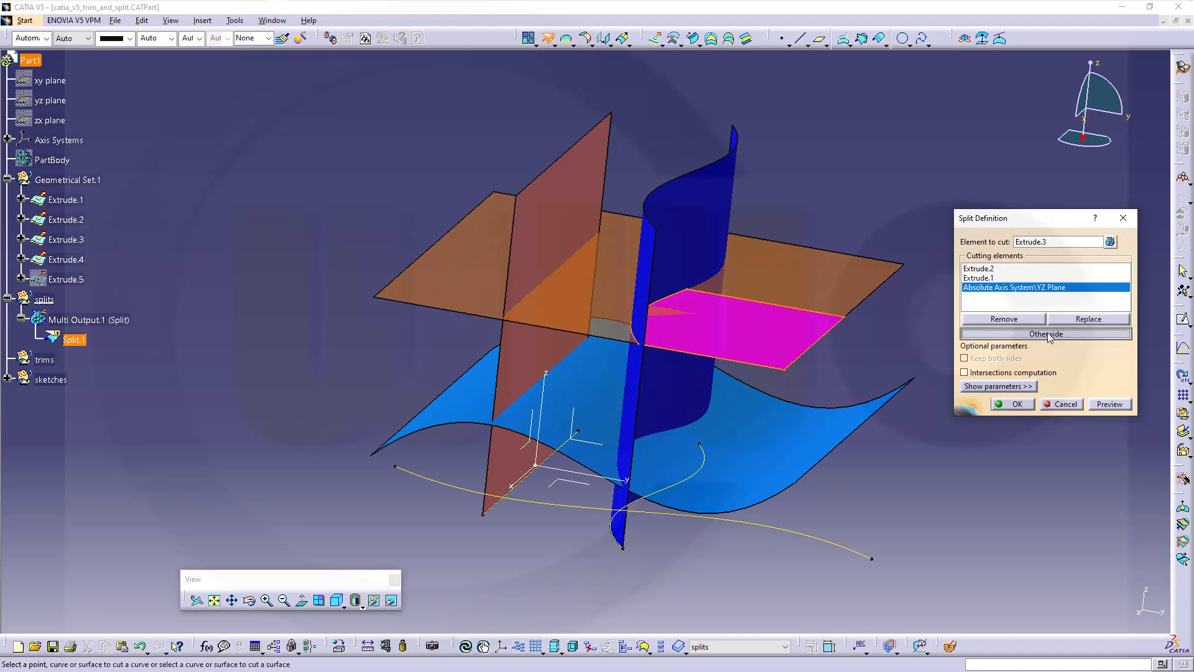
{"action": "left_click", "coordinate": [1044, 334]}
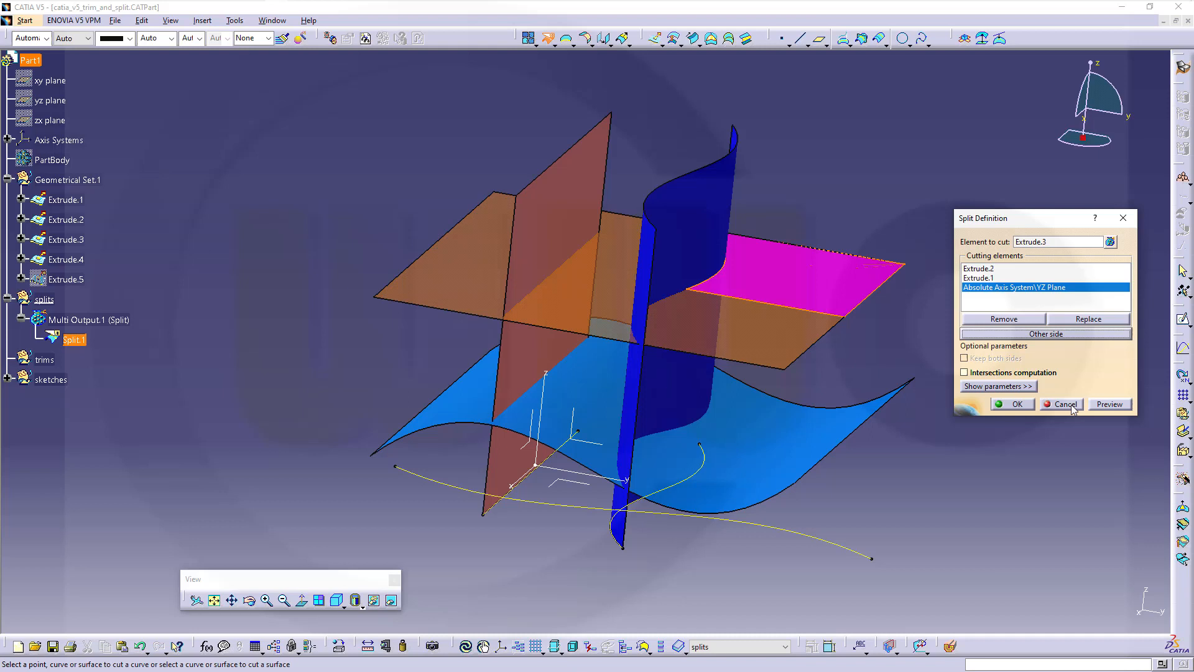
{"action": "left_click", "coordinate": [1061, 403]}
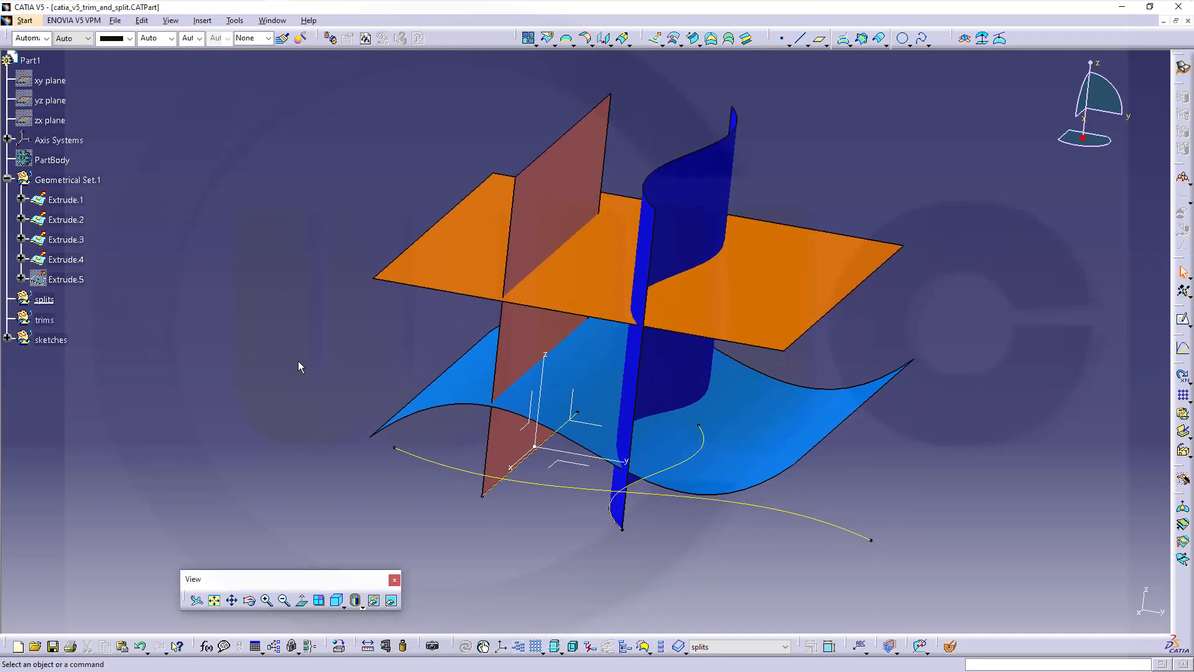
{"action": "mouse_move", "coordinate": [864, 377]}
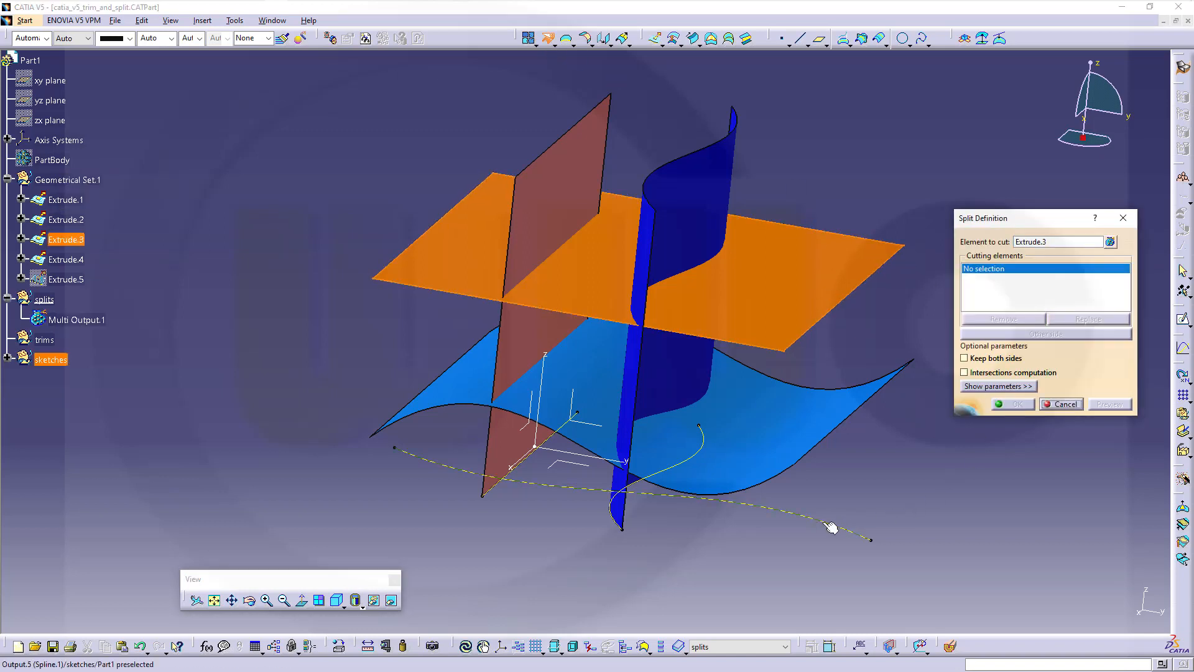
{"action": "left_click", "coordinate": [1011, 403]}
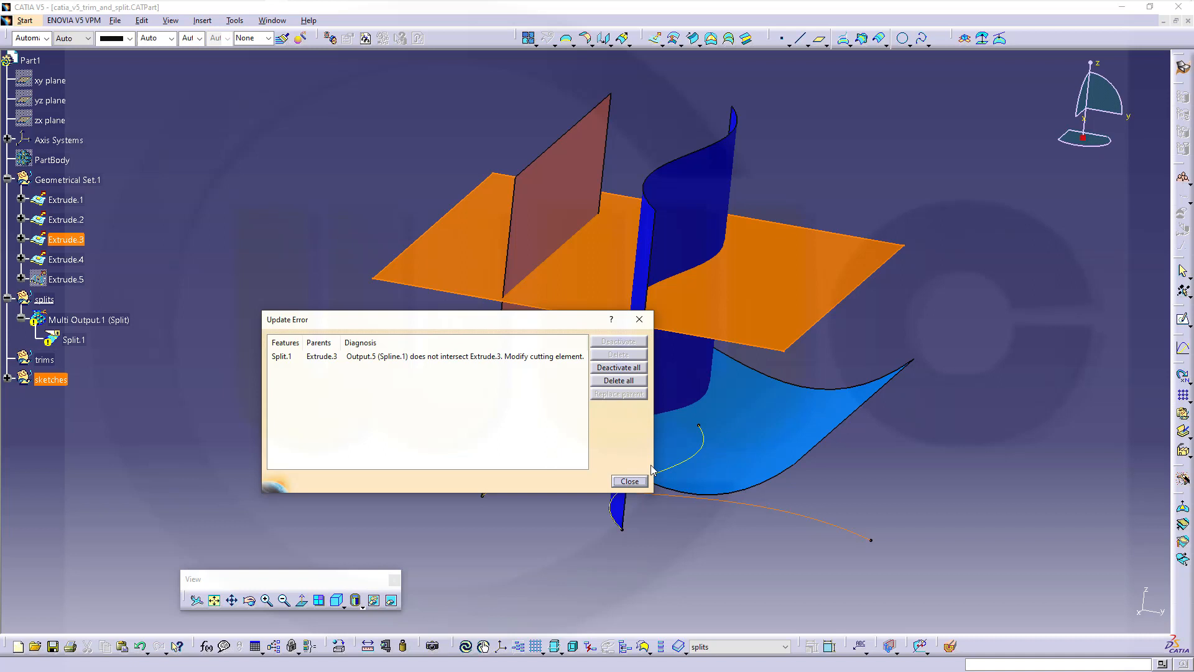
{"action": "left_click", "coordinate": [629, 480]}
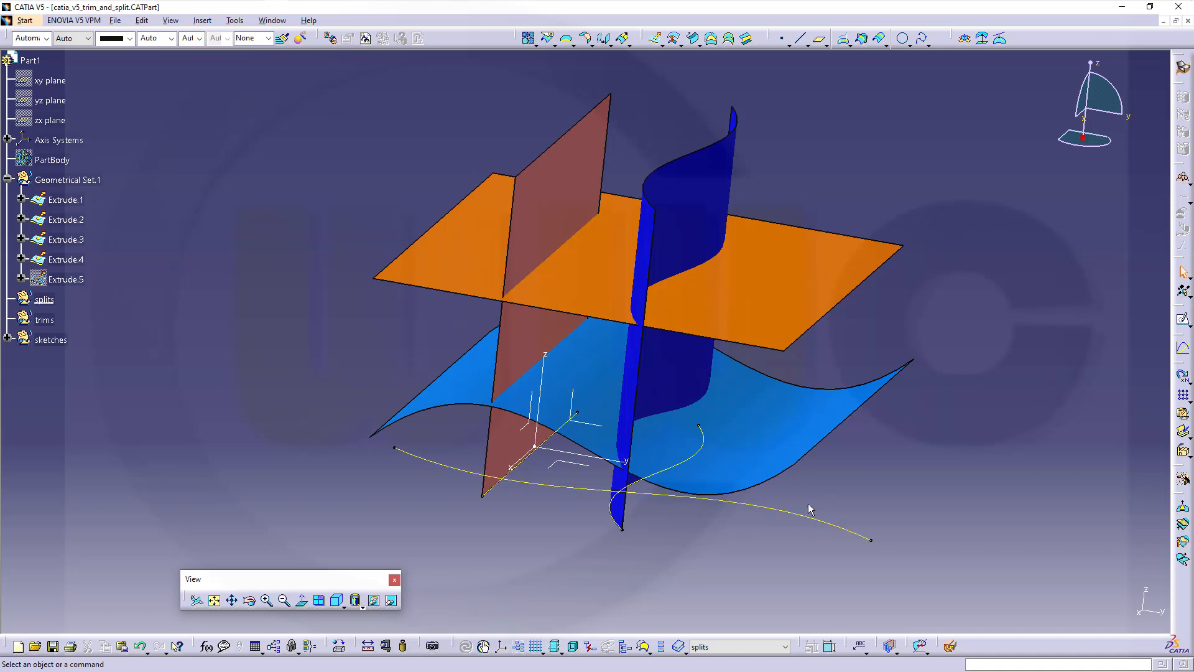
{"action": "mouse_move", "coordinate": [948, 375]}
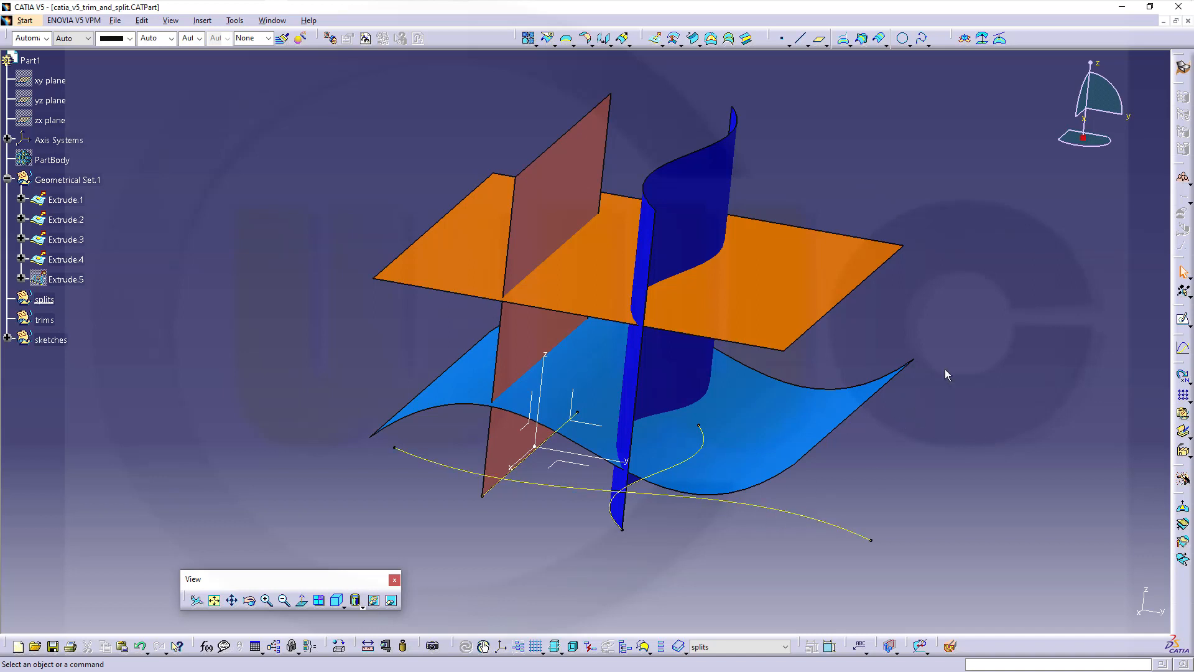
{"action": "mouse_move", "coordinate": [900, 207]}
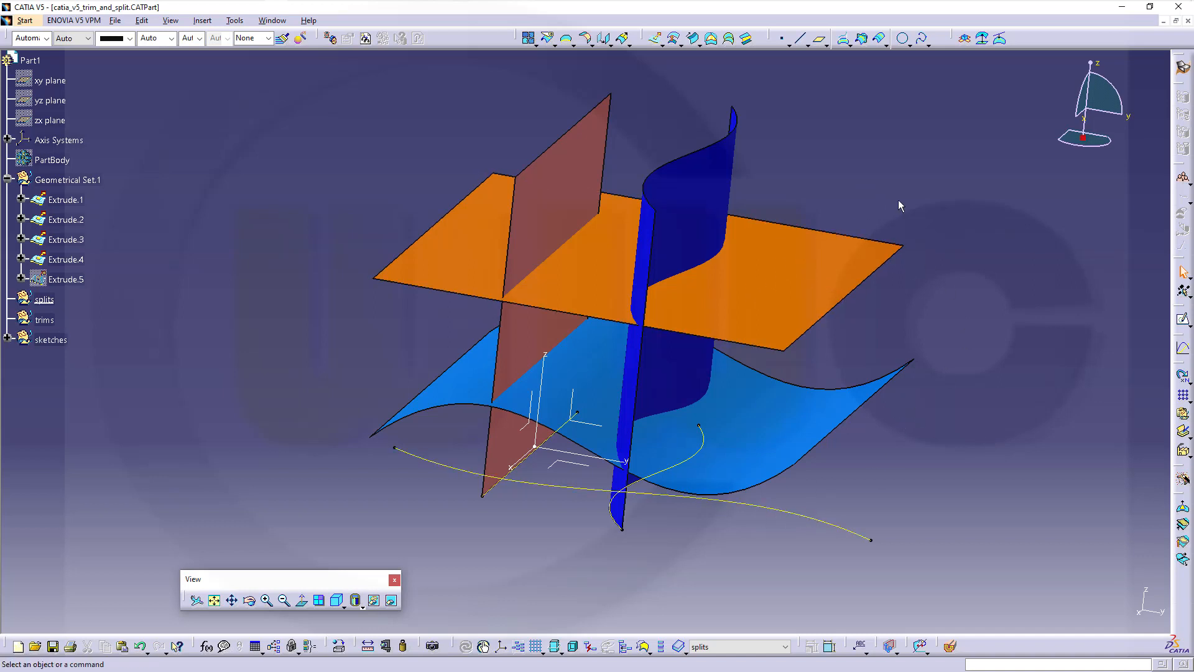
{"action": "mouse_move", "coordinate": [748, 274]}
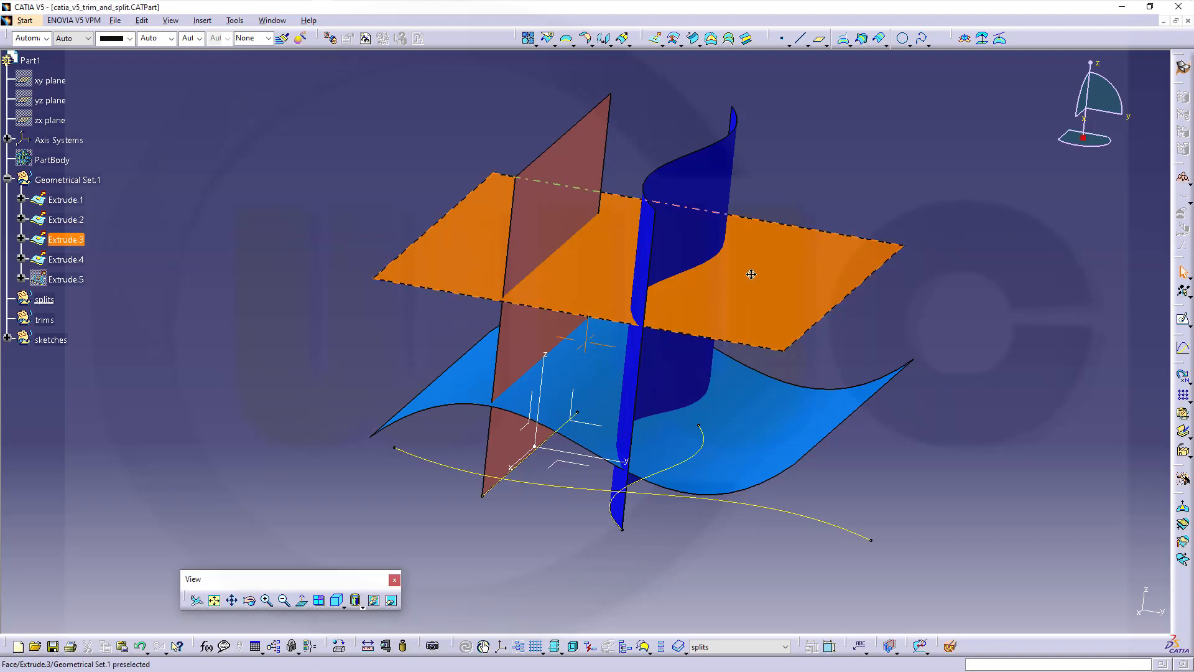
{"action": "left_click_drag", "start_coordinate": [750, 274], "coordinate": [721, 457]}
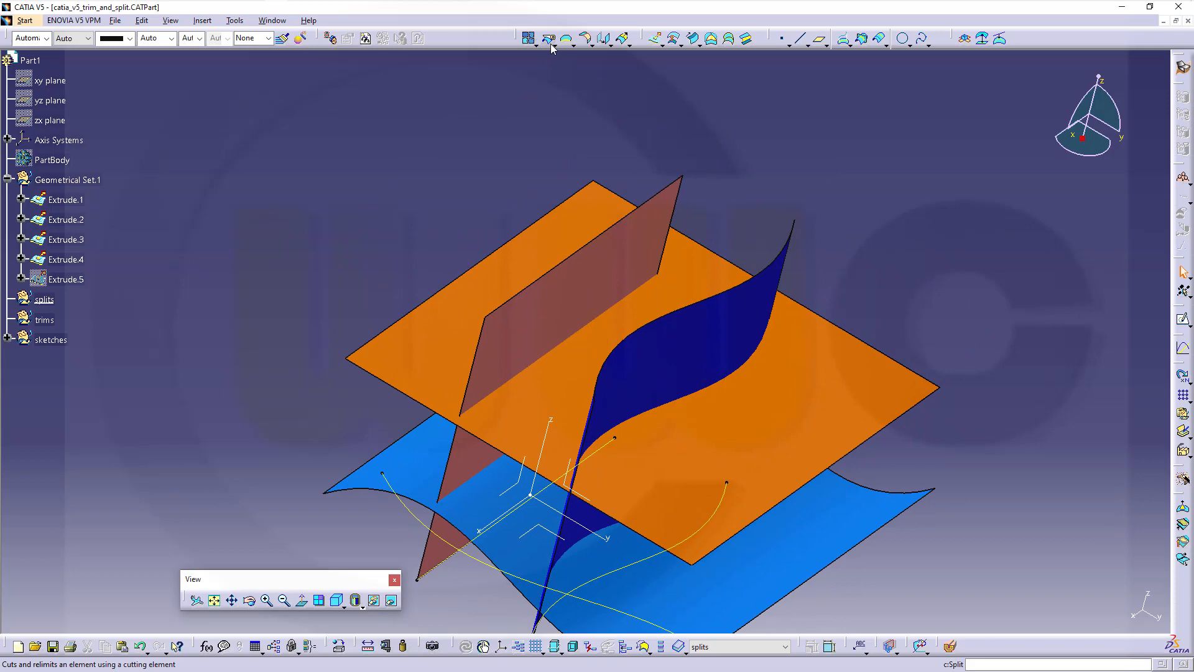
{"action": "left_click", "coordinate": [546, 37]}
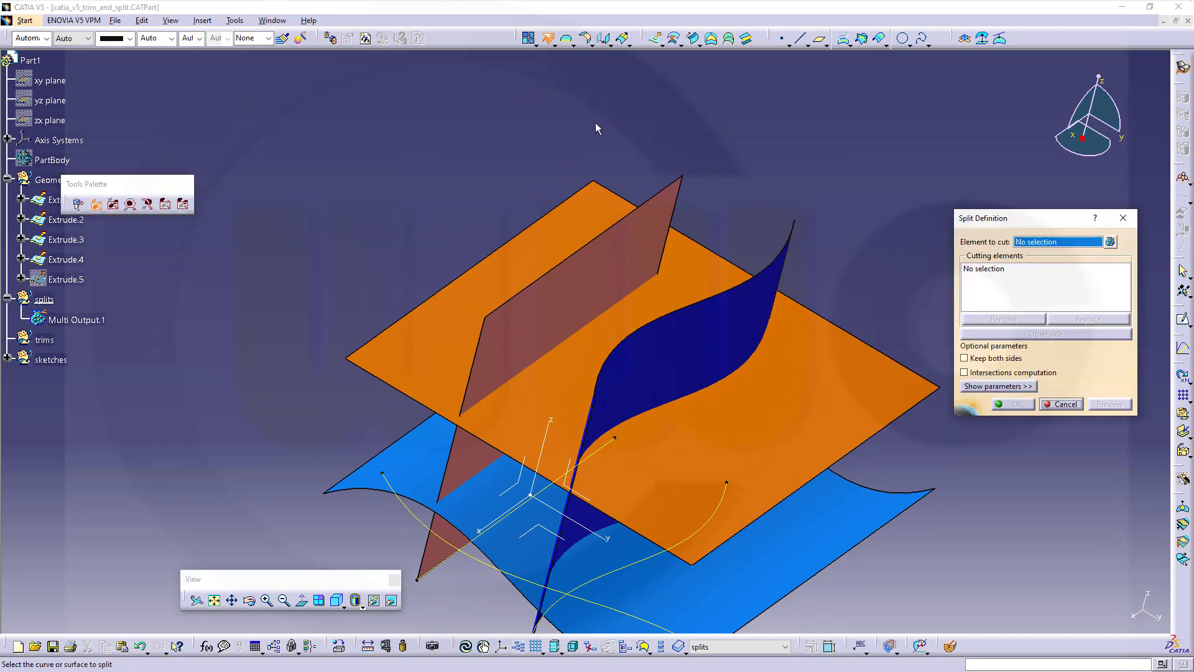
{"action": "left_click", "coordinate": [714, 283]}
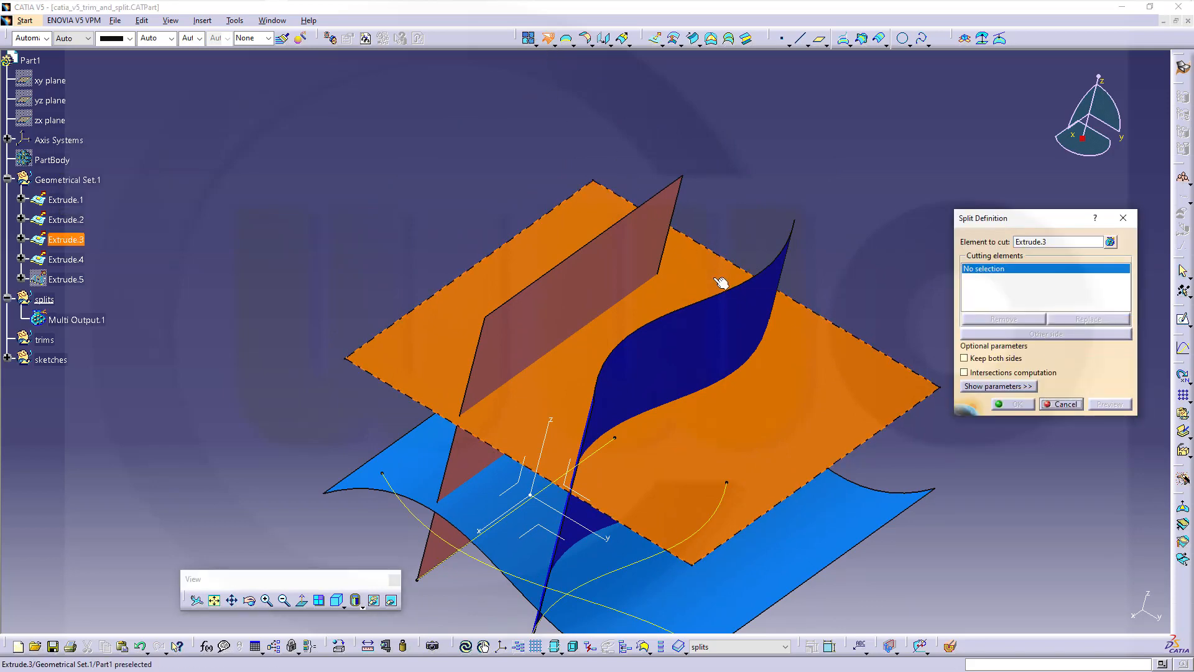
{"action": "left_click", "coordinate": [64, 199]}
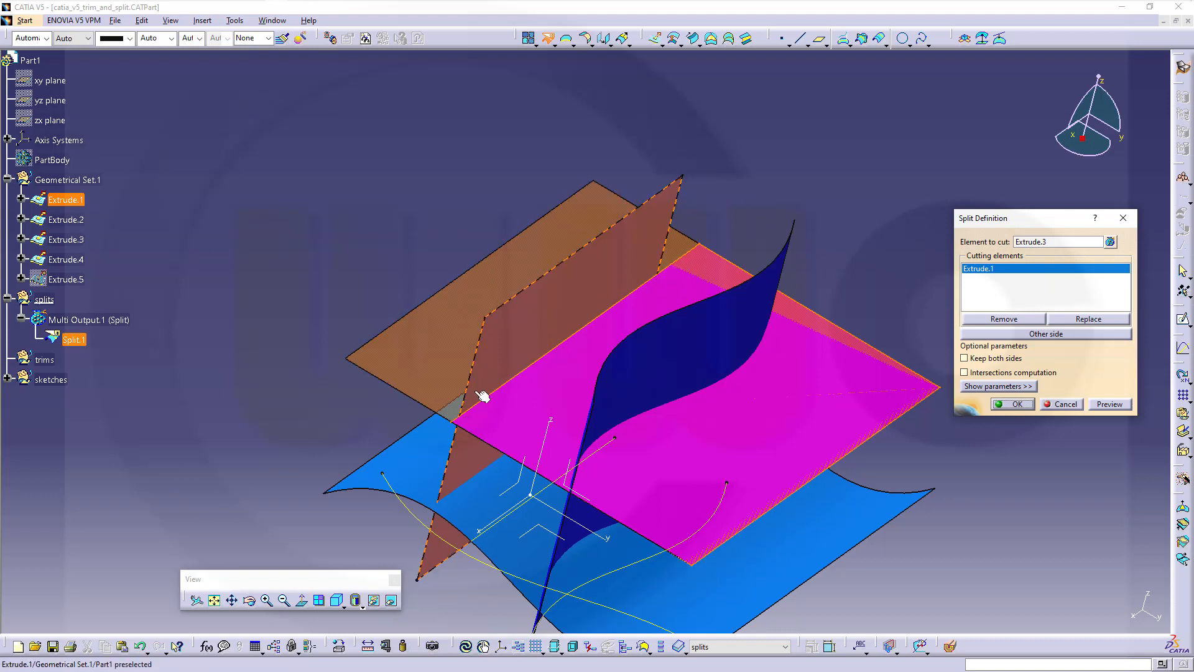
{"action": "mouse_move", "coordinate": [662, 268]}
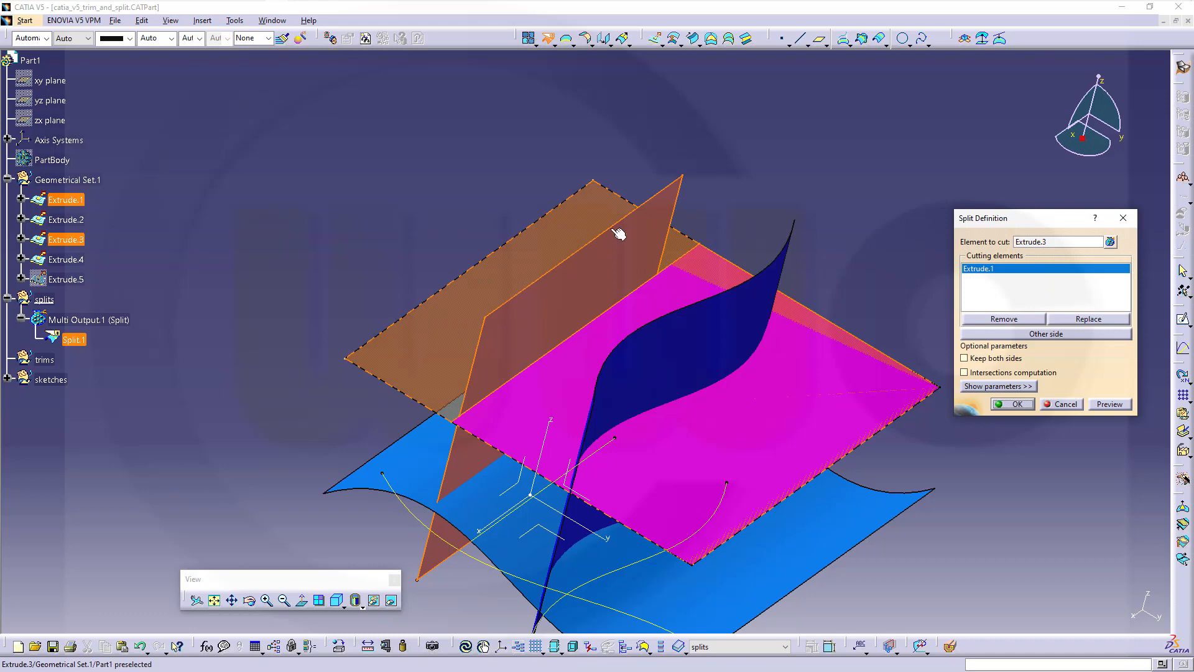
{"action": "left_click", "coordinate": [1061, 403]}
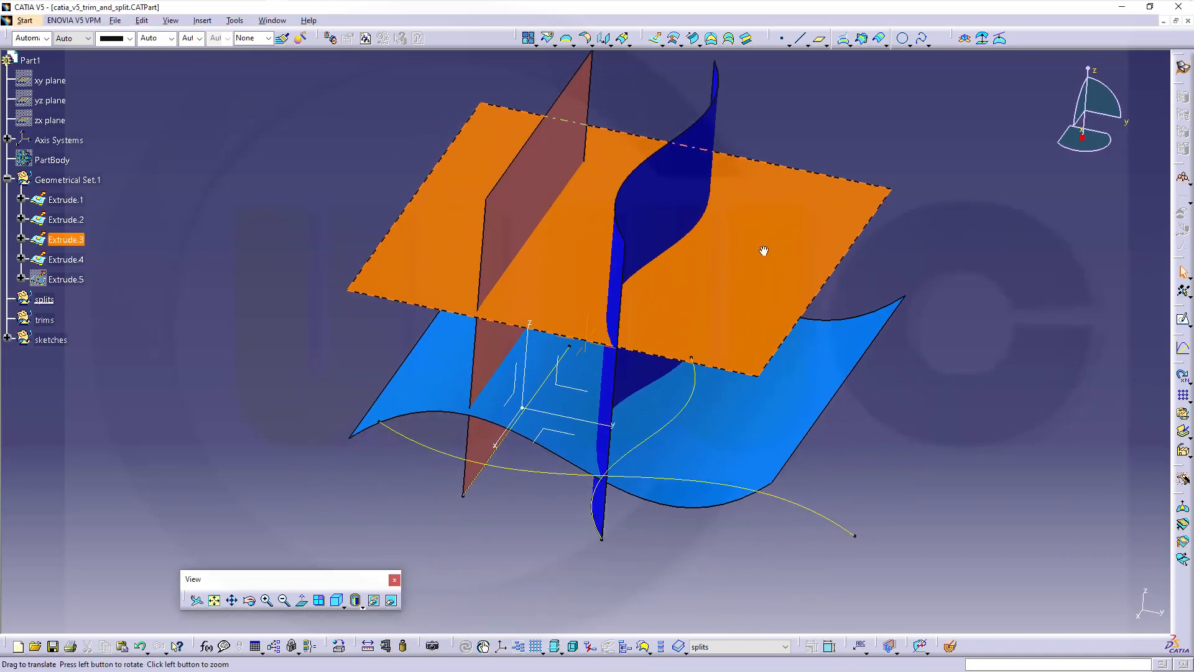
Hide Geometrical Set.1 so only the splines and line remain visible
{"action": "left_click", "coordinate": [67, 179]}
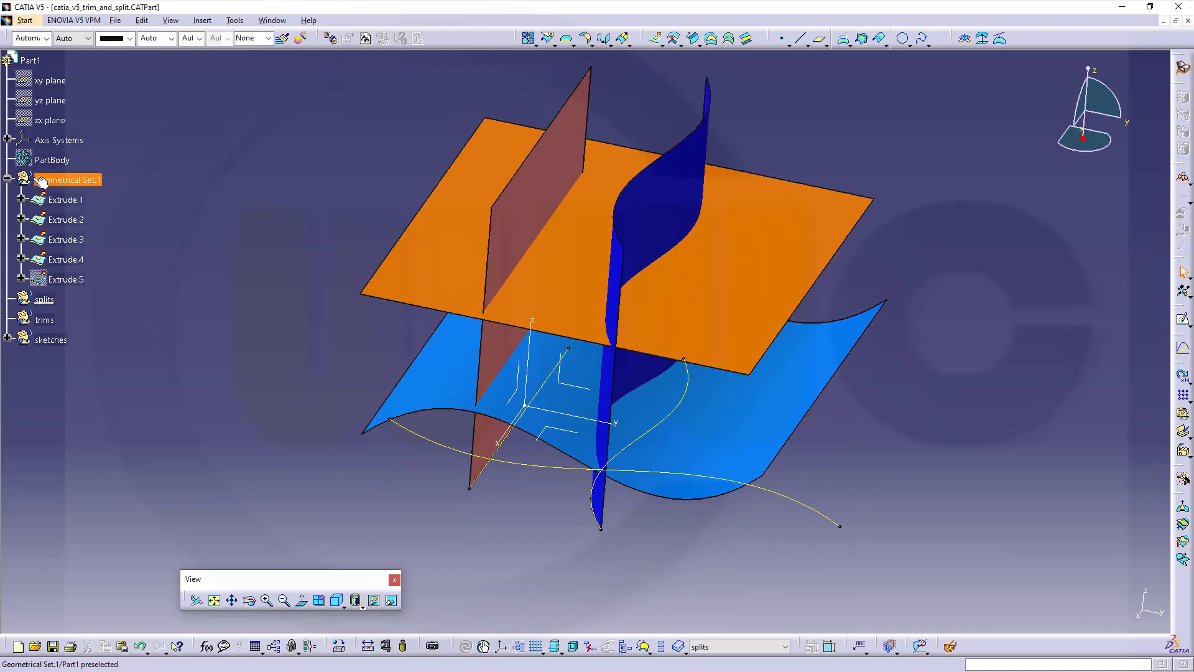
{"action": "right_click", "coordinate": [65, 179]}
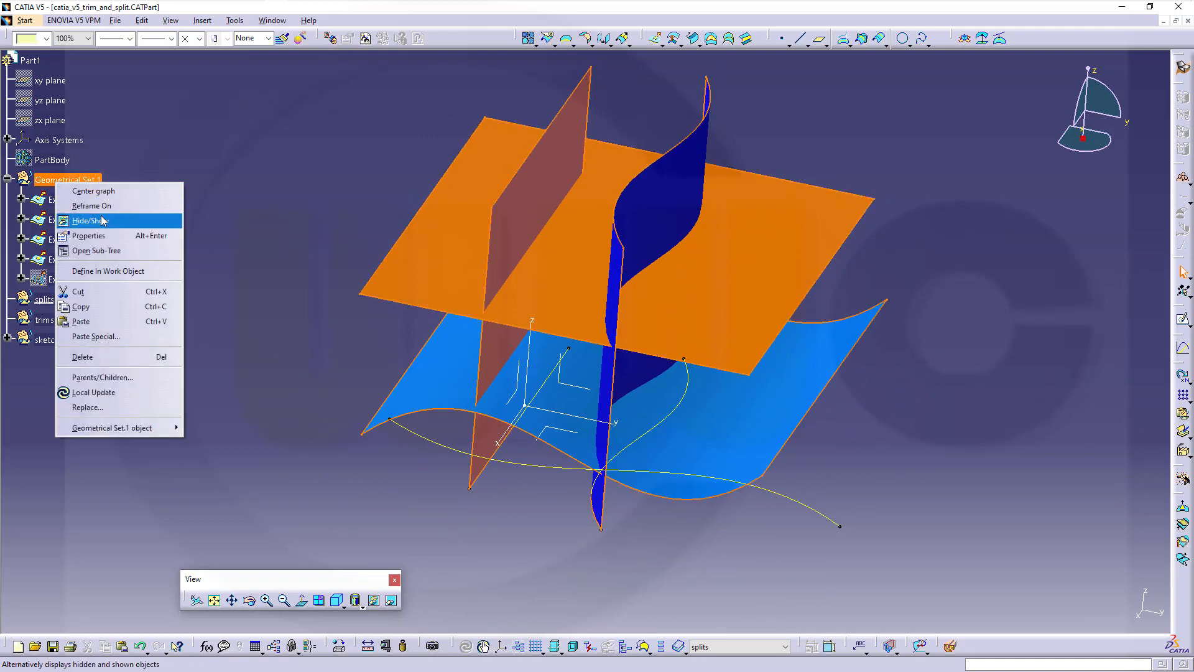
{"action": "left_click", "coordinate": [90, 222]}
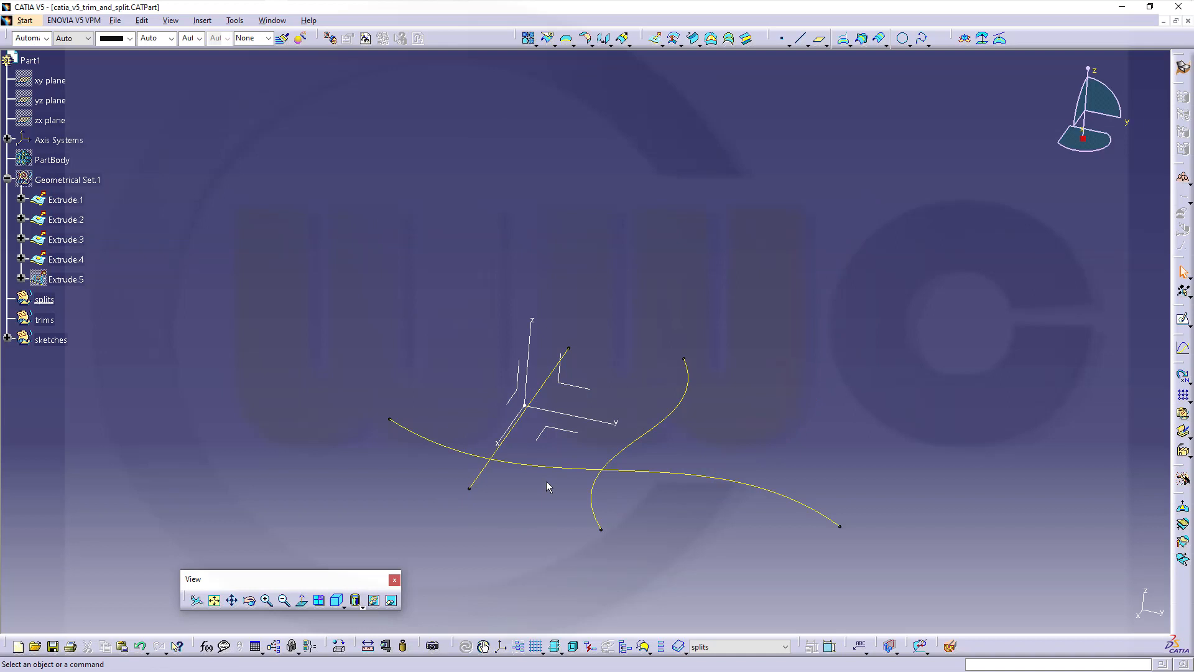
{"action": "mouse_move", "coordinate": [535, 441]}
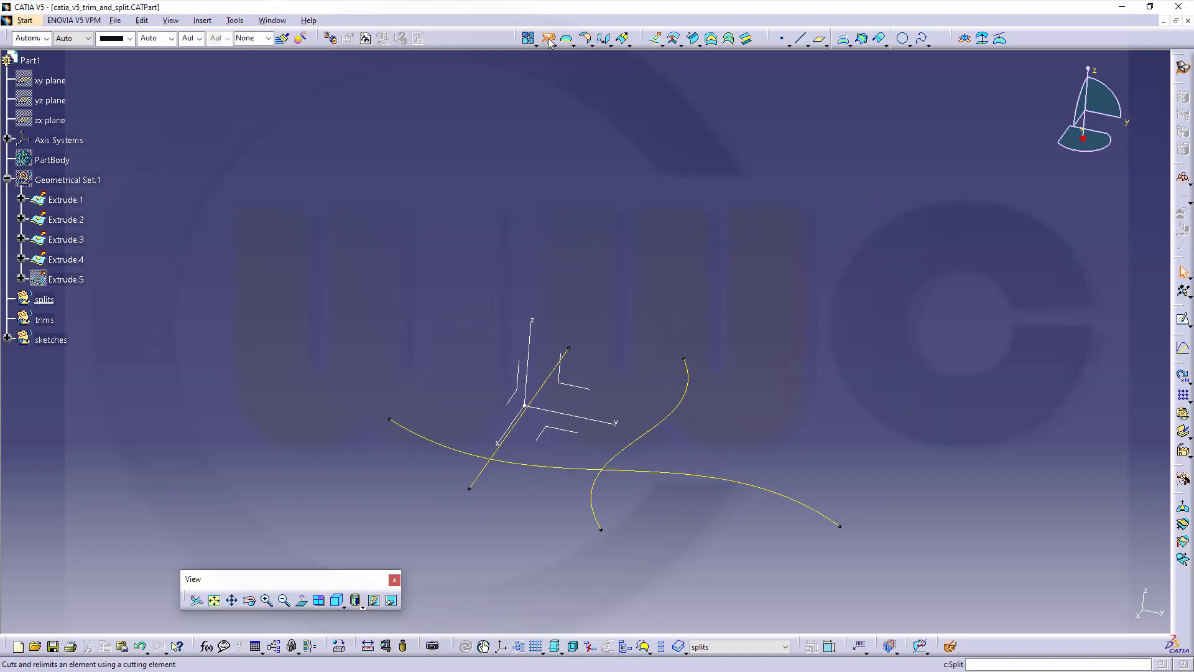
Preview splitting one spline by the other spline and the line, flipping the kept portion, then cancel
{"action": "left_click", "coordinate": [548, 37]}
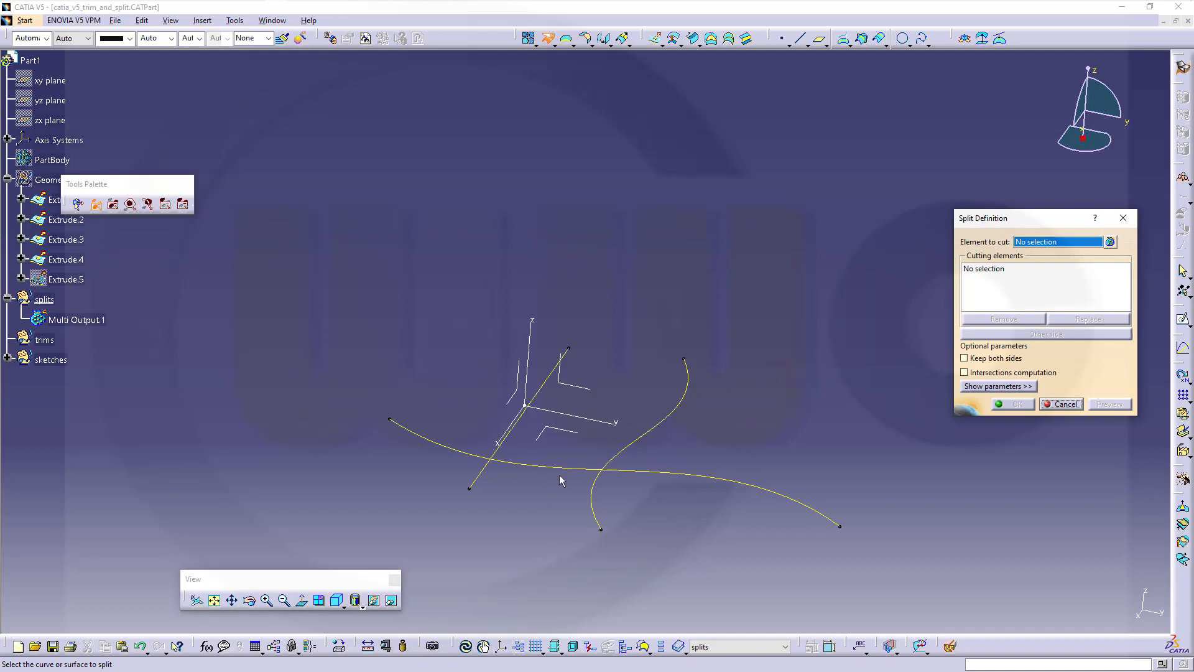
{"action": "left_click", "coordinate": [716, 474]}
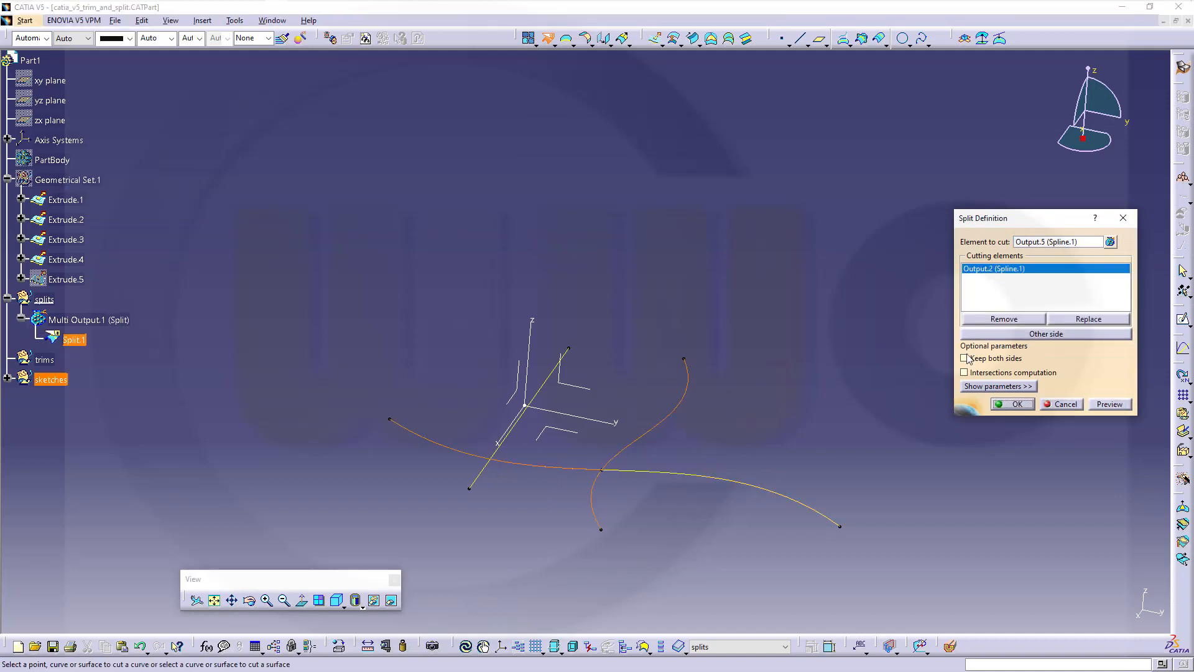
{"action": "left_click", "coordinate": [1044, 333]}
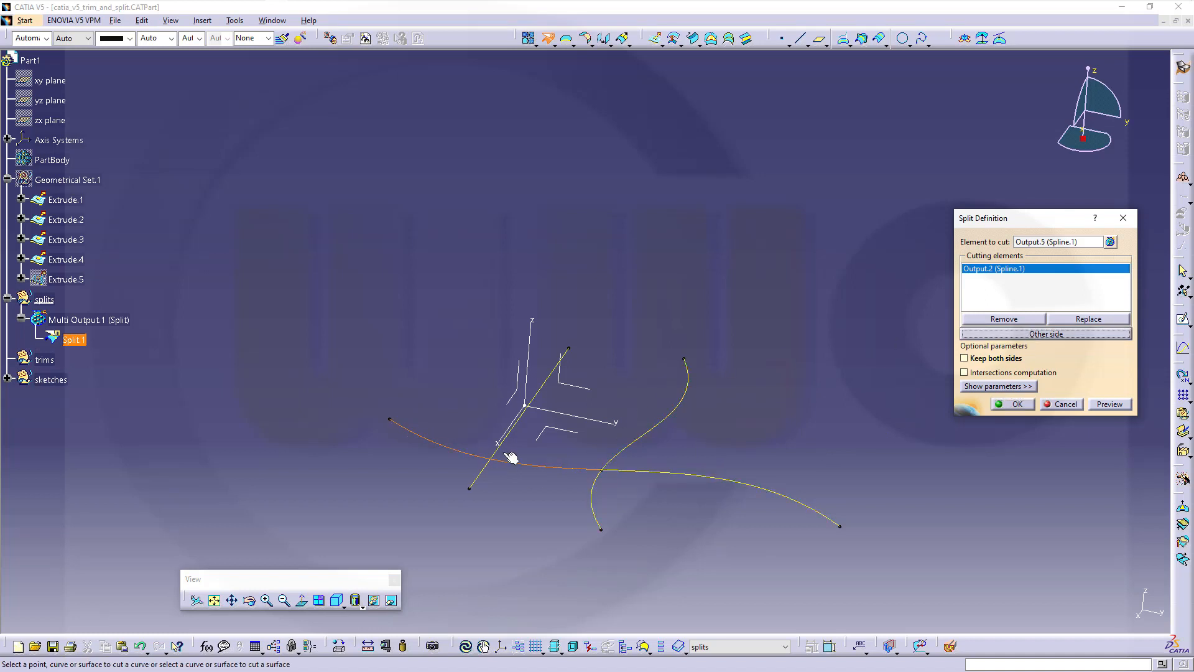
{"action": "mouse_move", "coordinate": [583, 484]}
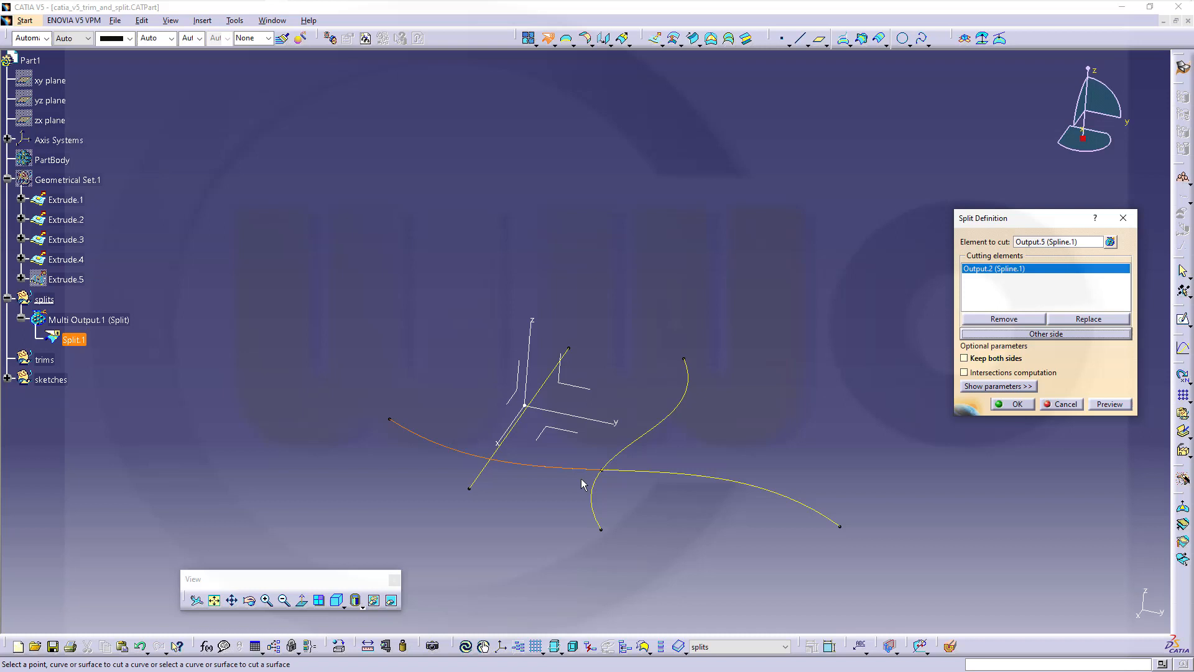
{"action": "mouse_move", "coordinate": [715, 492]}
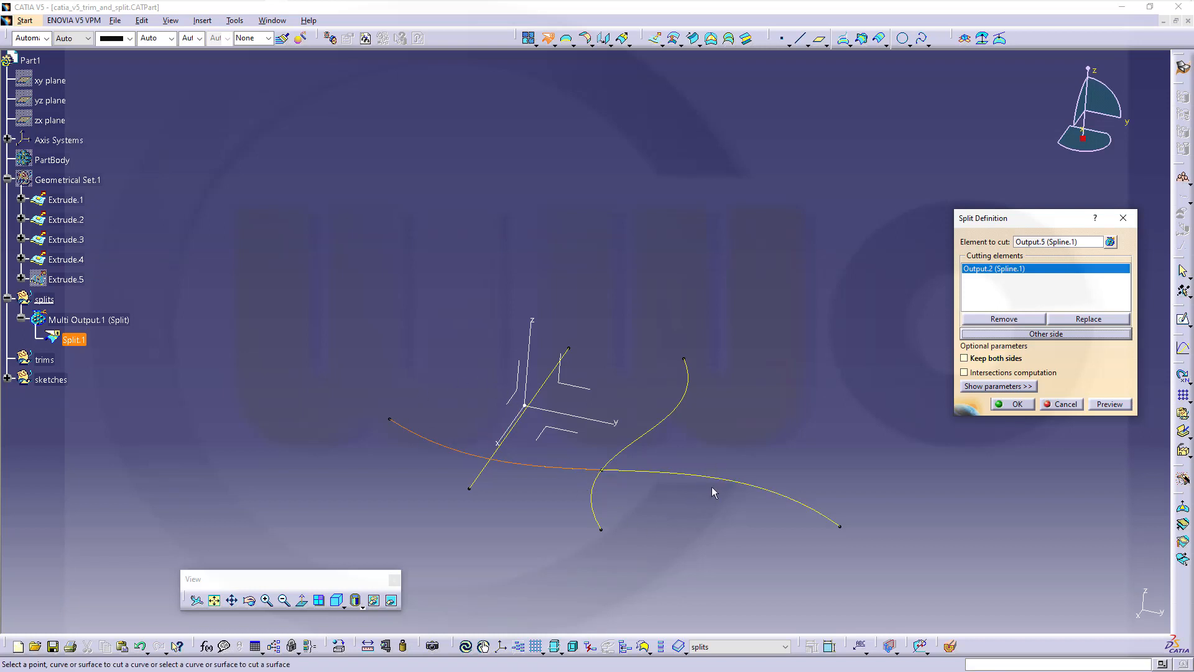
{"action": "mouse_move", "coordinate": [537, 425]}
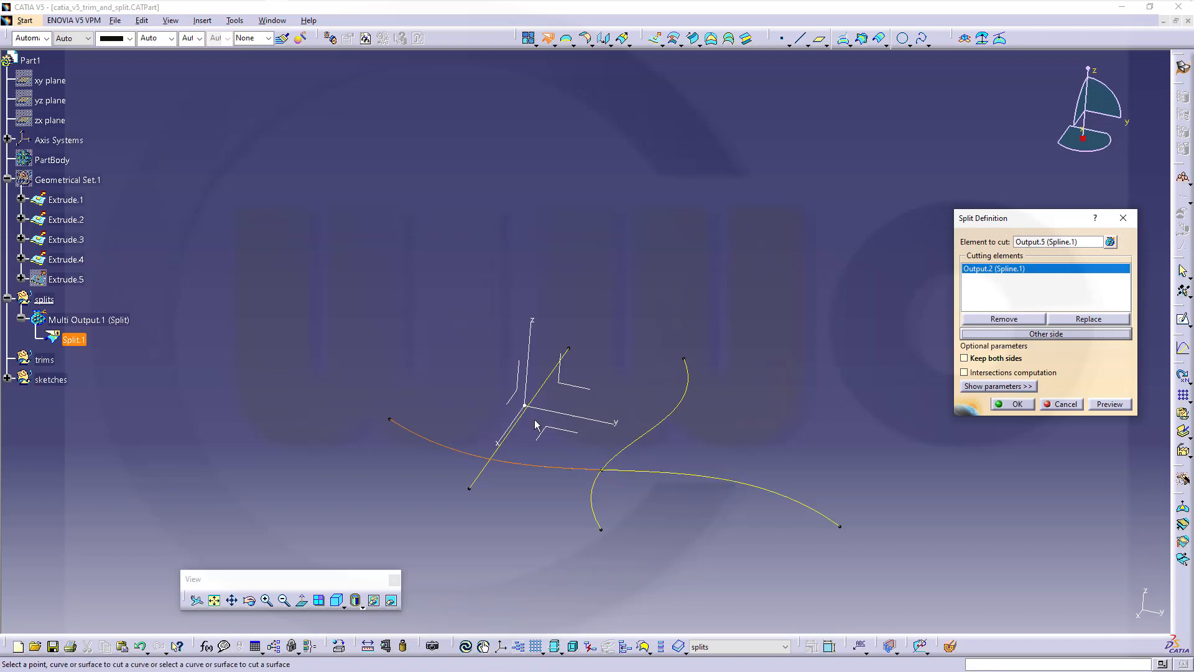
{"action": "left_click", "coordinate": [503, 456]}
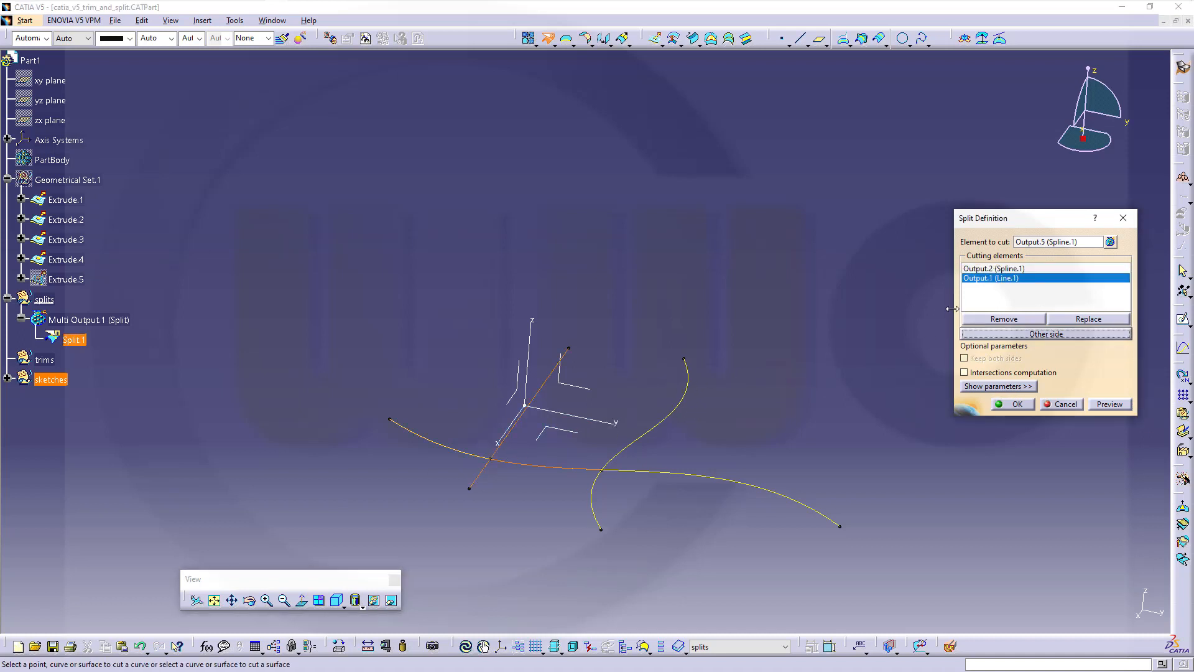
{"action": "left_click", "coordinate": [1045, 333]}
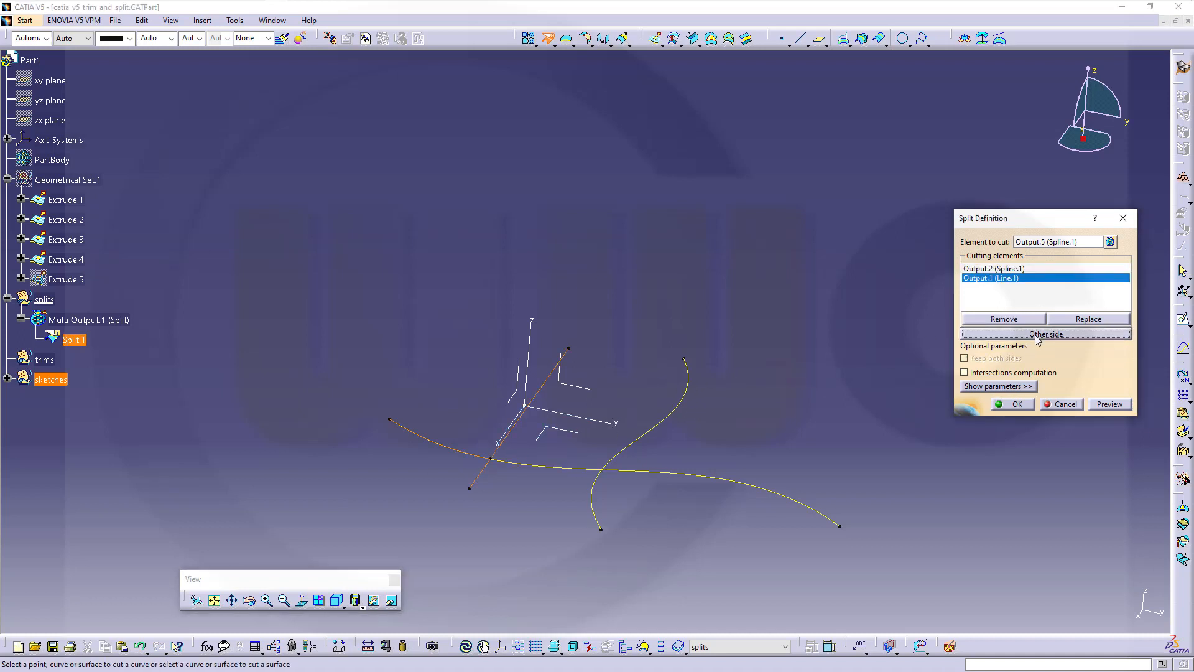
{"action": "left_click", "coordinate": [1044, 333]}
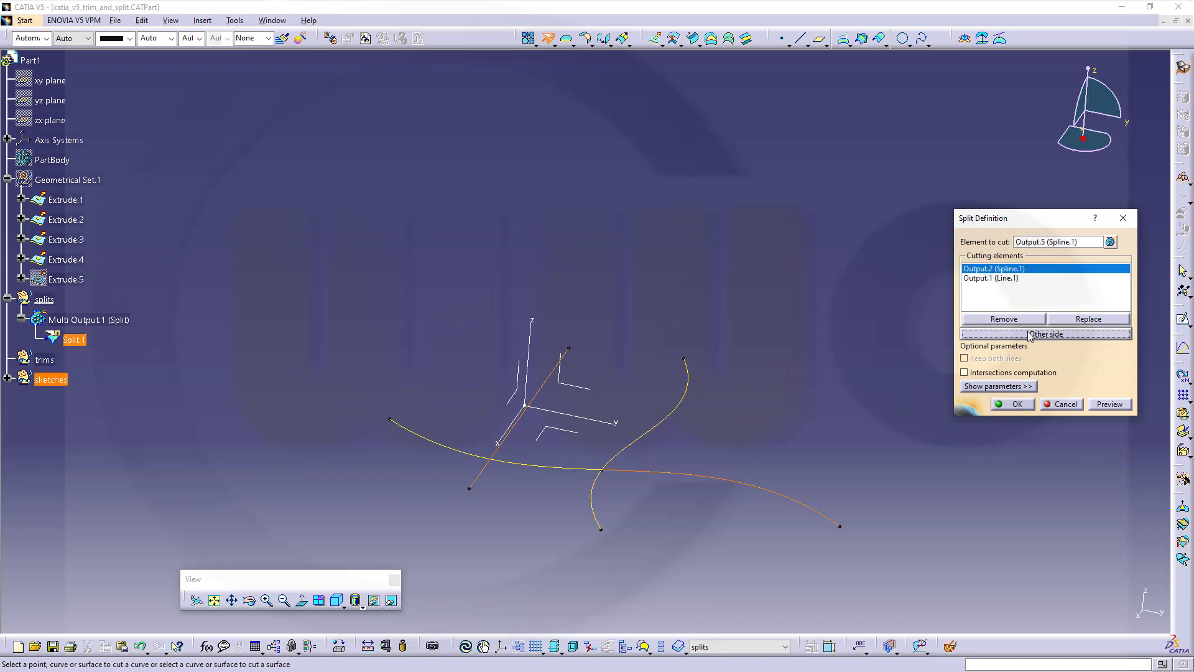
{"action": "left_click", "coordinate": [1045, 333]}
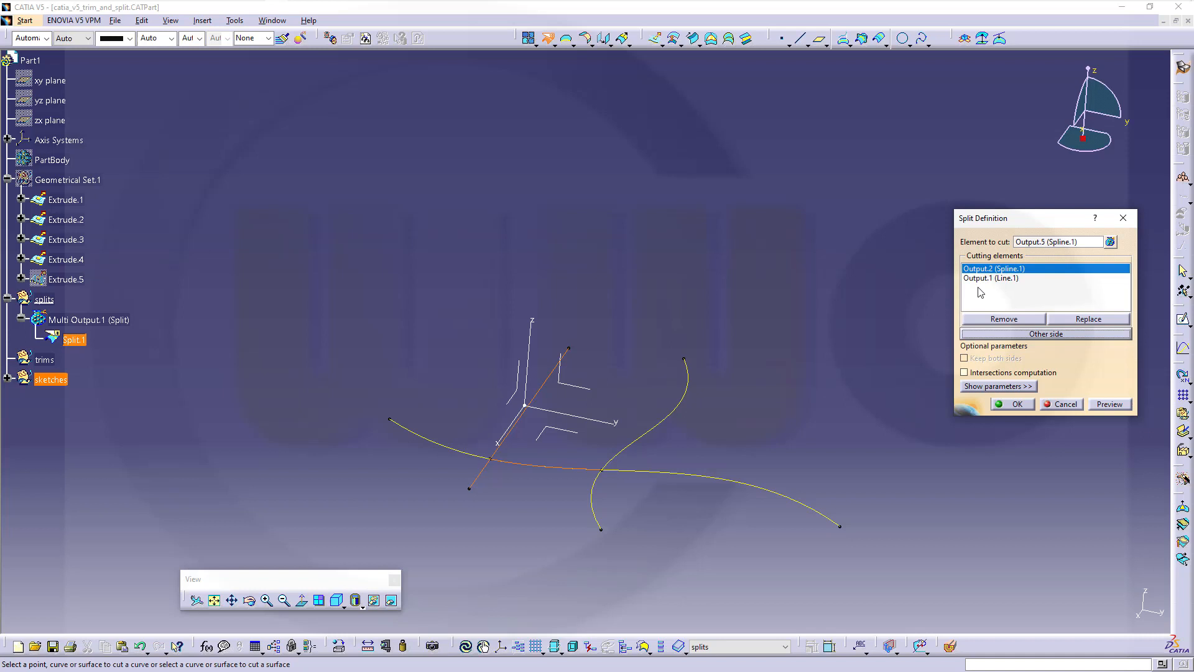
{"action": "mouse_move", "coordinate": [971, 291]}
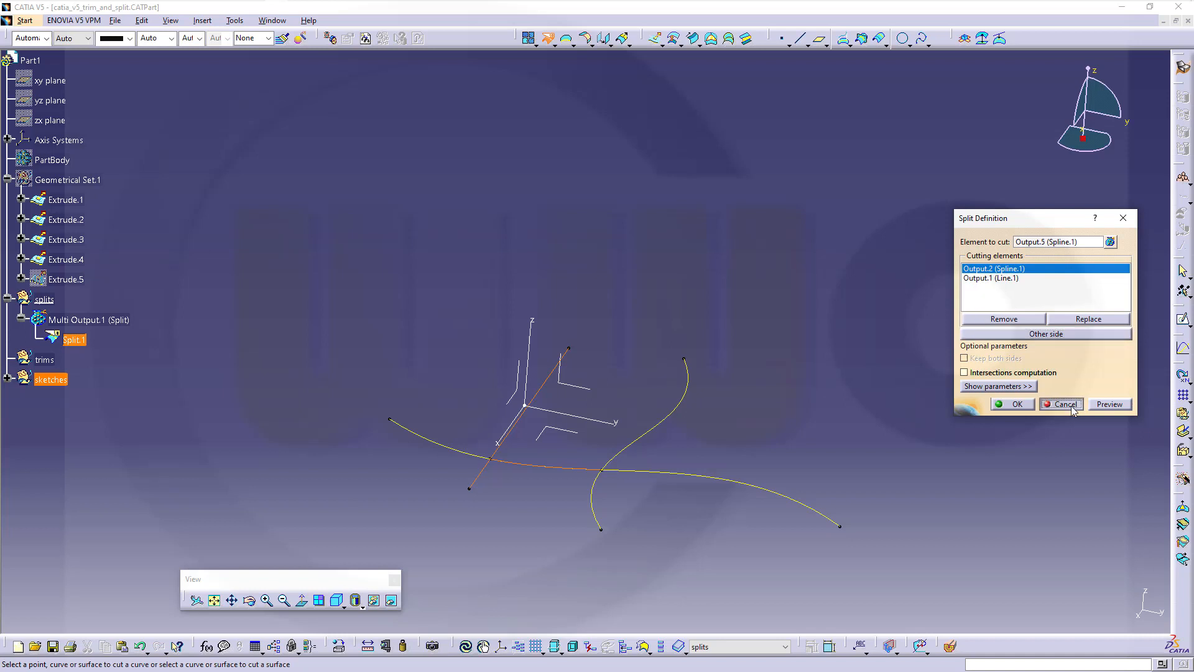
{"action": "left_click", "coordinate": [1062, 403]}
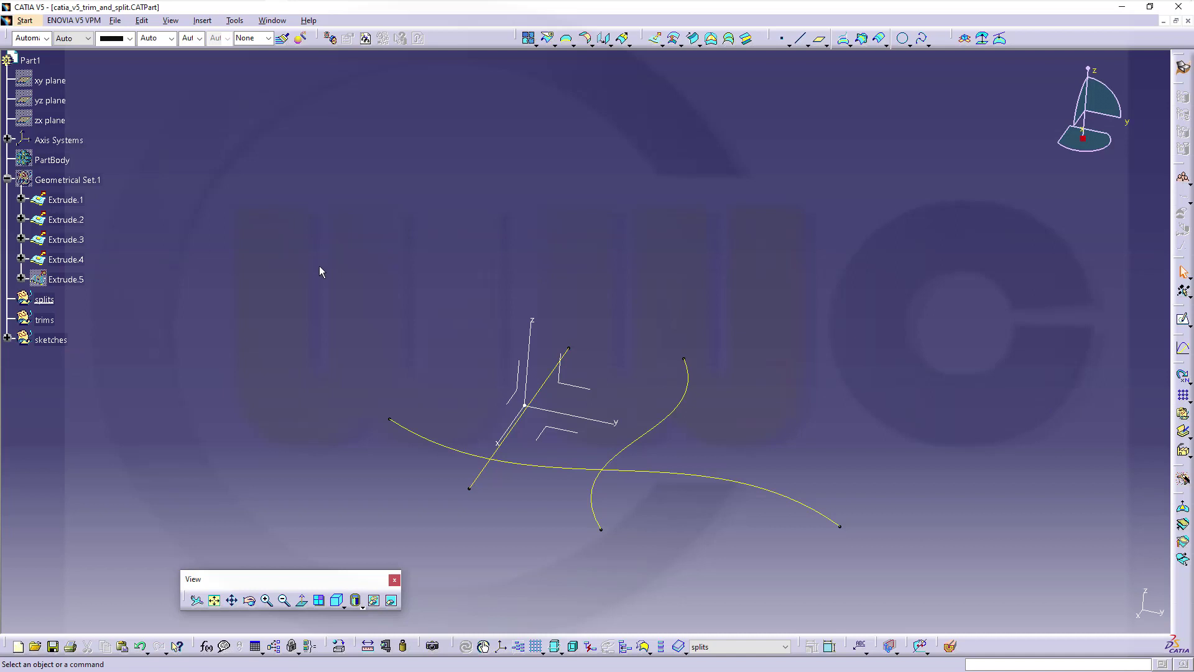
{"action": "mouse_move", "coordinate": [342, 282]}
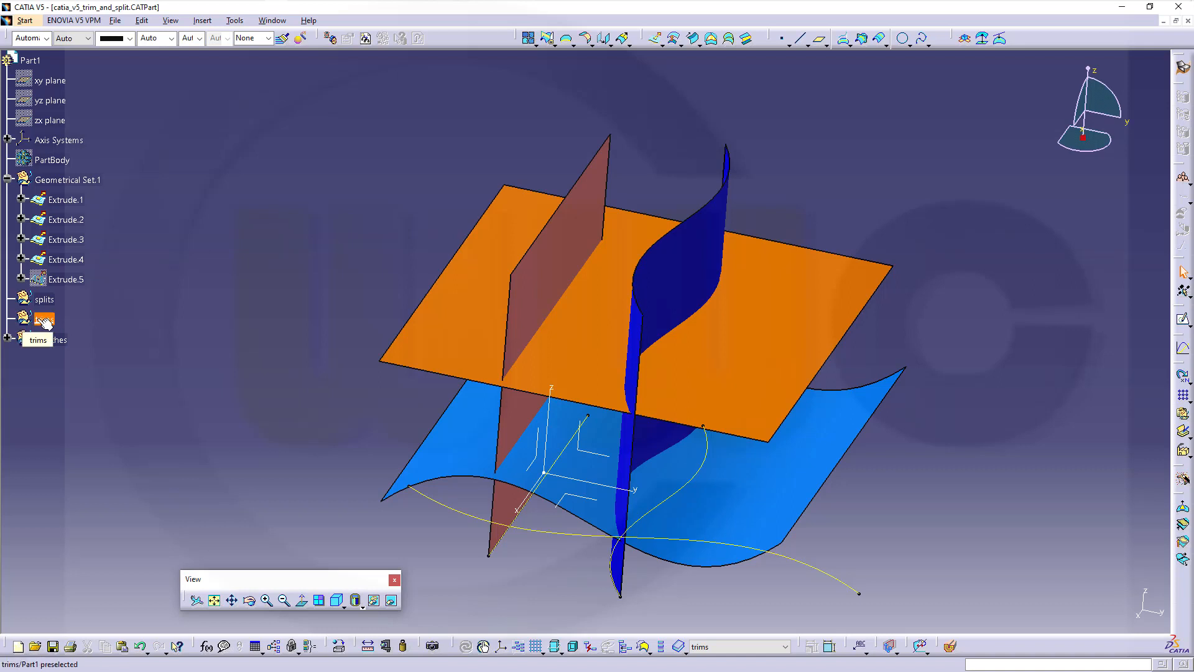
Make trims the in-work geometrical set
{"action": "left_click", "coordinate": [43, 319]}
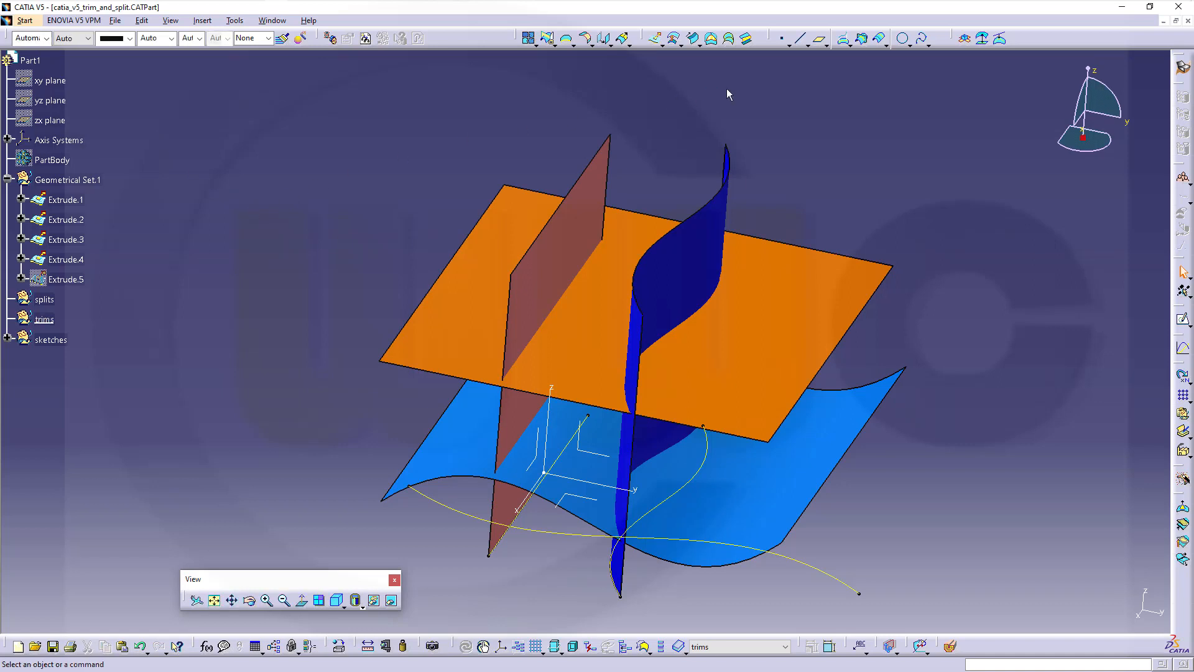
{"action": "mouse_move", "coordinate": [564, 65]}
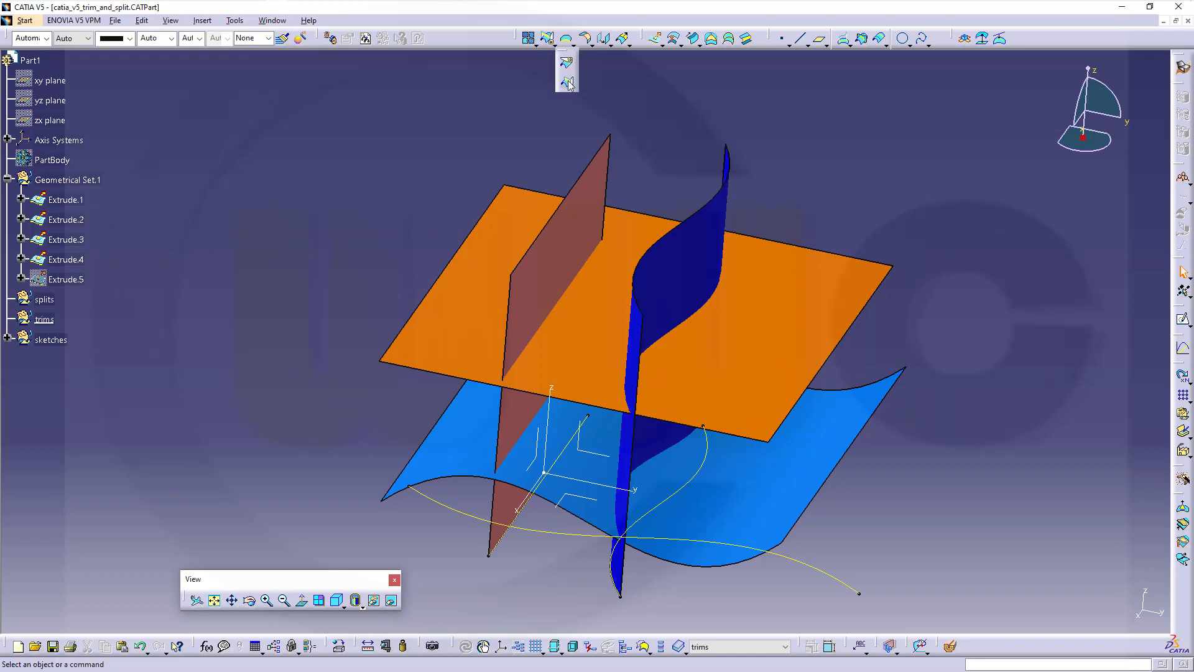
Start a trim of Extrude.3 with Extrude.2, keeping the S-surface's part below the plane
{"action": "left_click", "coordinate": [565, 79]}
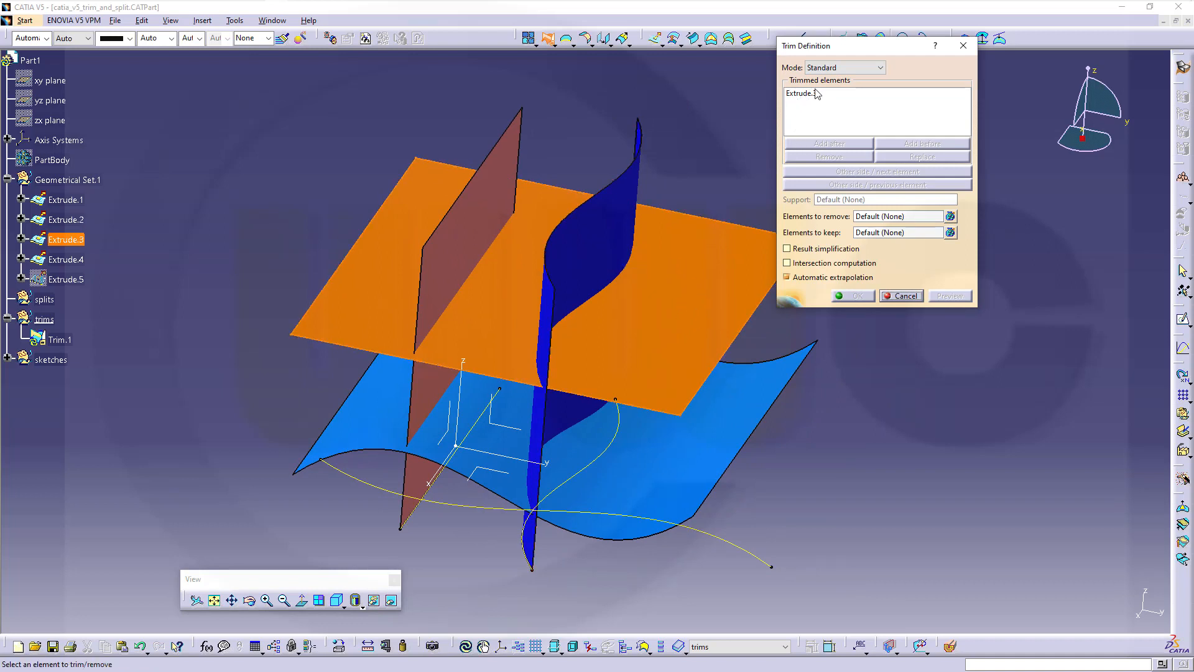
{"action": "left_click", "coordinate": [592, 244]}
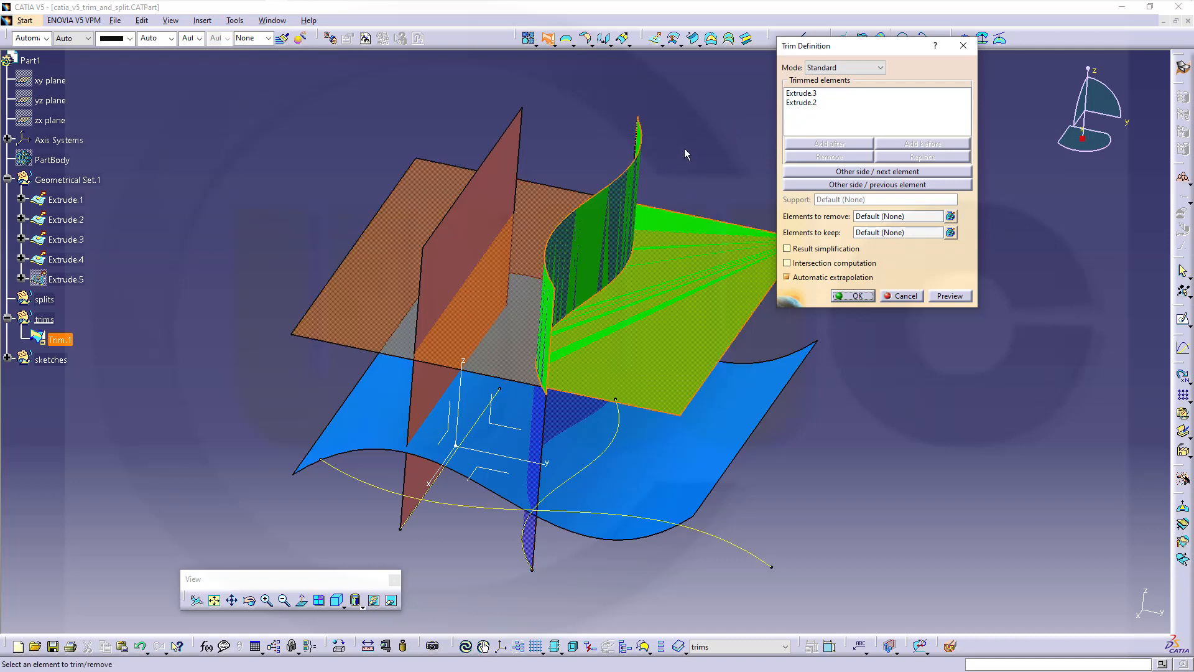
{"action": "mouse_move", "coordinate": [811, 104]}
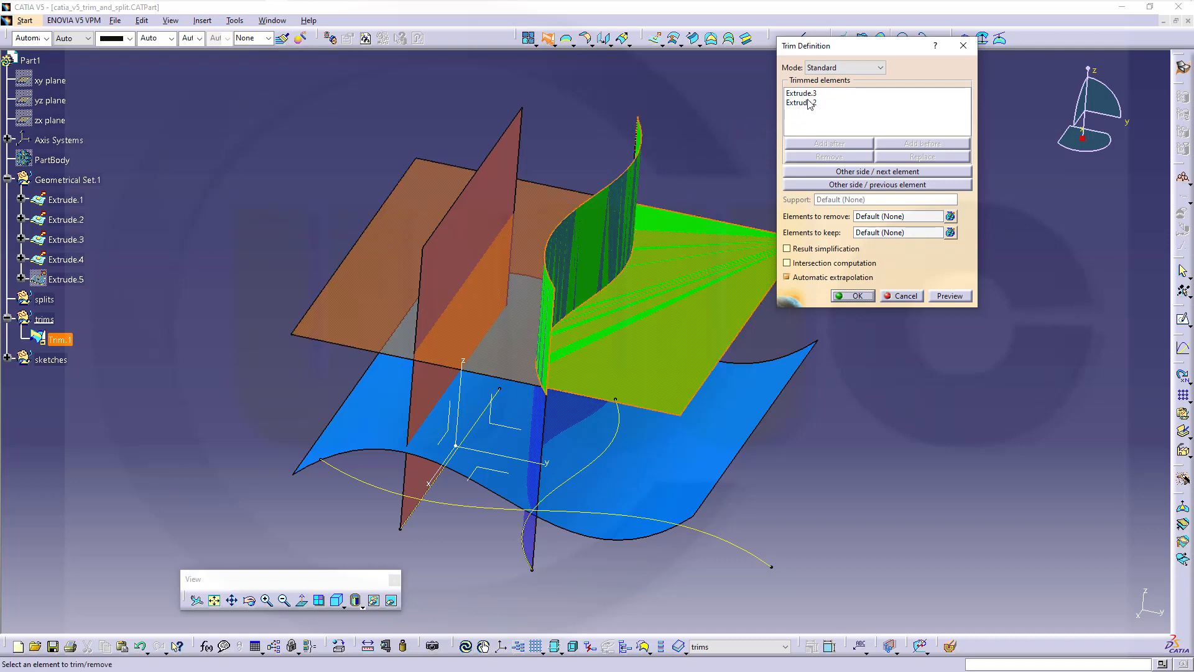
{"action": "left_click", "coordinate": [879, 170]}
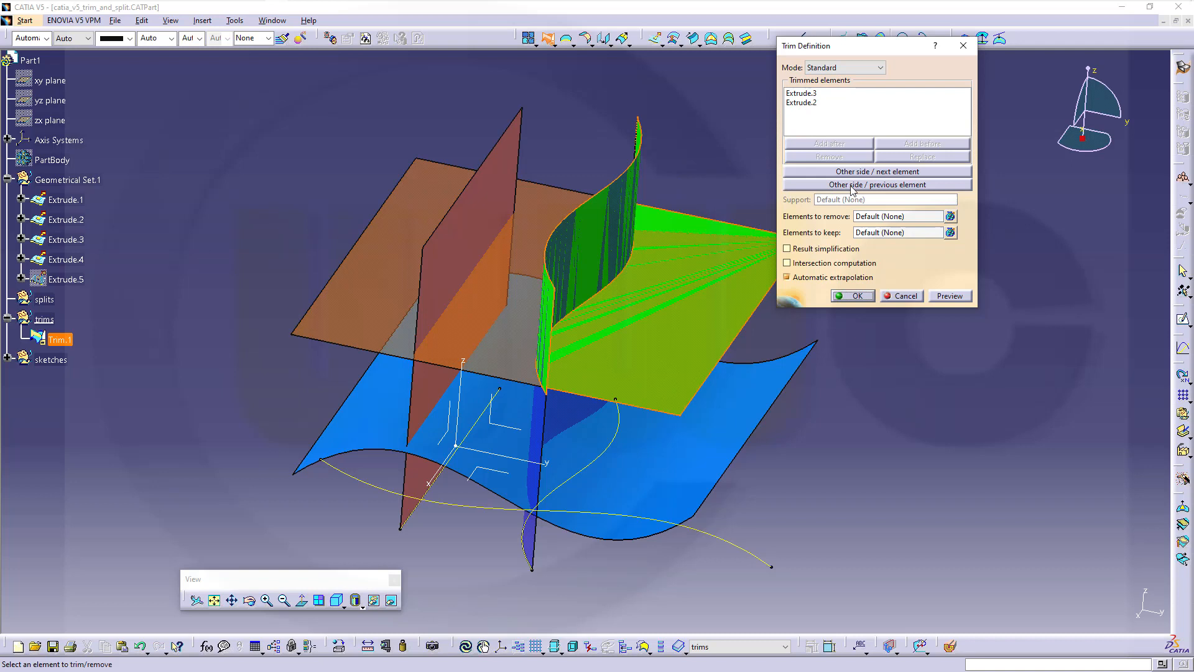
{"action": "left_click", "coordinate": [877, 184]}
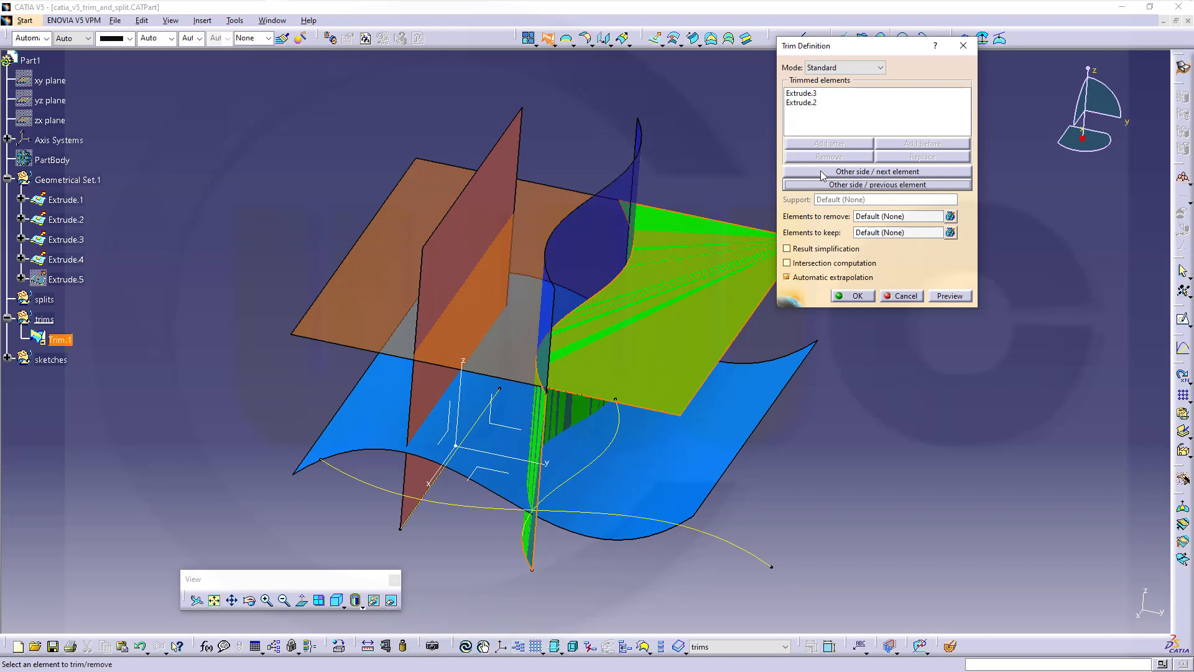
{"action": "mouse_move", "coordinate": [861, 172]}
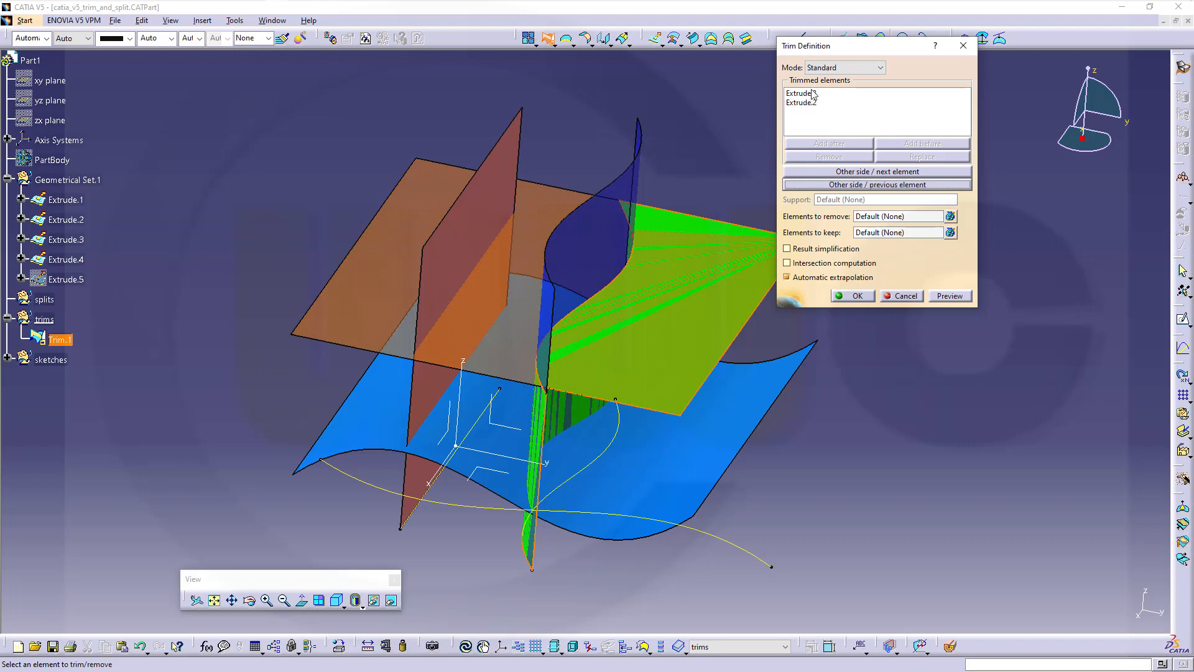
{"action": "left_click", "coordinate": [877, 170]}
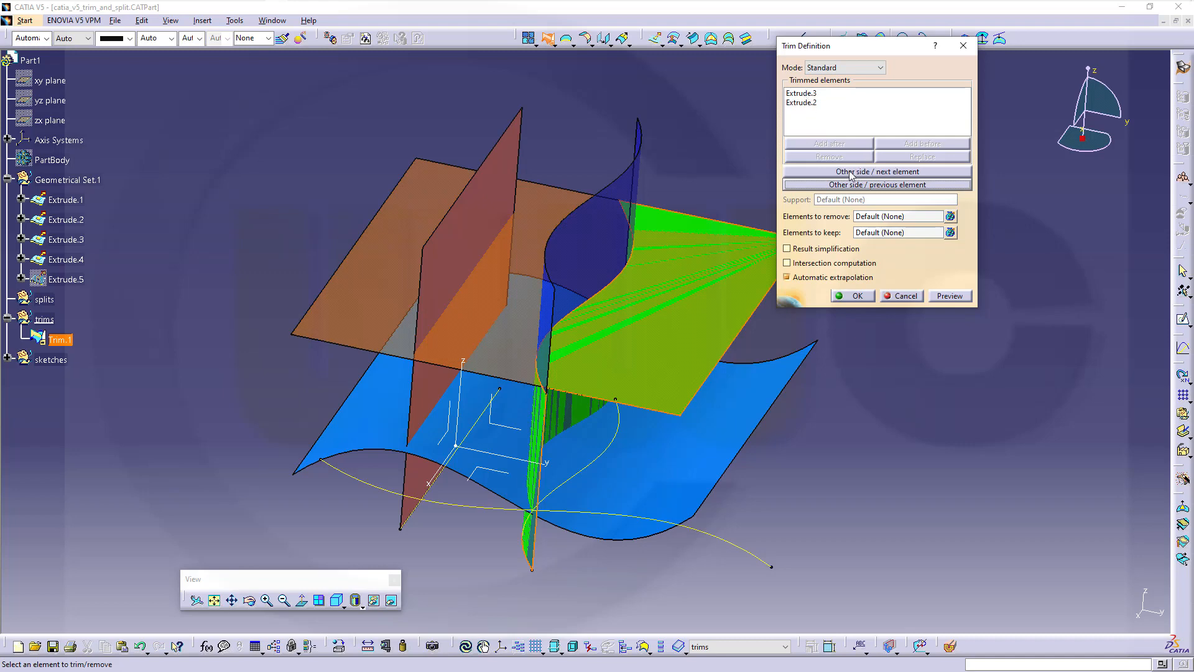
{"action": "left_click", "coordinate": [877, 170]}
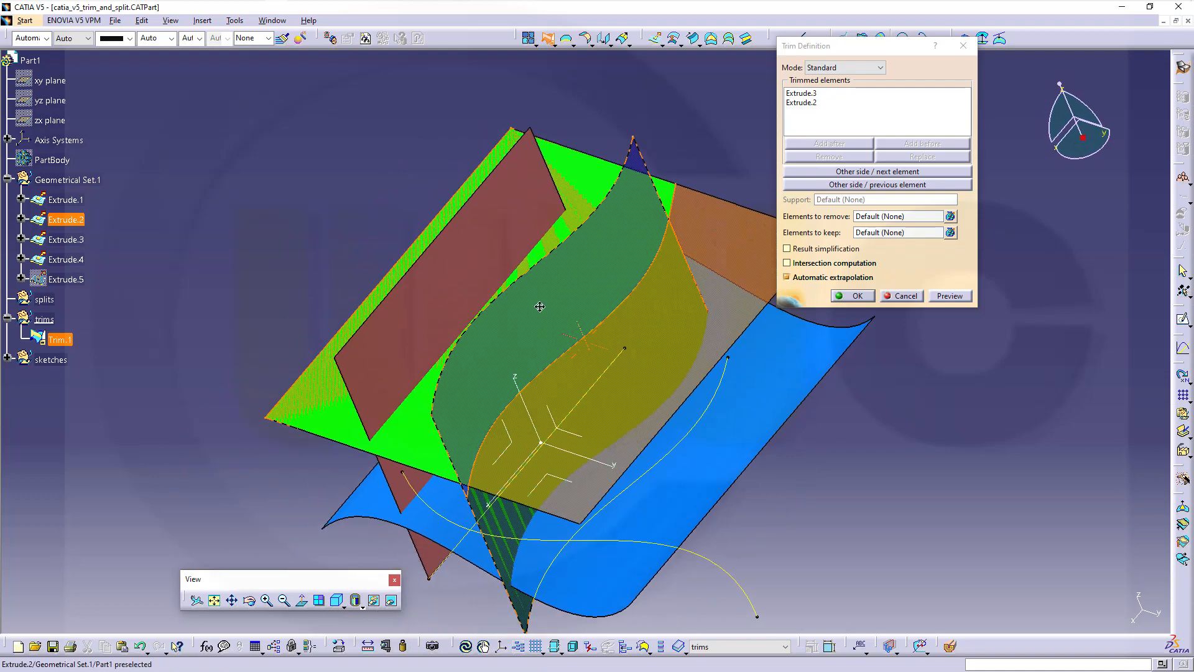
{"action": "left_click_drag", "start_coordinate": [541, 306], "coordinate": [491, 305]}
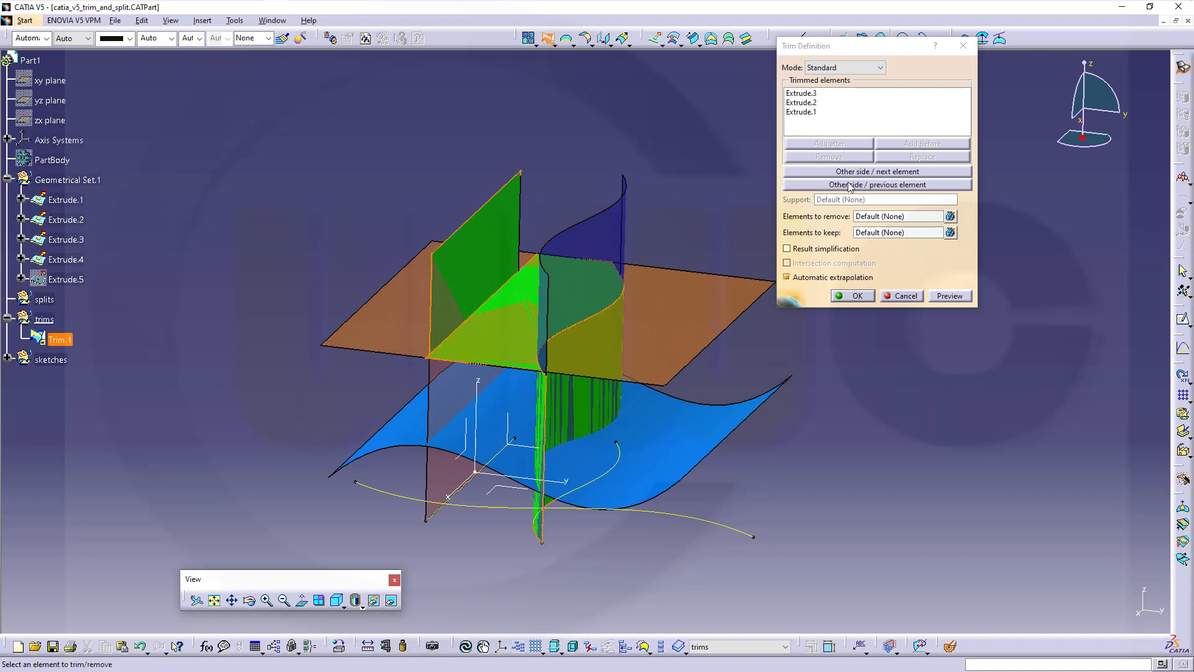
Add Extrude.1 to the trim and flip sides so Extrude.1 and Extrude.2 keep their lower portions
{"action": "left_click", "coordinate": [877, 184]}
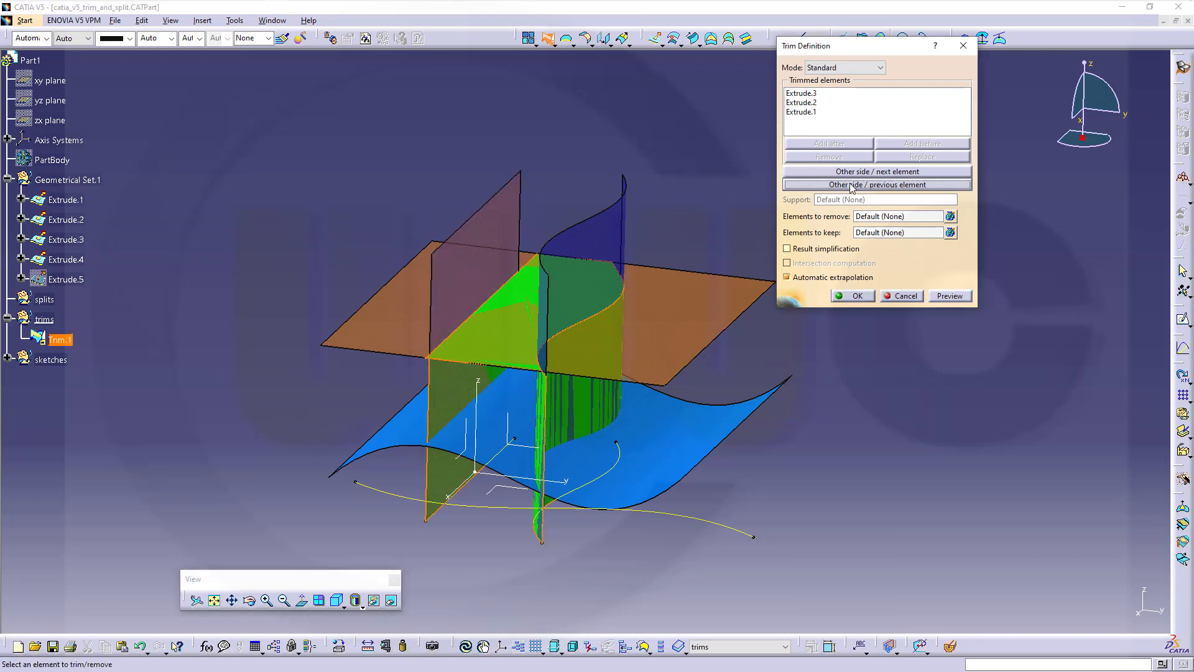
{"action": "left_click", "coordinate": [877, 184]}
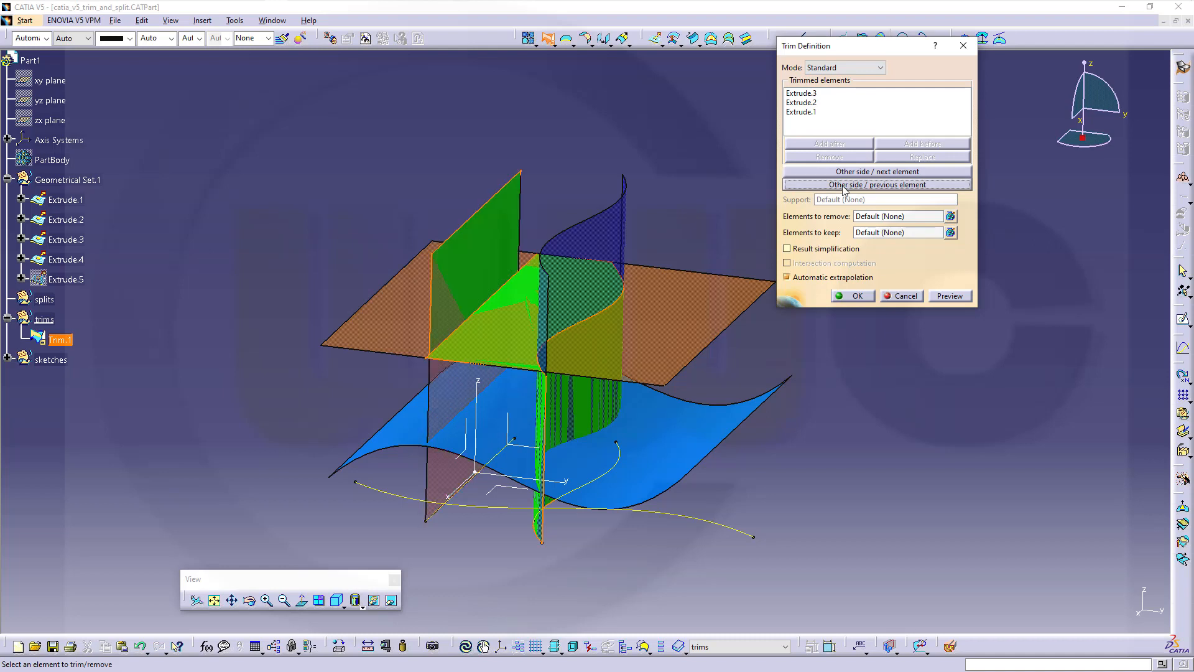
{"action": "left_click", "coordinate": [877, 185]}
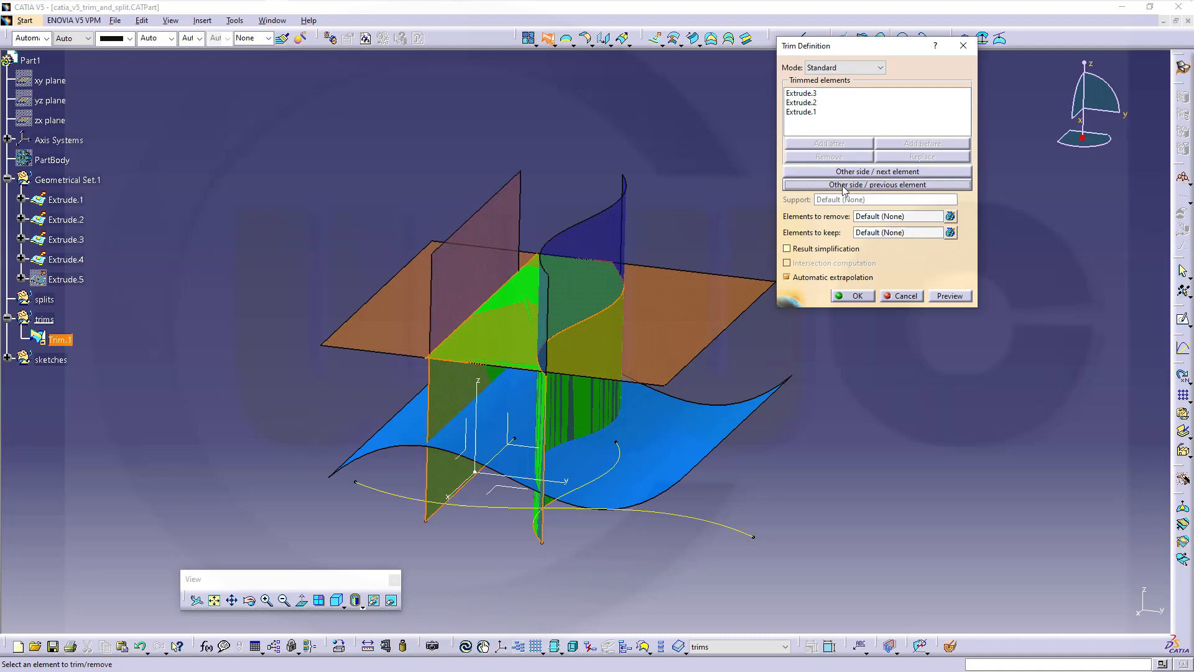
{"action": "left_click", "coordinate": [878, 184]}
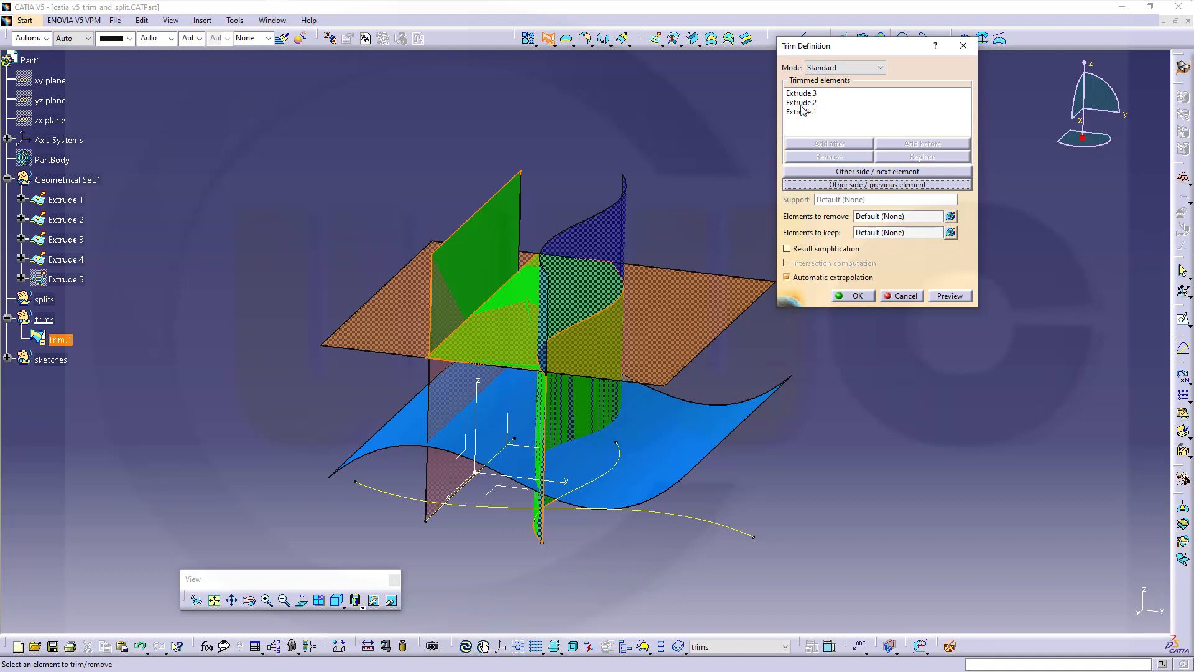
{"action": "left_click", "coordinate": [801, 102]}
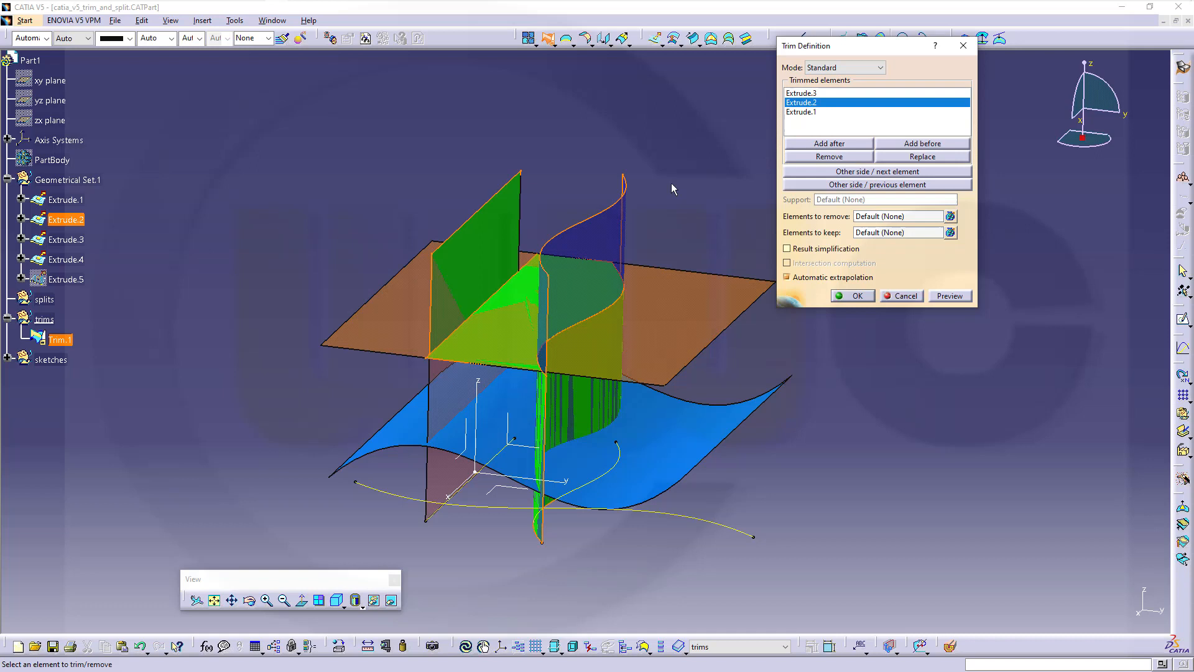
{"action": "left_click", "coordinate": [878, 184]}
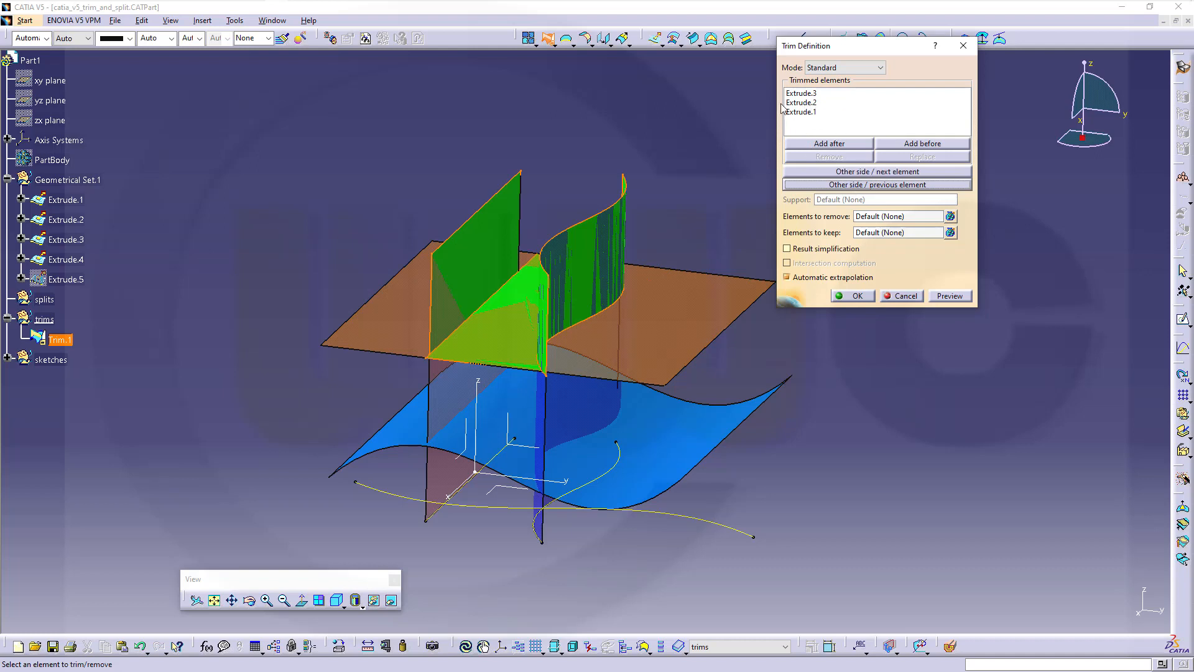
{"action": "mouse_move", "coordinate": [805, 112]}
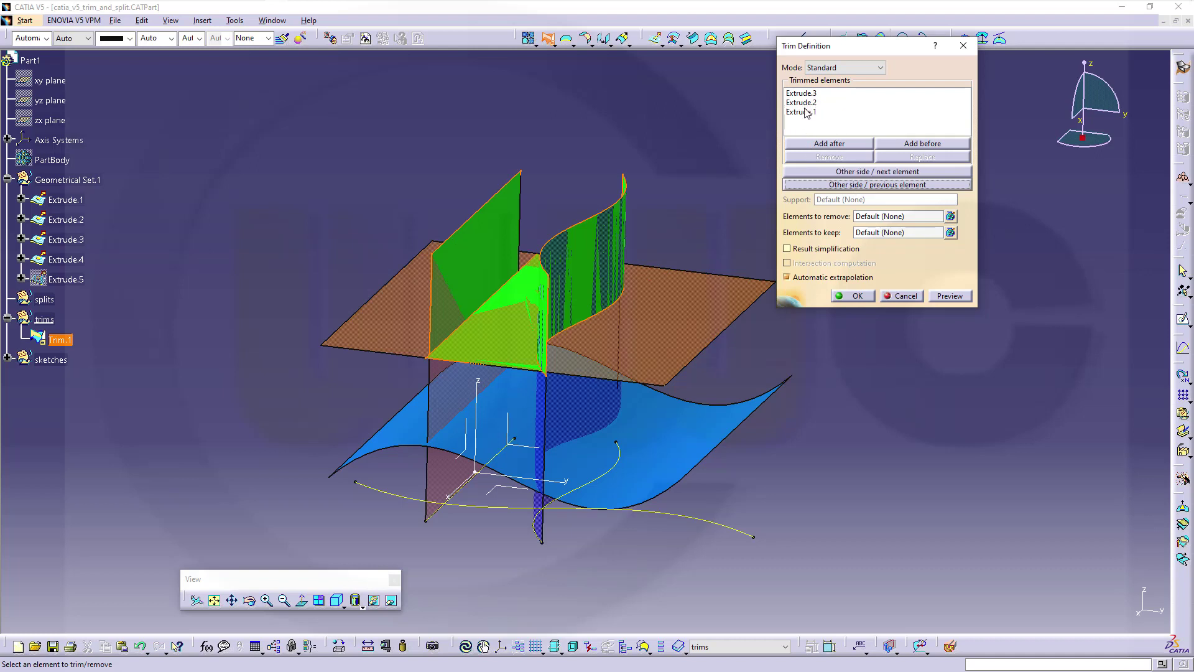
{"action": "left_click", "coordinate": [801, 102]}
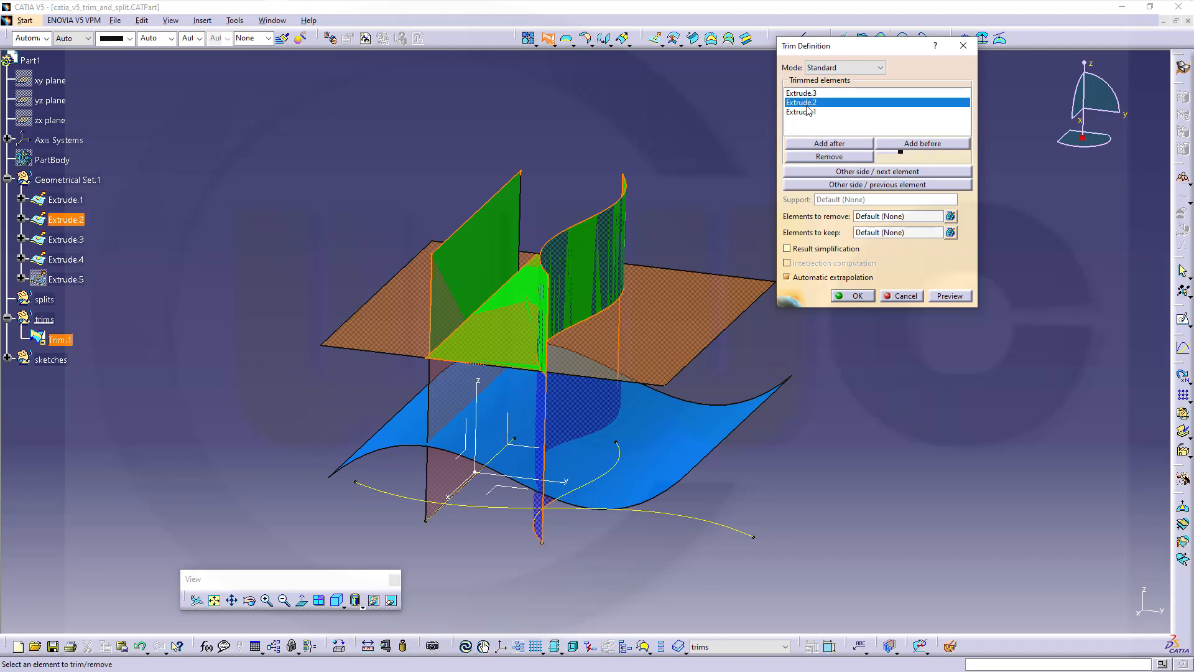
{"action": "left_click", "coordinate": [878, 185]}
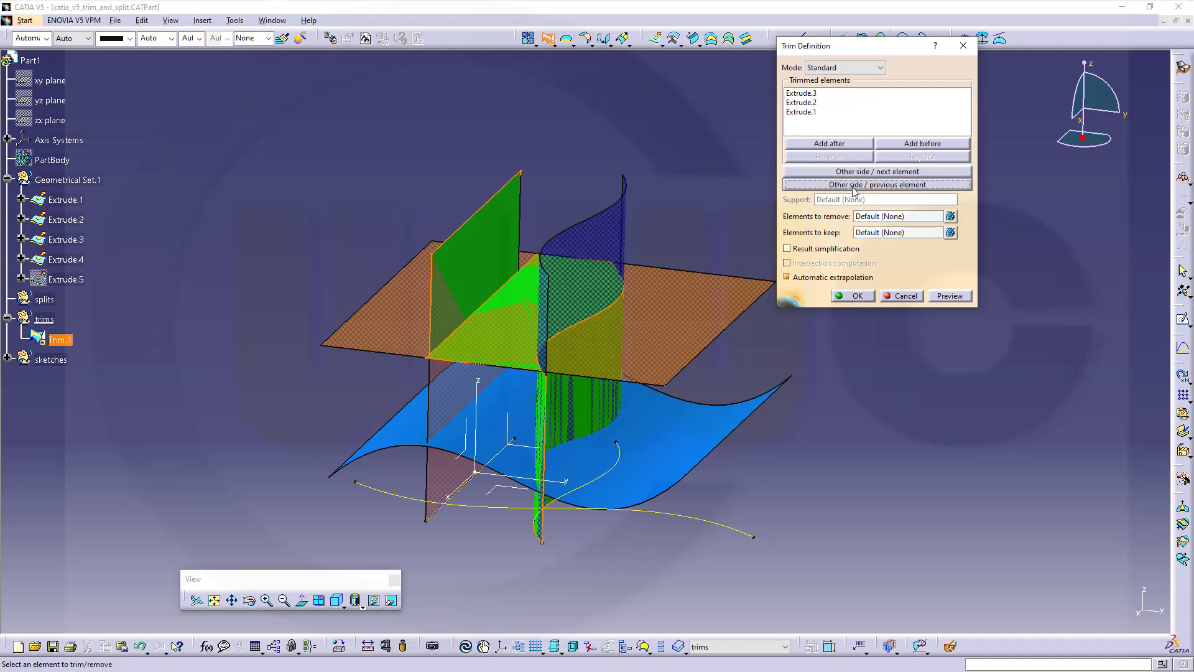
{"action": "left_click", "coordinate": [801, 112]}
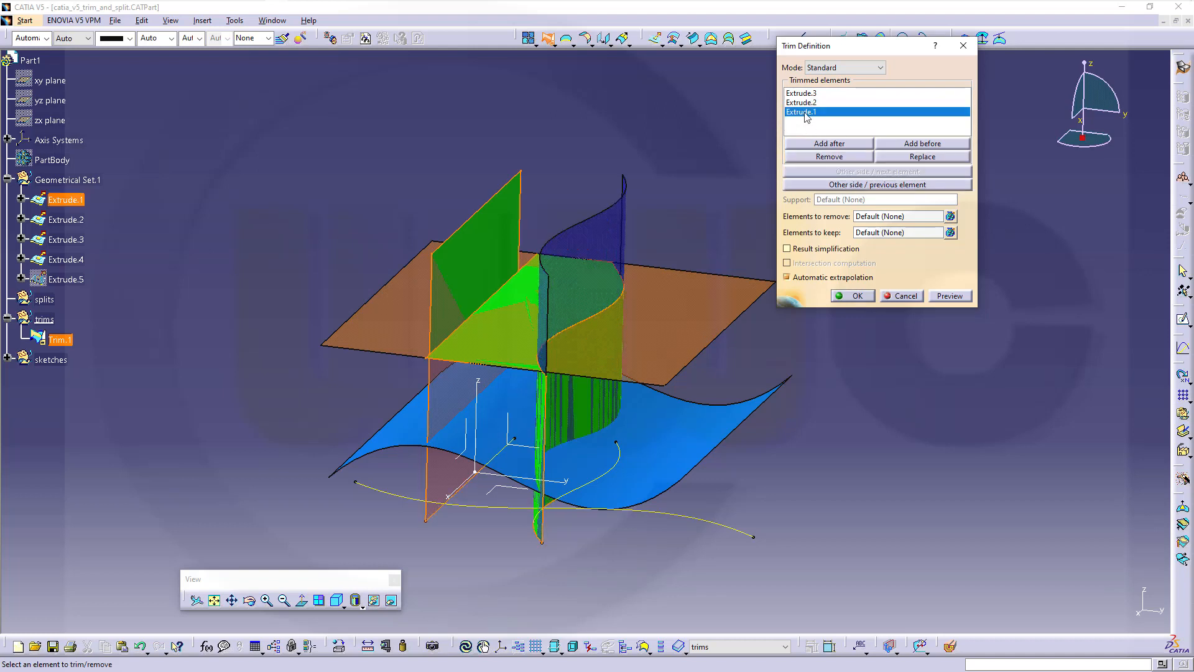
{"action": "left_click", "coordinate": [877, 184]}
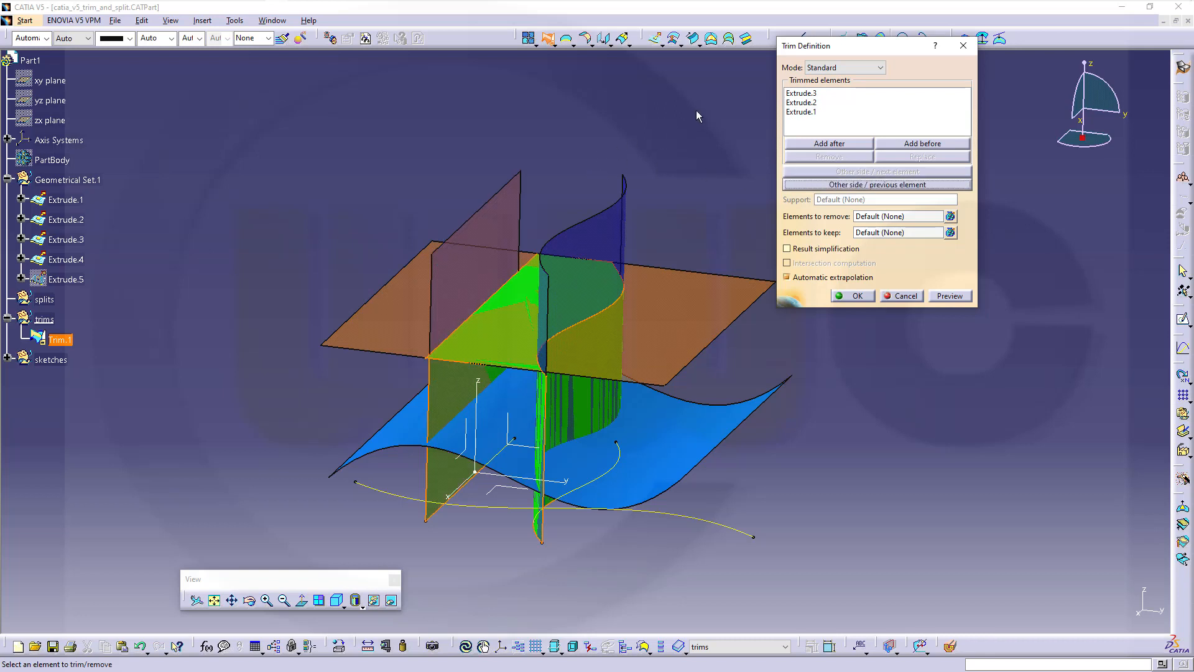
{"action": "mouse_move", "coordinate": [674, 438]}
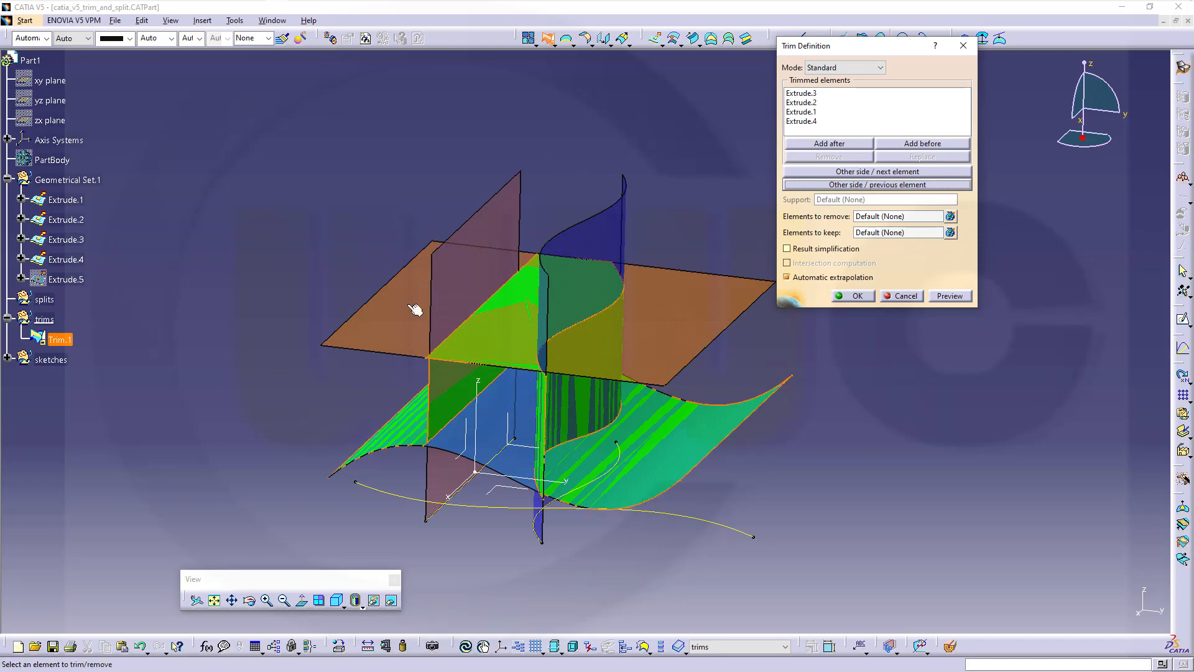
{"action": "mouse_move", "coordinate": [810, 172]}
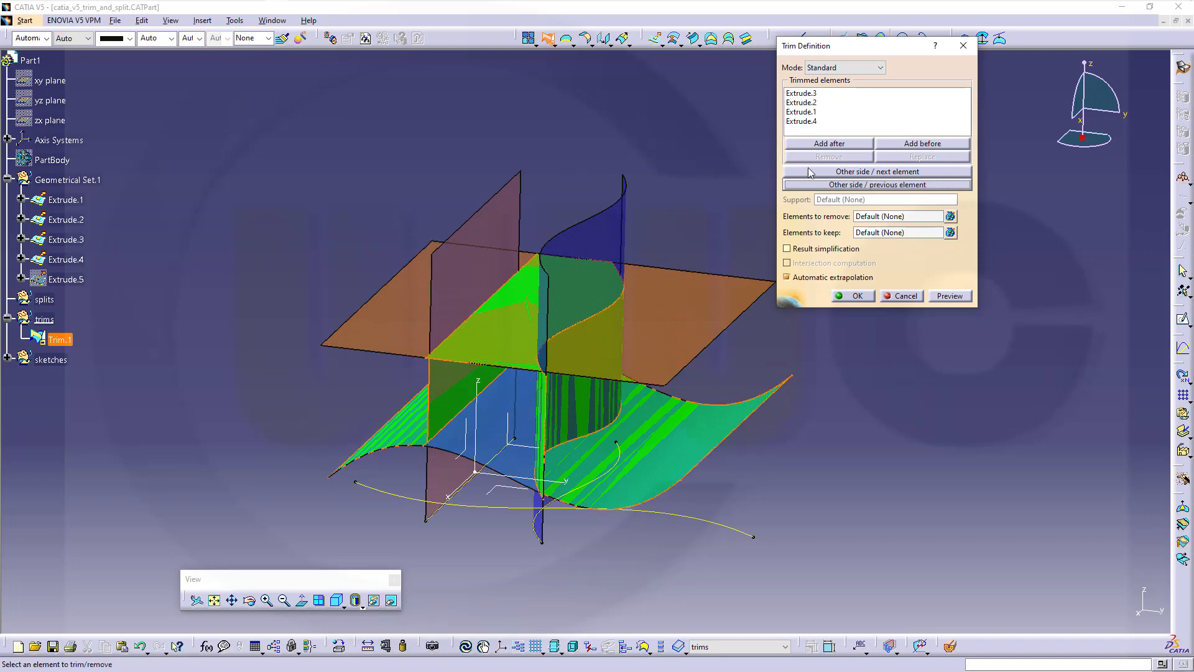
Add wavy Extrude.4, flip its kept side and confirm Trim.1 as a closed green shell
{"action": "left_click", "coordinate": [877, 170]}
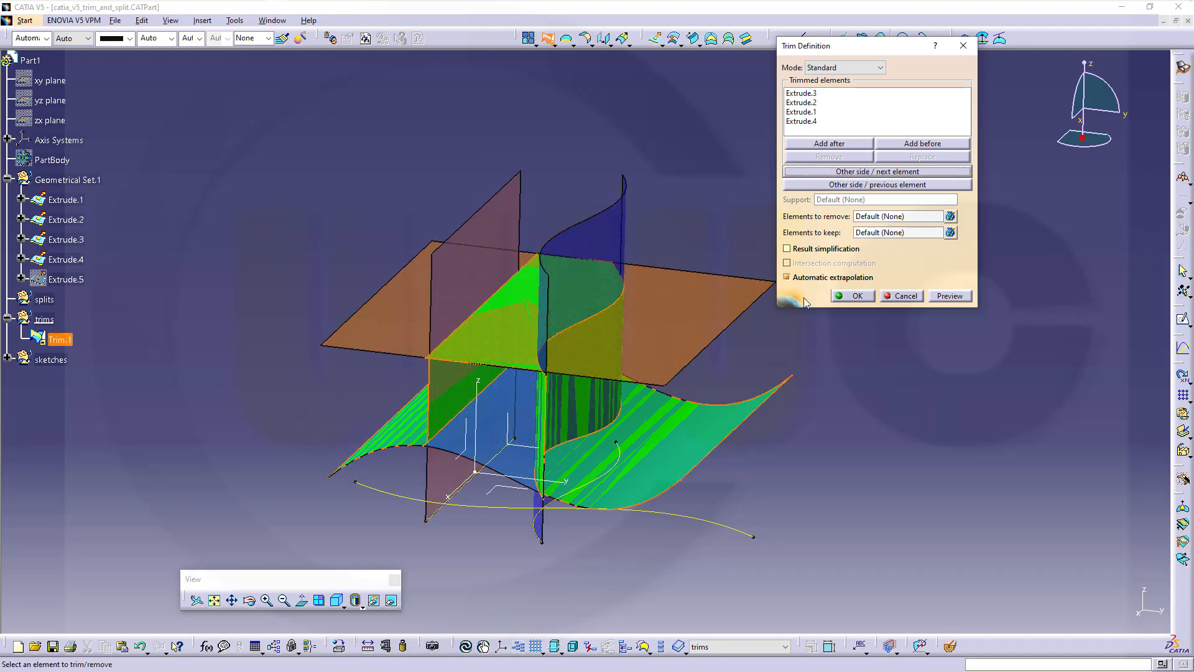
{"action": "left_click", "coordinate": [878, 185]}
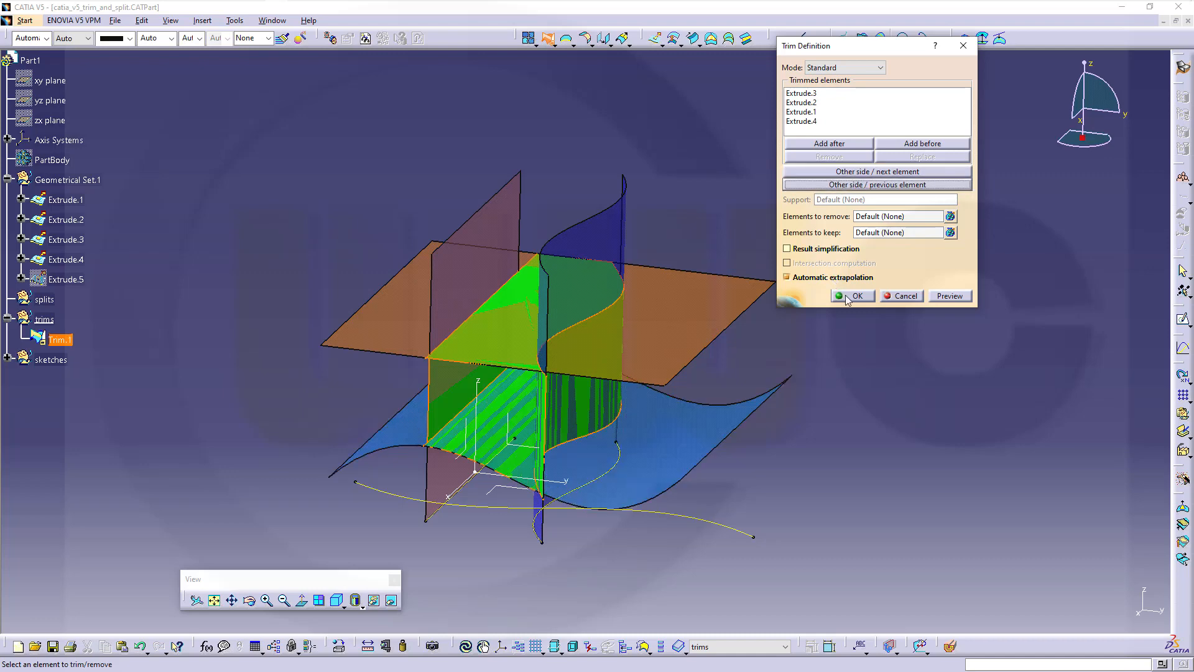
{"action": "left_click", "coordinate": [852, 296]}
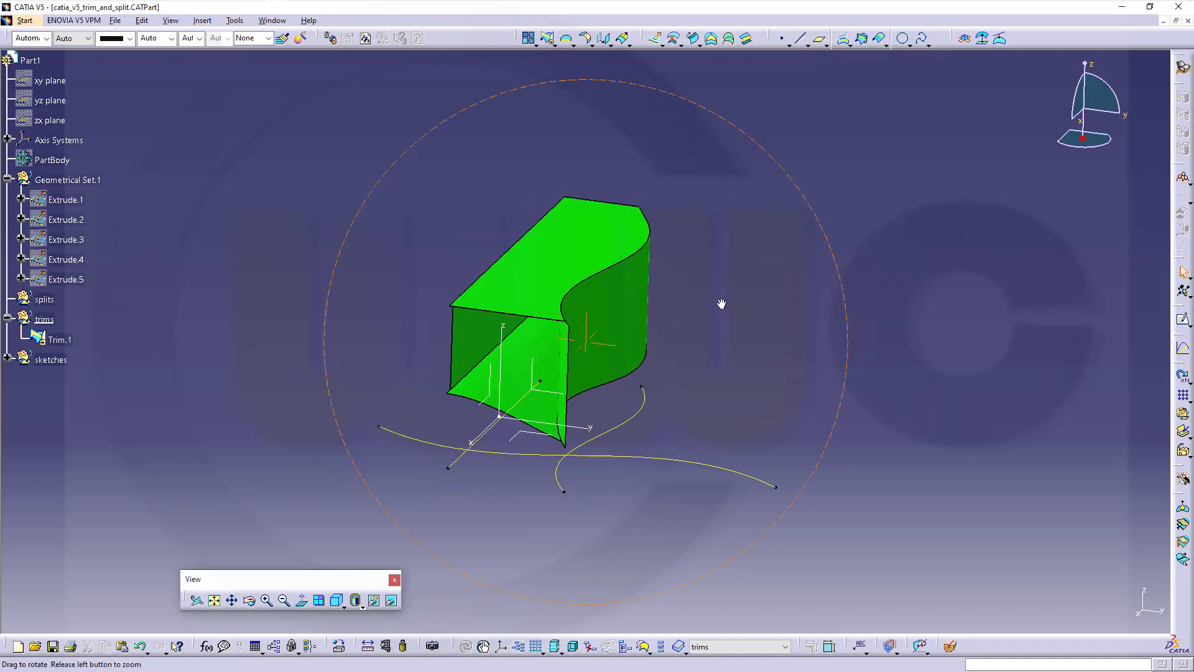
Orbit the closed shell to view it from another angle
{"action": "left_click_drag", "start_coordinate": [721, 303], "coordinate": [830, 284]}
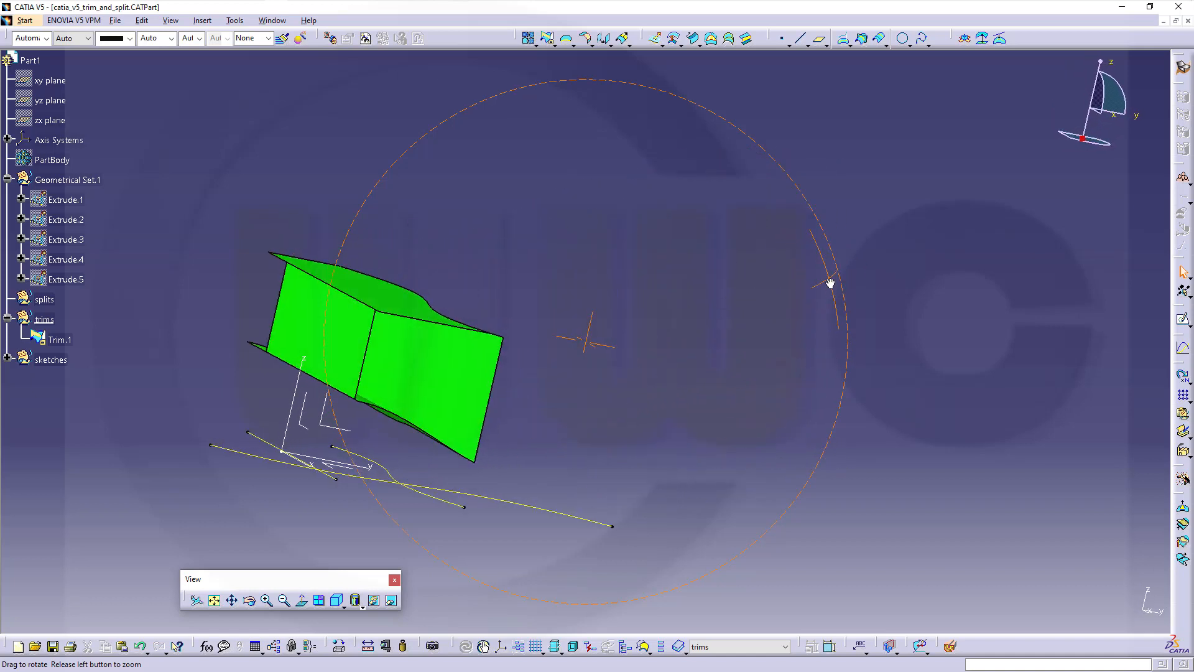
{"action": "left_click_drag", "start_coordinate": [830, 283], "coordinate": [724, 288]}
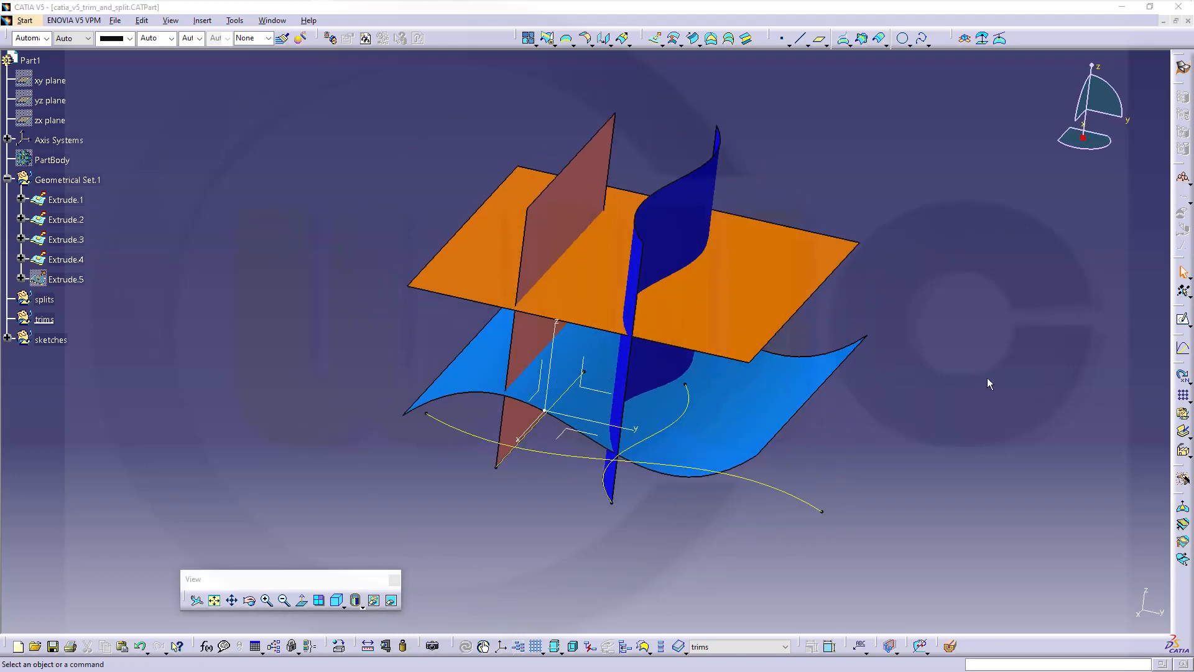
Select Geometrical Set.1 and begin a new trim with nothing chosen yet
{"action": "left_click", "coordinate": [67, 179]}
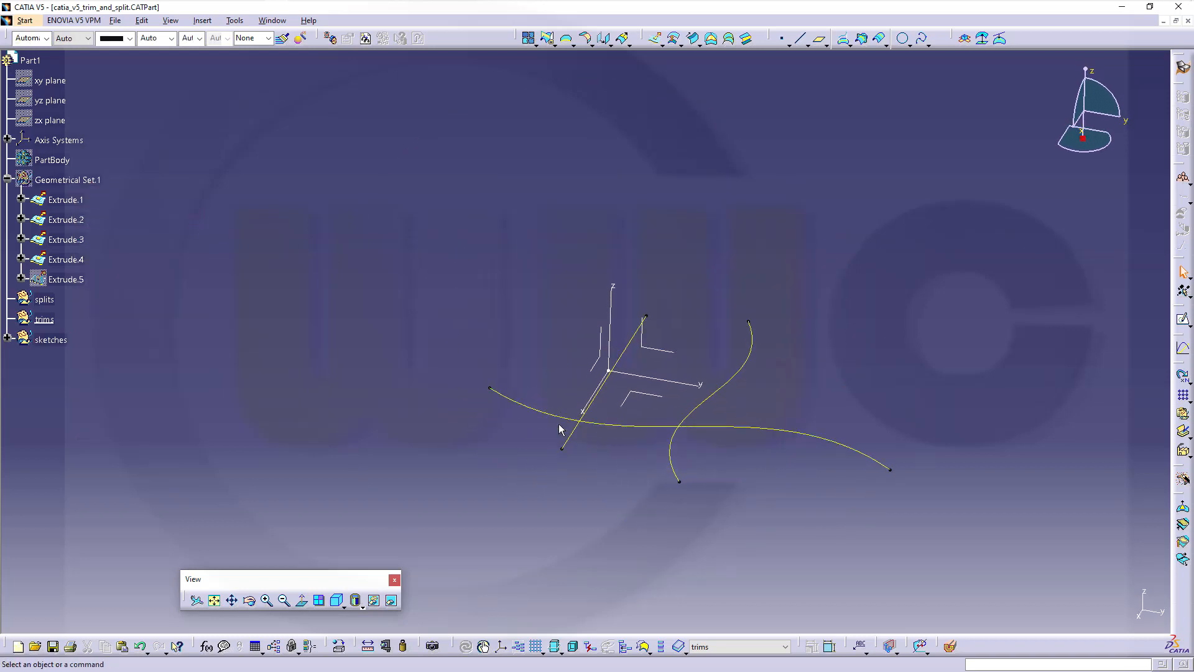
{"action": "mouse_move", "coordinate": [765, 432]}
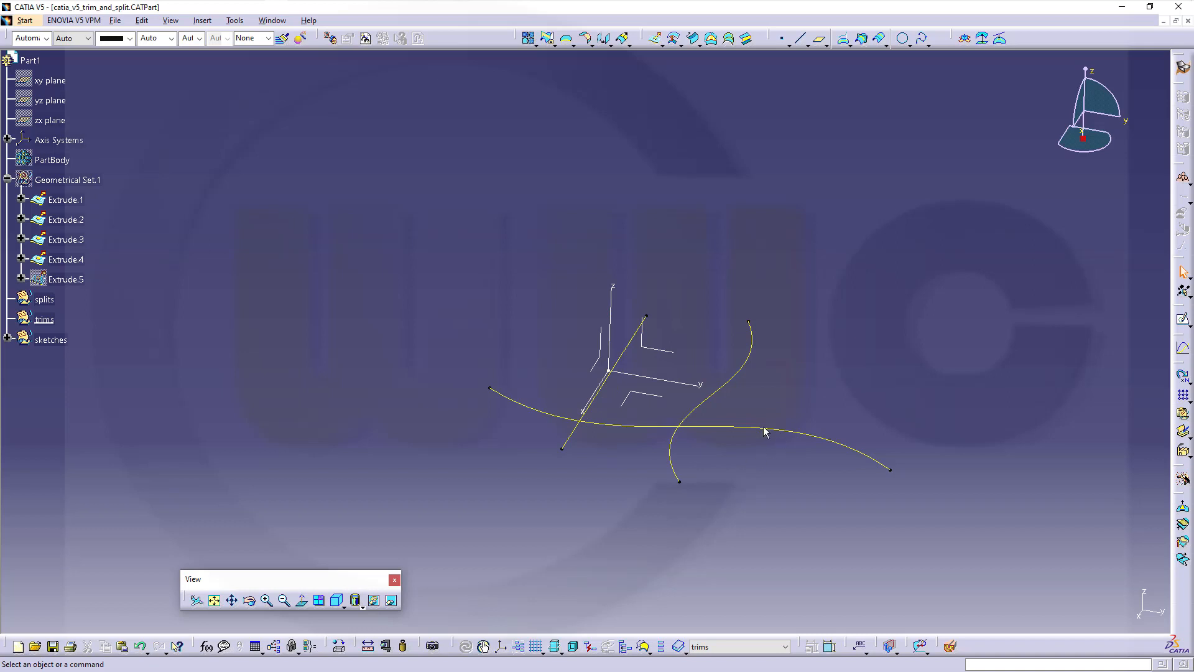
{"action": "mouse_move", "coordinate": [554, 65]}
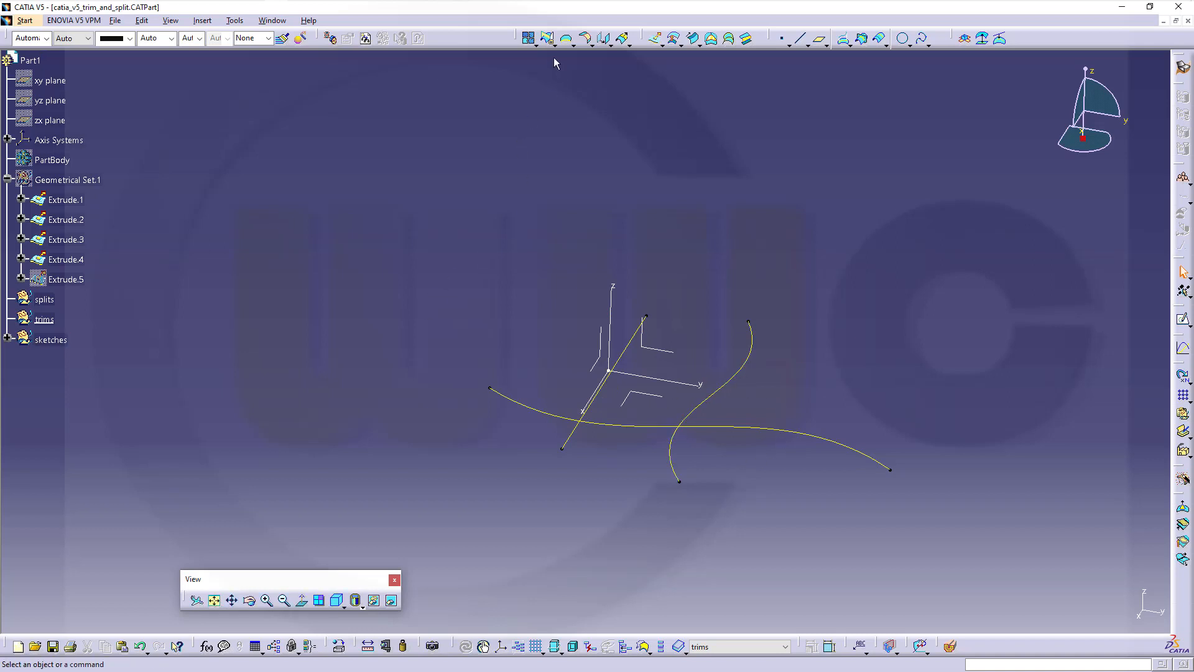
{"action": "left_click", "coordinate": [547, 39]}
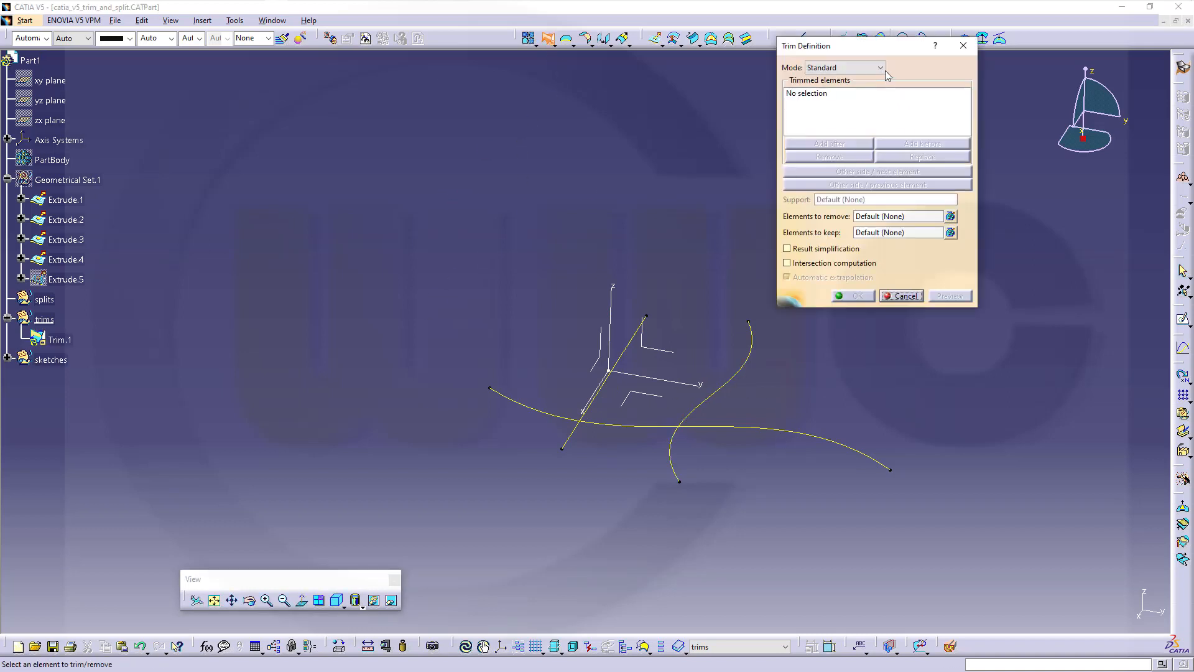
Switch the Trim Definition to Pieces mode for curve trimming
{"action": "left_click", "coordinate": [880, 67]}
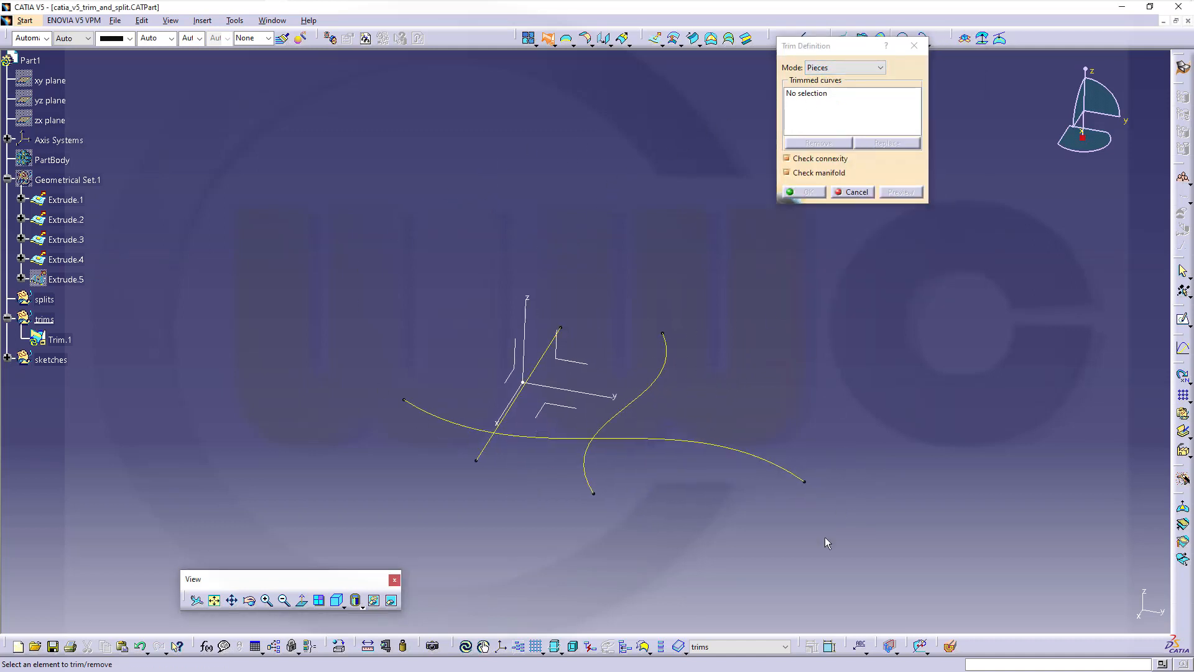
{"action": "mouse_move", "coordinate": [721, 566]}
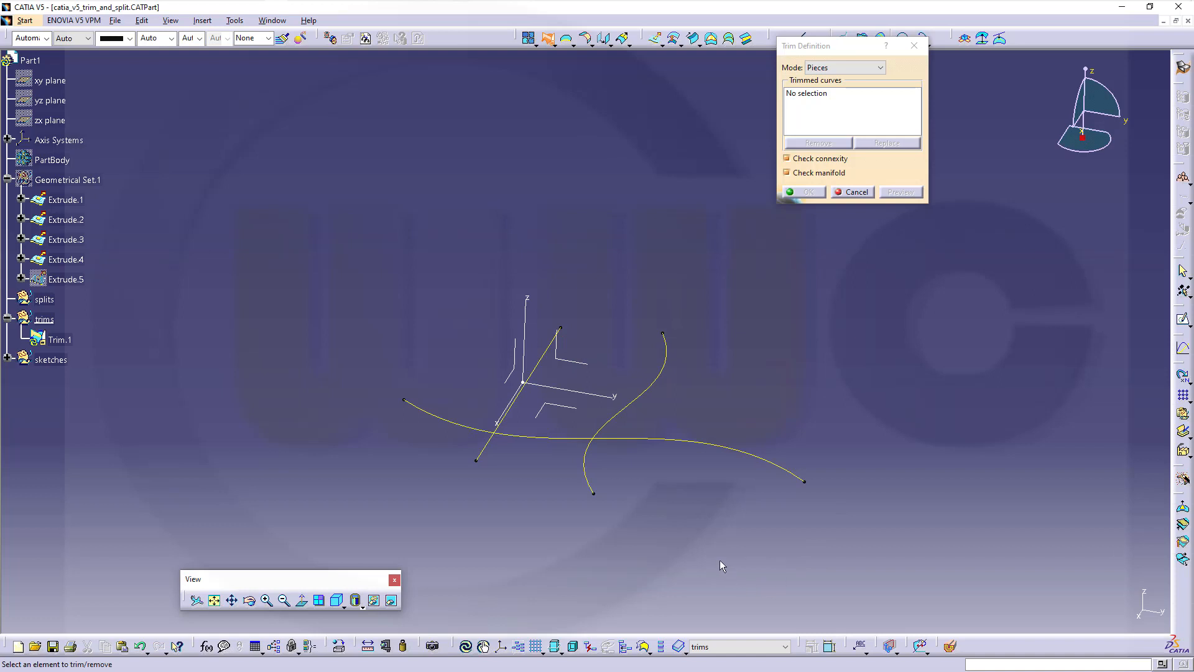
{"action": "mouse_move", "coordinate": [677, 535]}
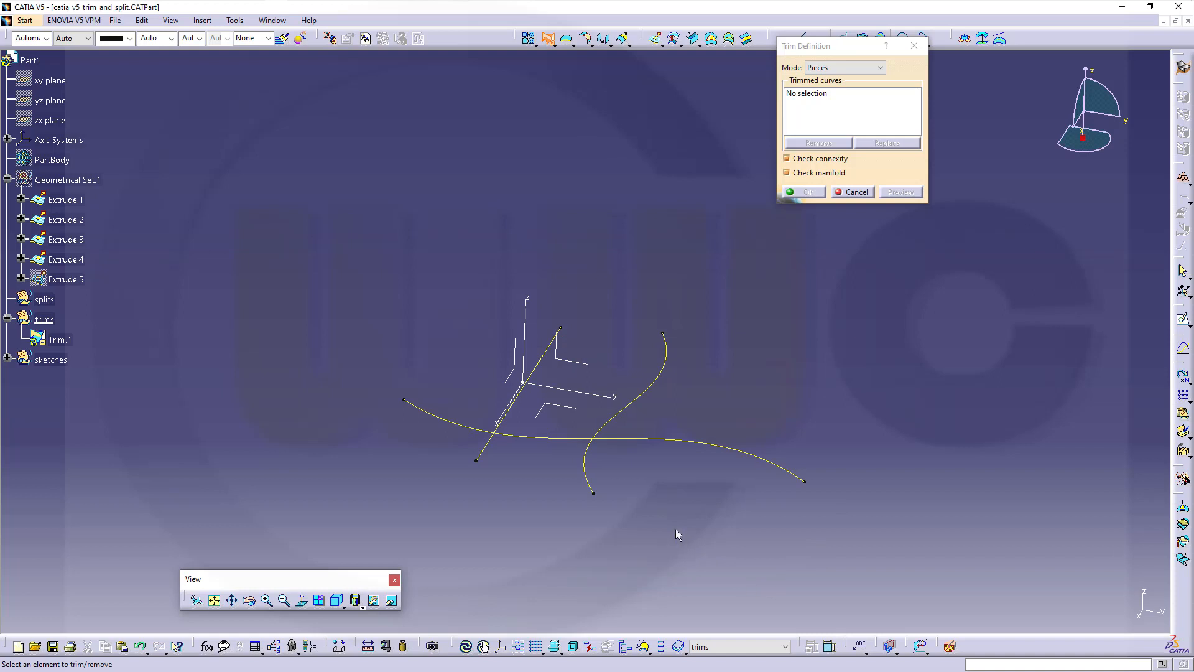
{"action": "mouse_move", "coordinate": [681, 521]}
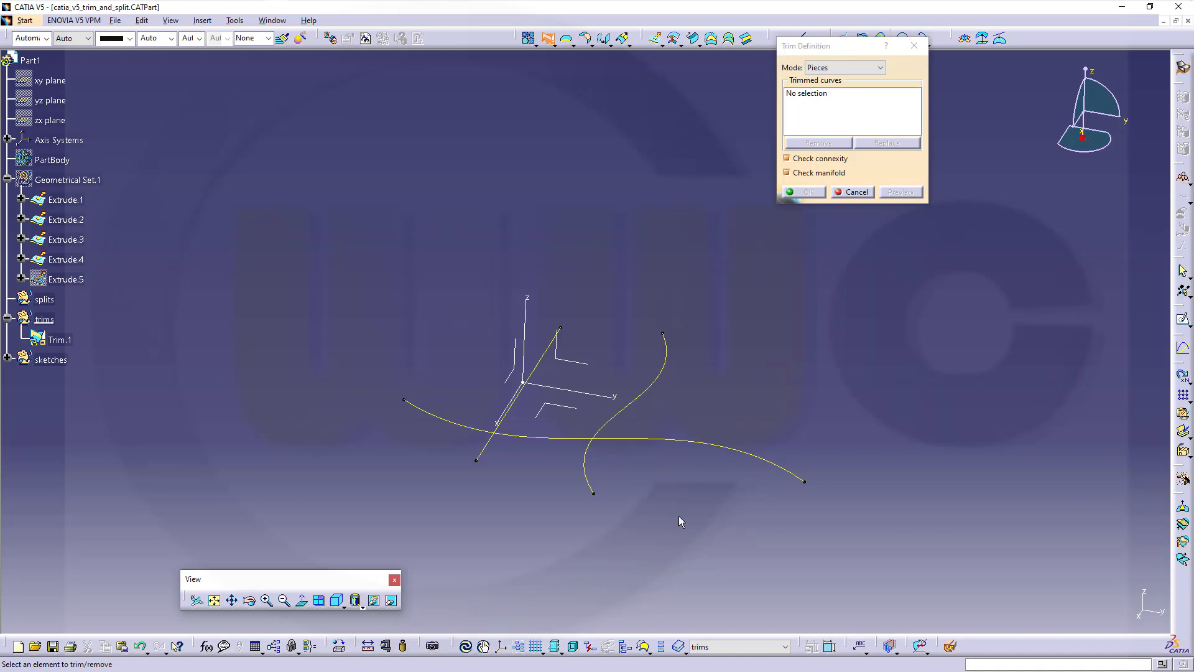
{"action": "mouse_move", "coordinate": [697, 450]}
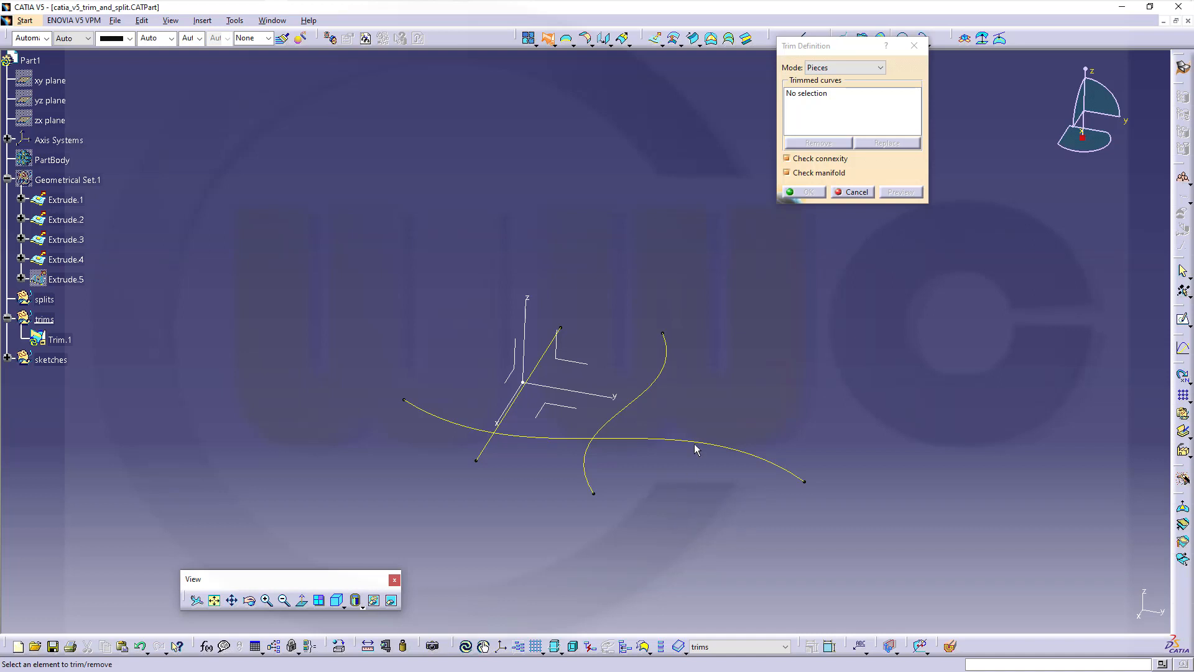
{"action": "mouse_move", "coordinate": [569, 469]}
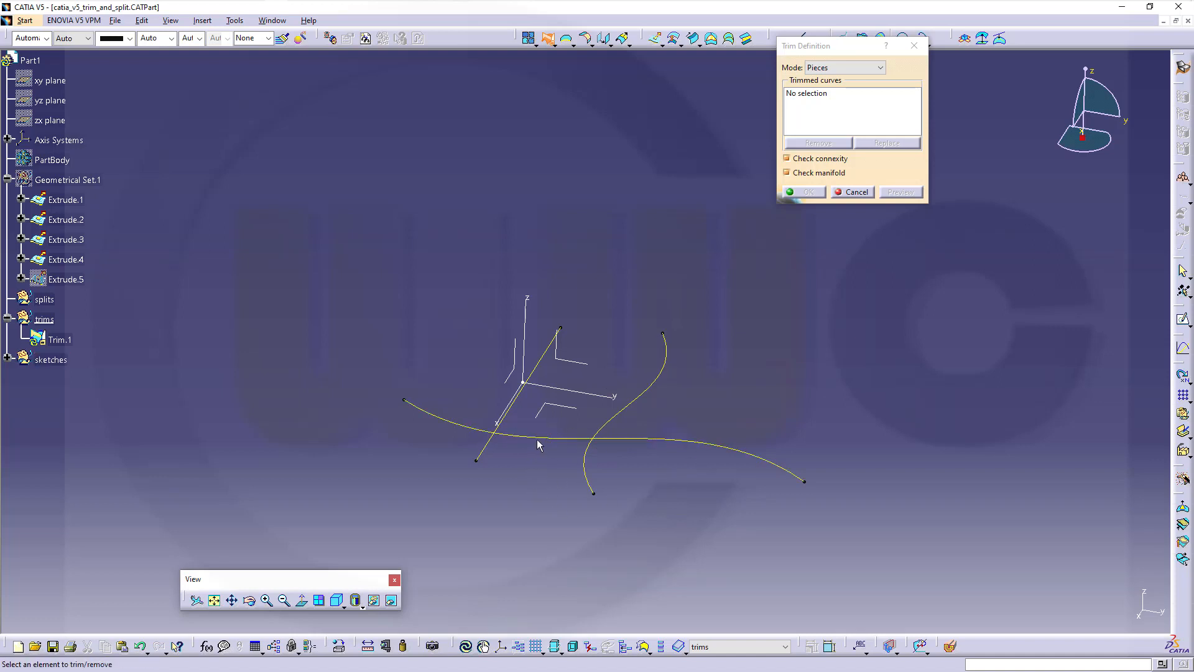
{"action": "mouse_move", "coordinate": [570, 445]}
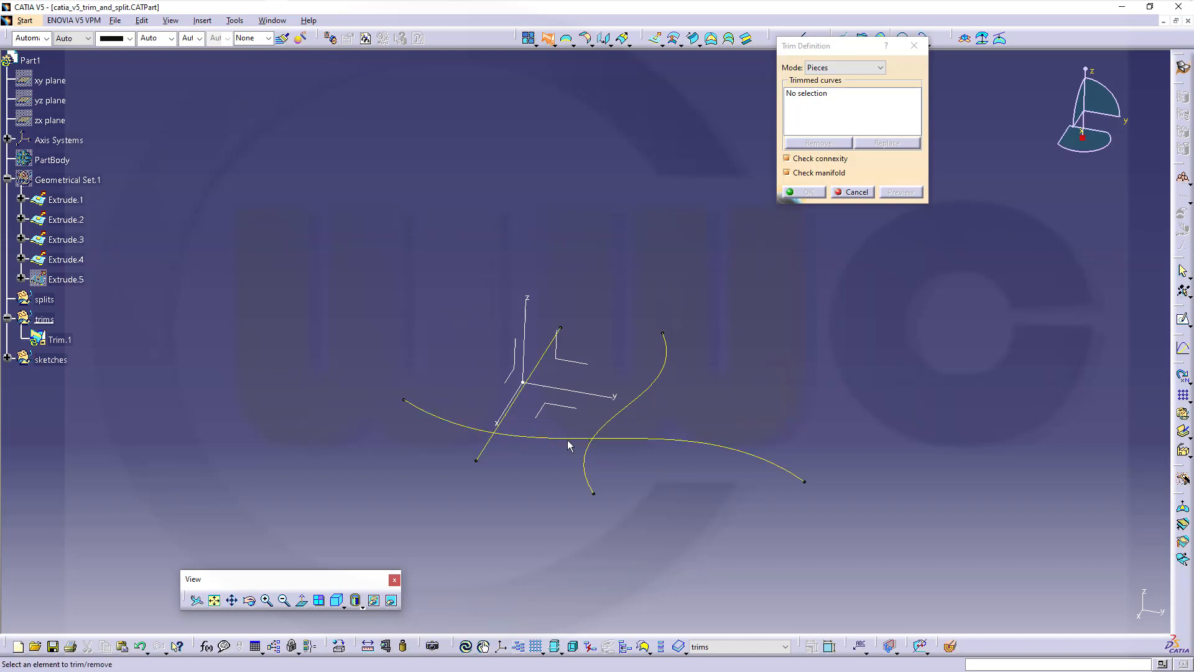
{"action": "mouse_move", "coordinate": [622, 446]}
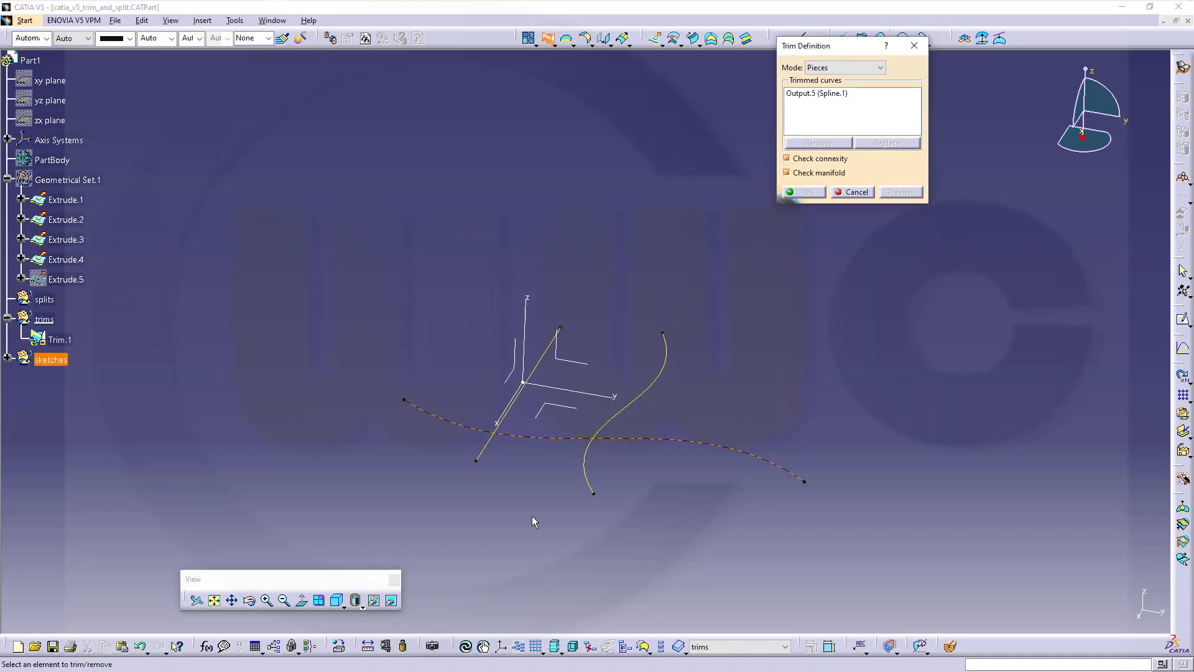
{"action": "mouse_move", "coordinate": [635, 419]}
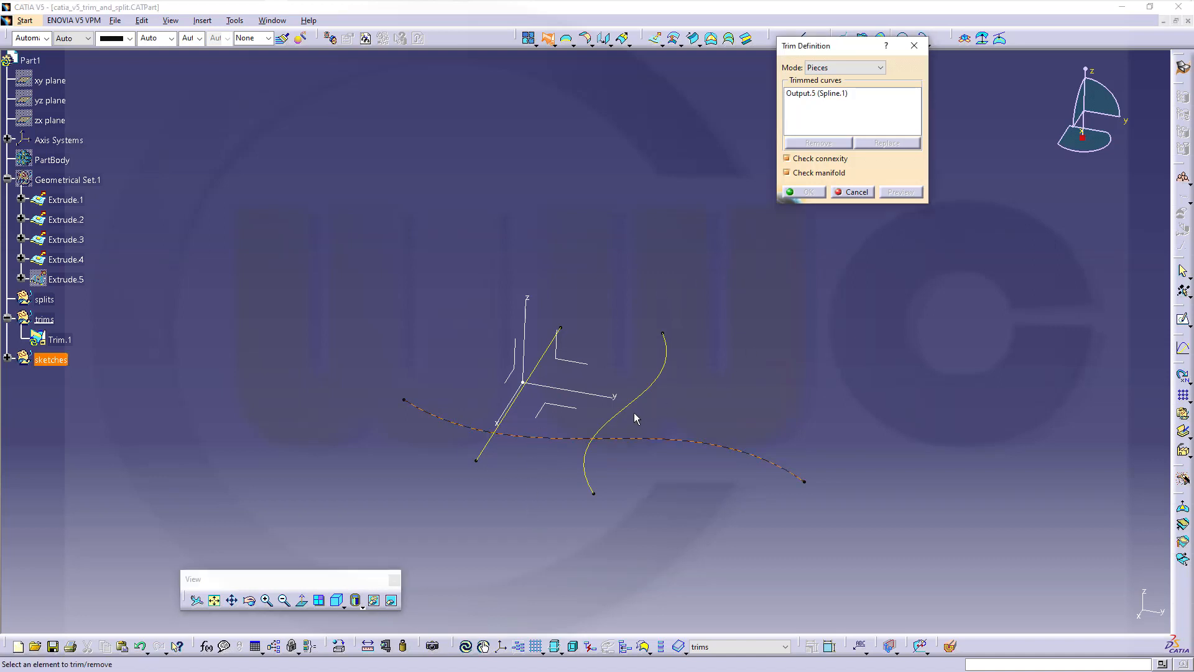
{"action": "mouse_move", "coordinate": [601, 471]}
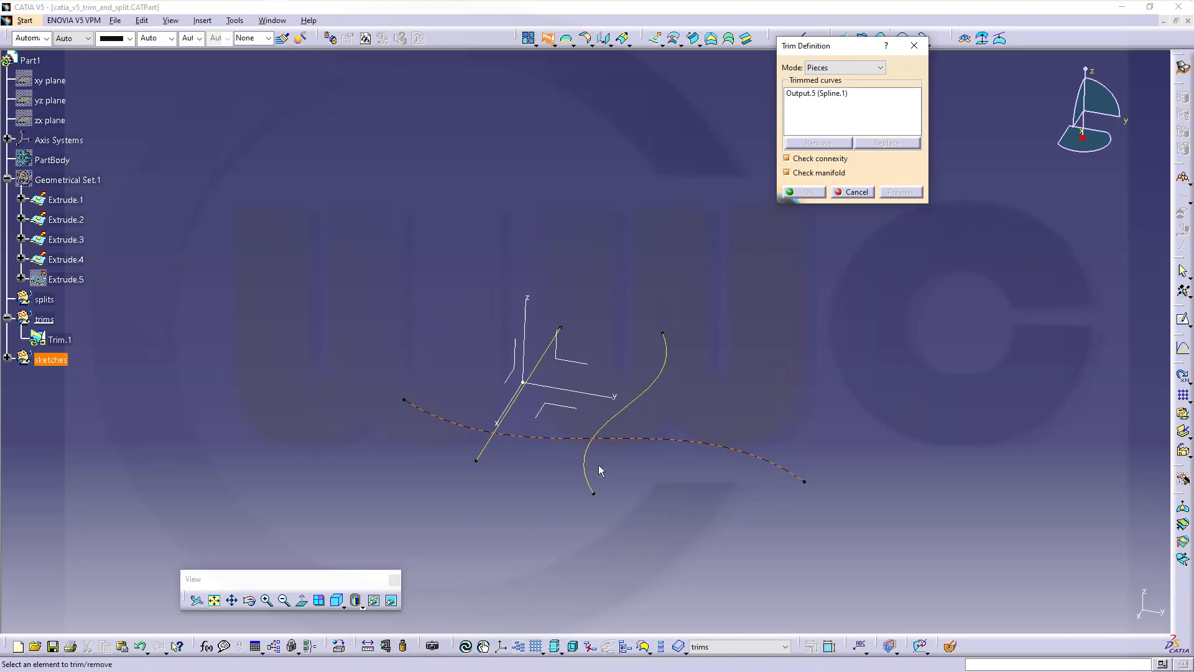
{"action": "mouse_move", "coordinate": [629, 416]}
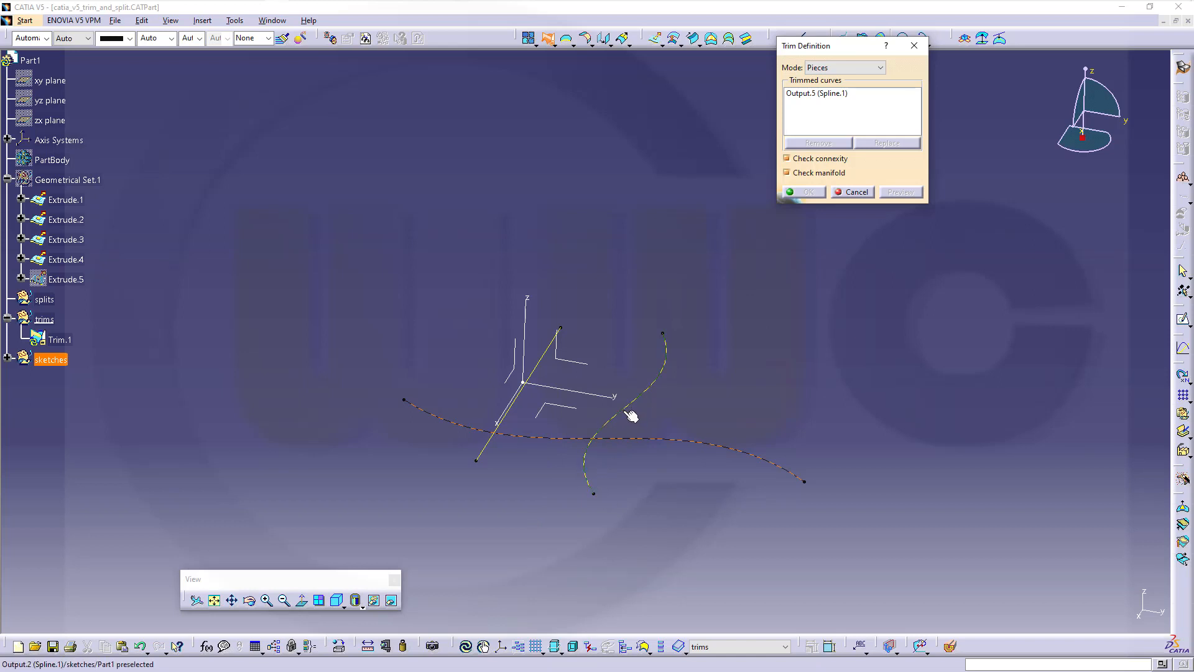
Add the S-shaped spline and the line to the trim and confirm Trim.1 as one connected curve
{"action": "left_click", "coordinate": [631, 415]}
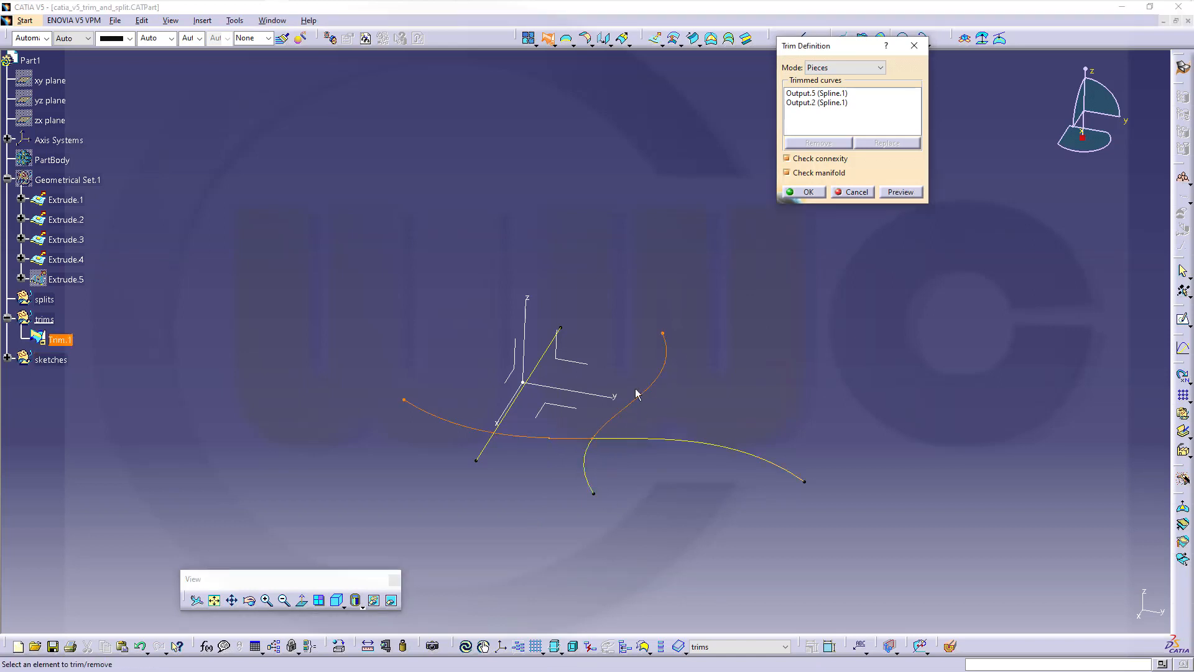
{"action": "left_click", "coordinate": [475, 475]}
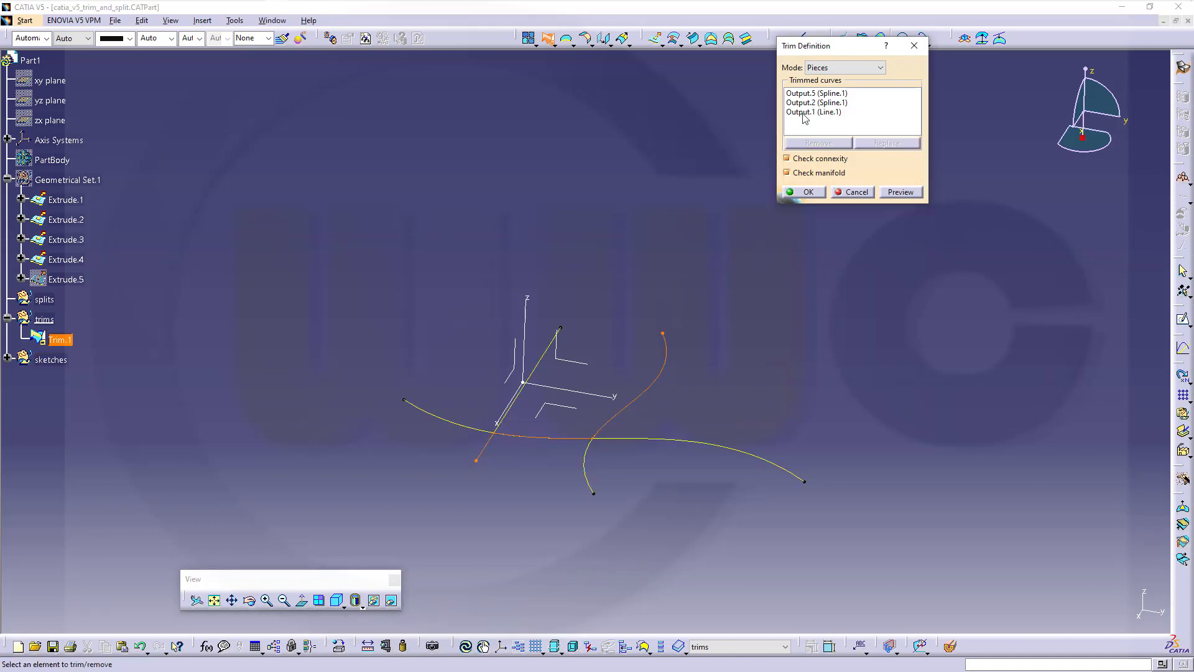
{"action": "left_click", "coordinate": [817, 141]}
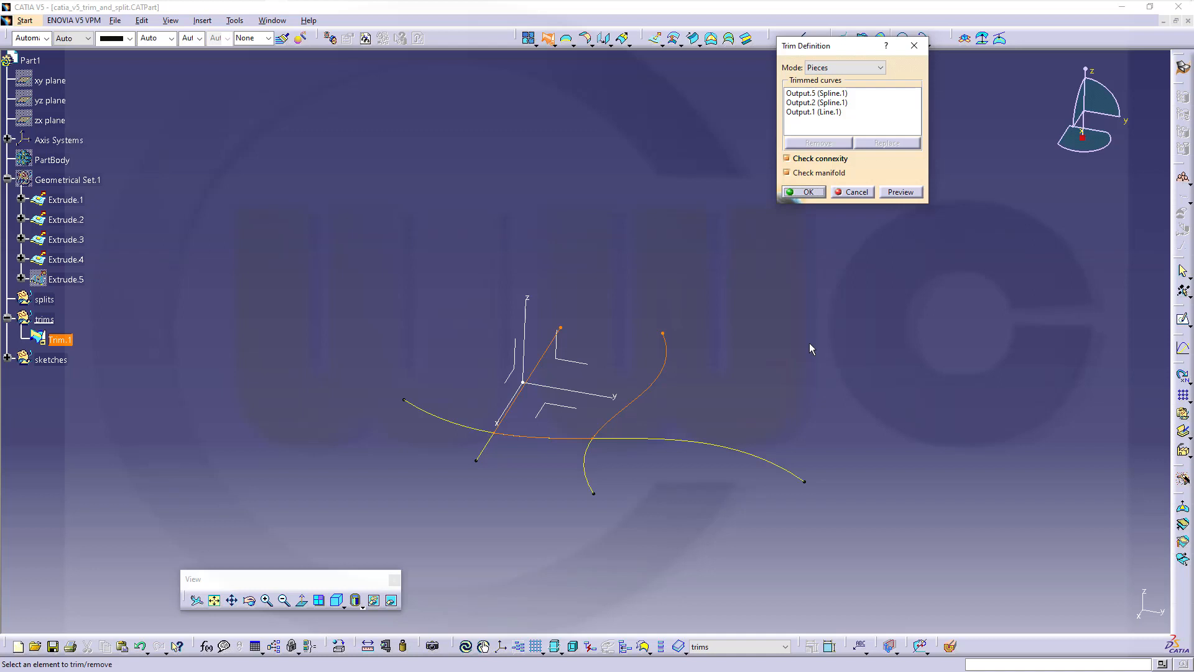
{"action": "mouse_move", "coordinate": [722, 351]}
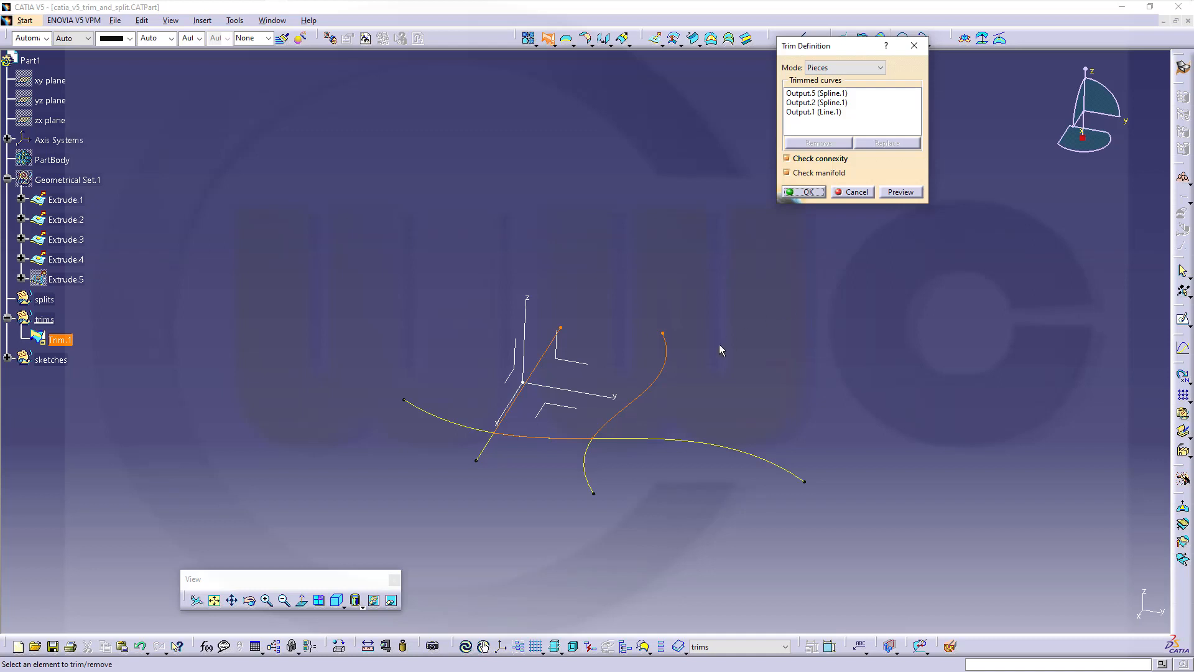
{"action": "mouse_move", "coordinate": [636, 433]}
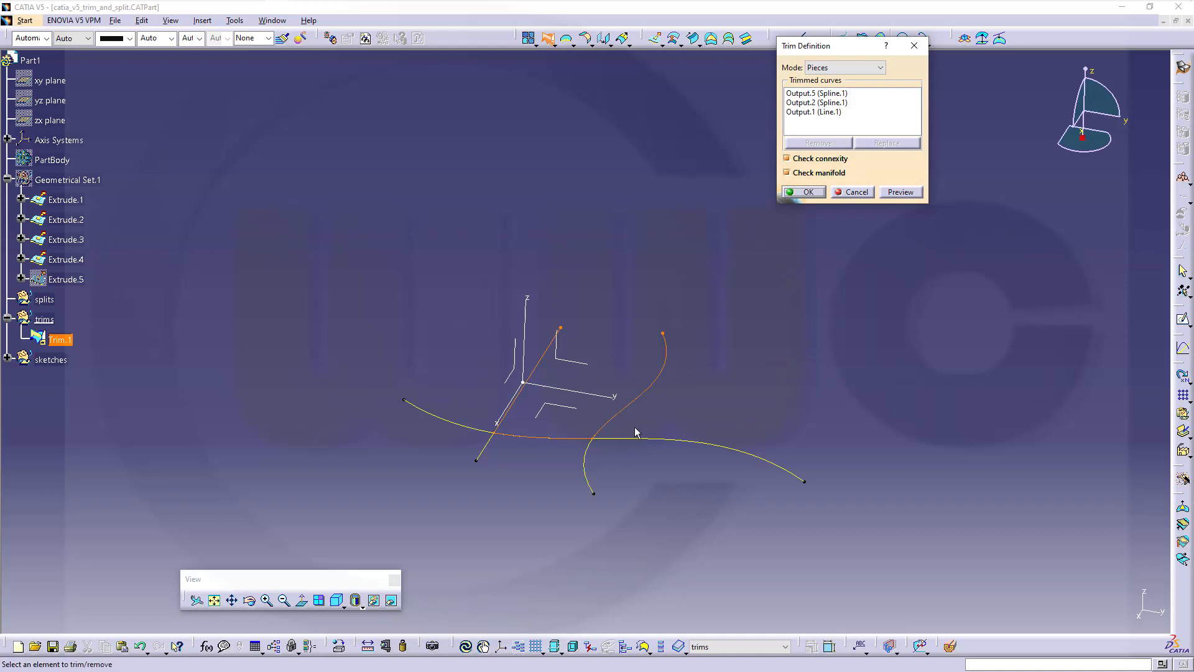
{"action": "mouse_move", "coordinate": [632, 412]}
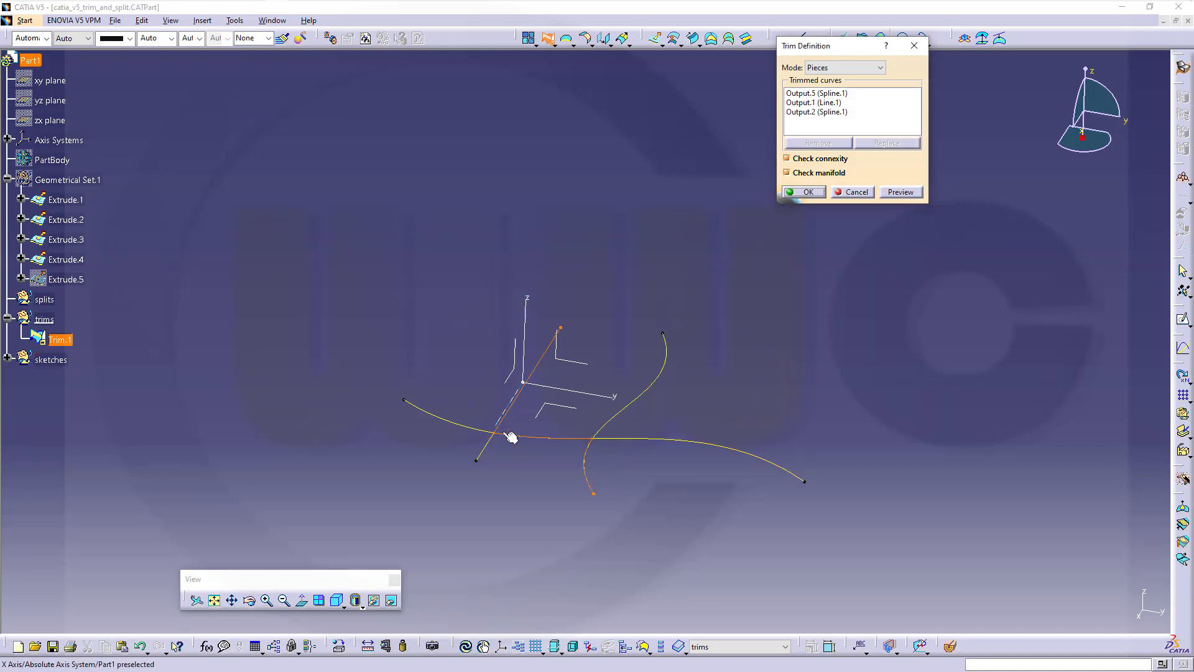
{"action": "left_click", "coordinate": [803, 191]}
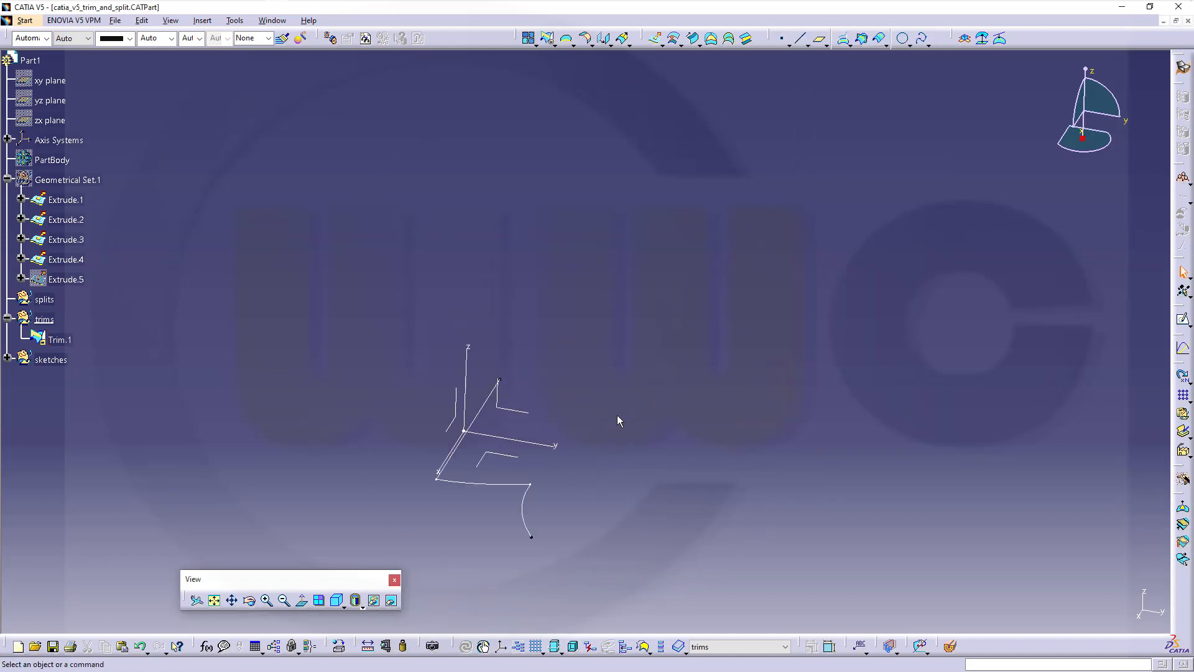
{"action": "left_click_drag", "start_coordinate": [617, 422], "coordinate": [697, 365]}
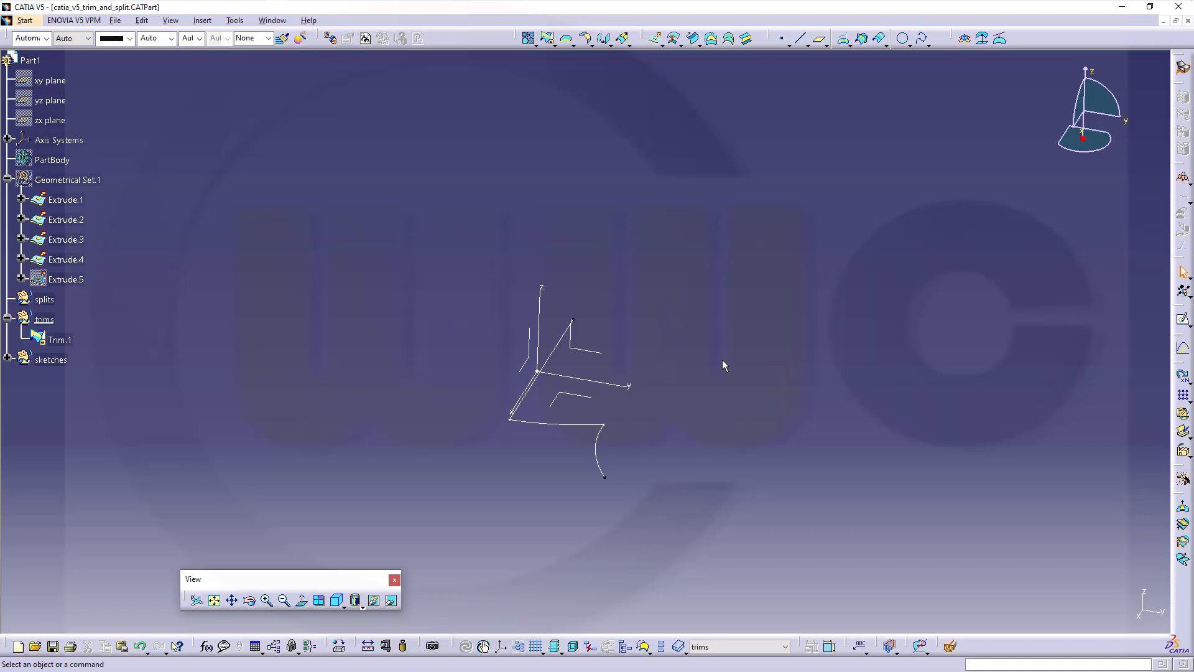
{"action": "mouse_move", "coordinate": [727, 362]}
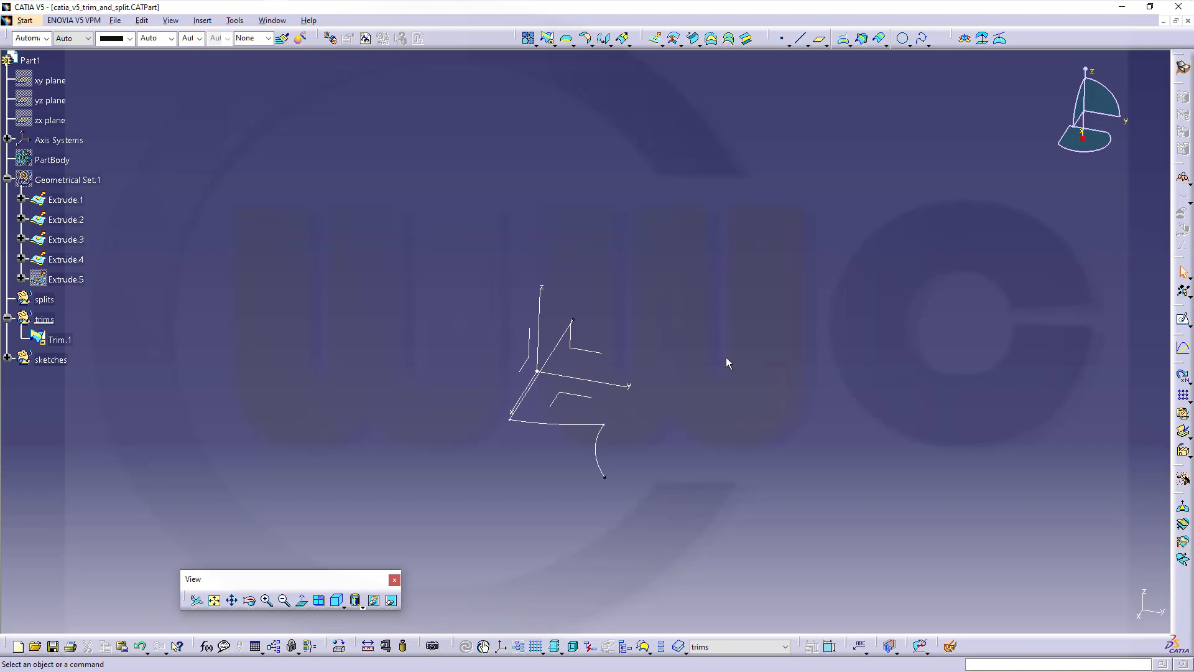
{"action": "mouse_move", "coordinate": [731, 361]}
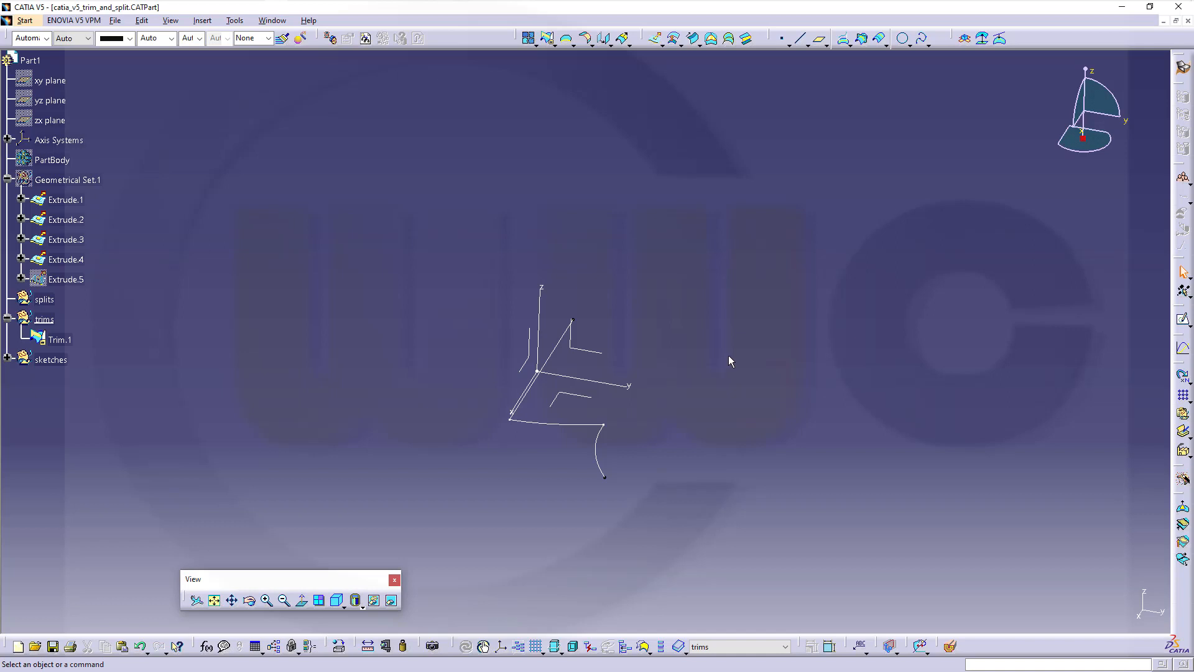
{"action": "mouse_move", "coordinate": [729, 361]}
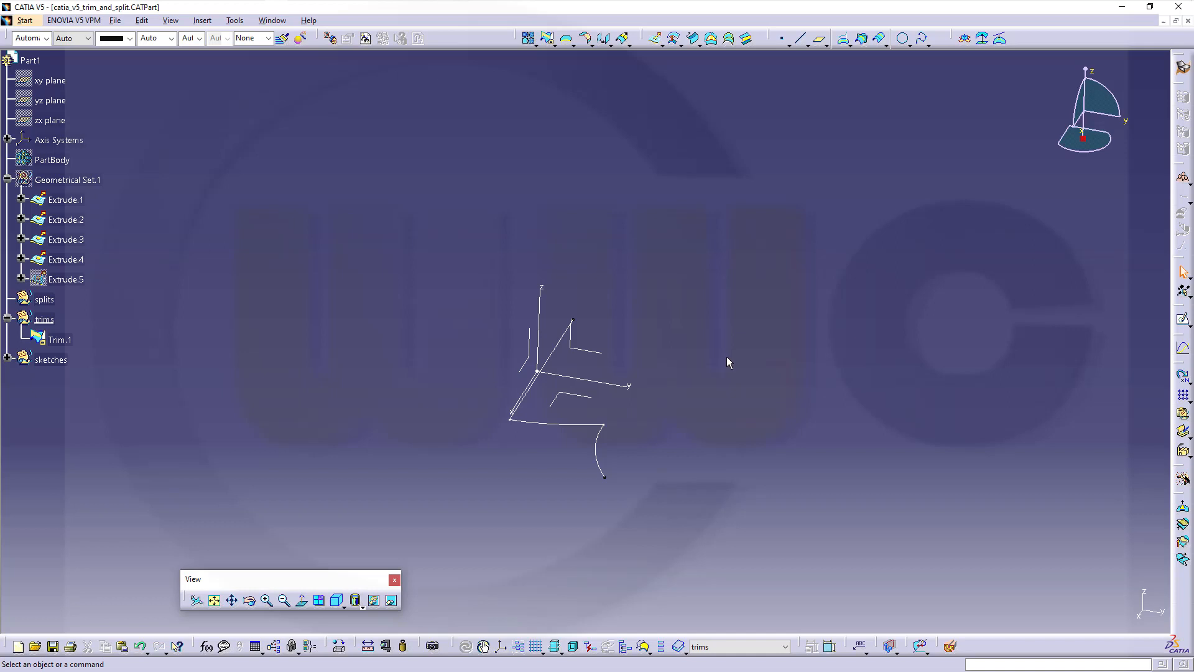
{"action": "mouse_move", "coordinate": [714, 358]}
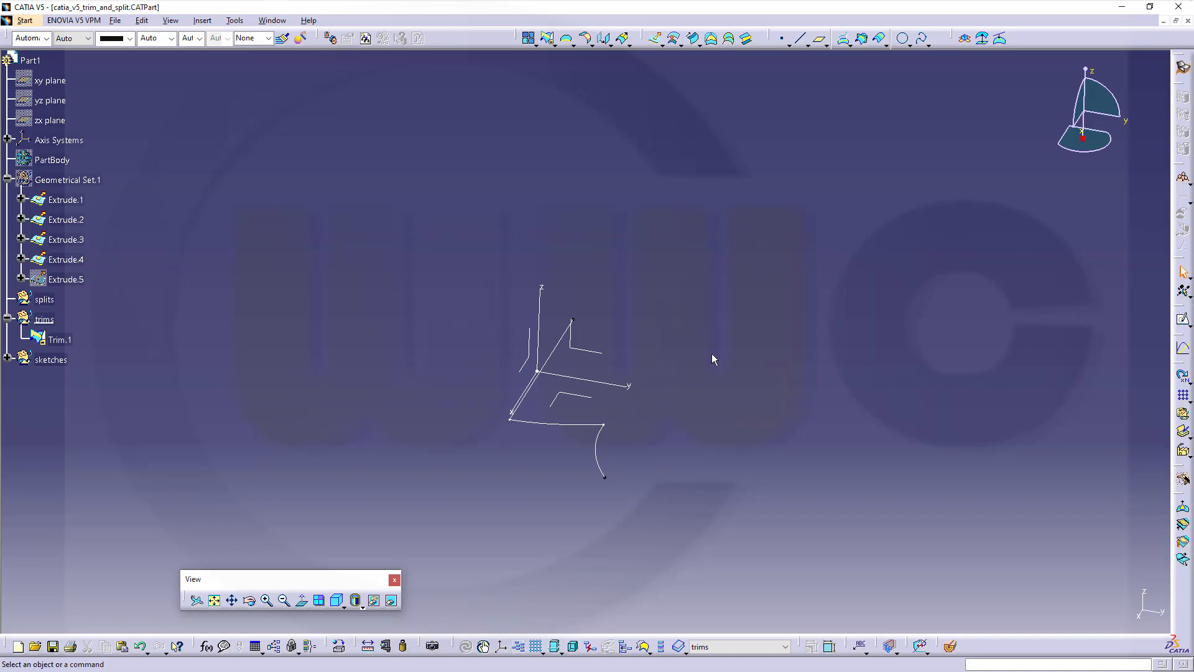